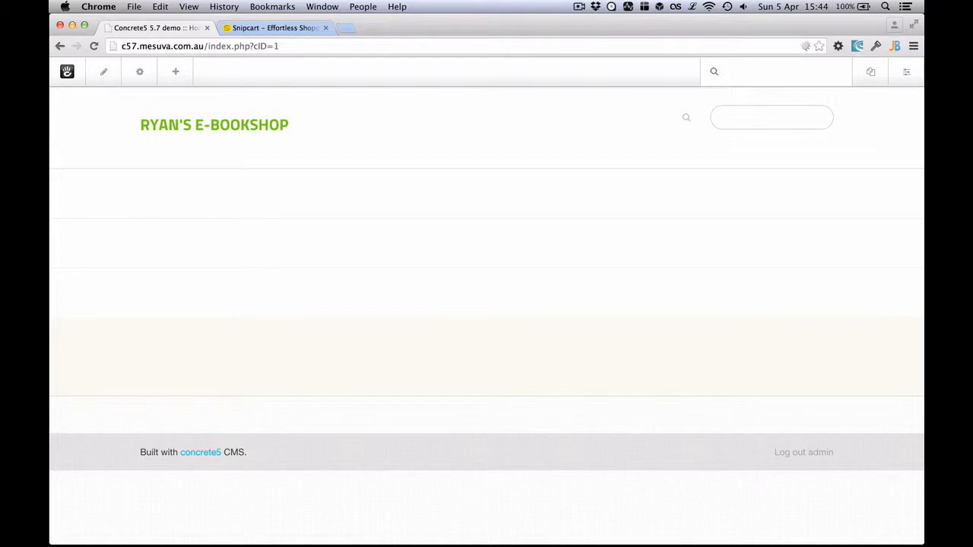
# Glance at the Snipcart site, then confirm advanced permissions are enabled in System & Settings.
pyautogui.click(273, 27)
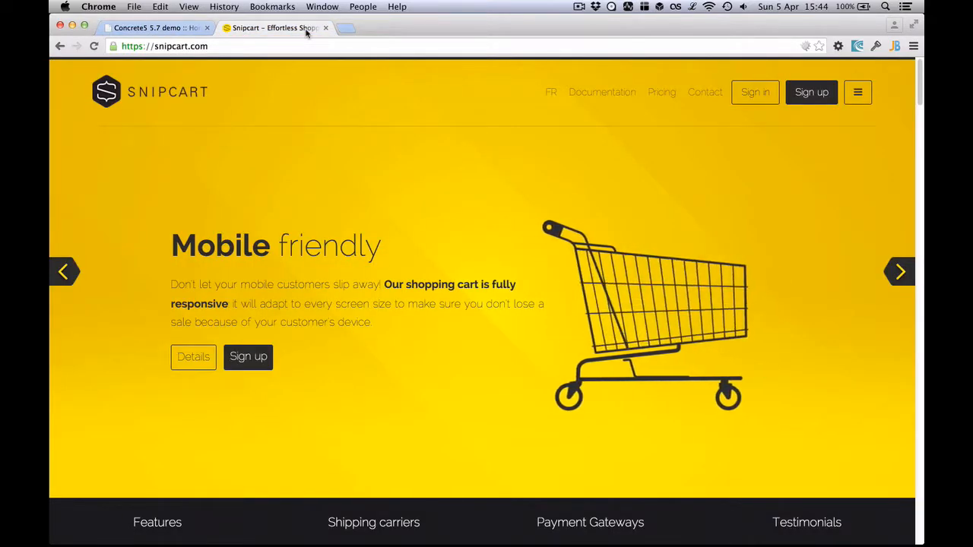
pyautogui.click(900, 270)
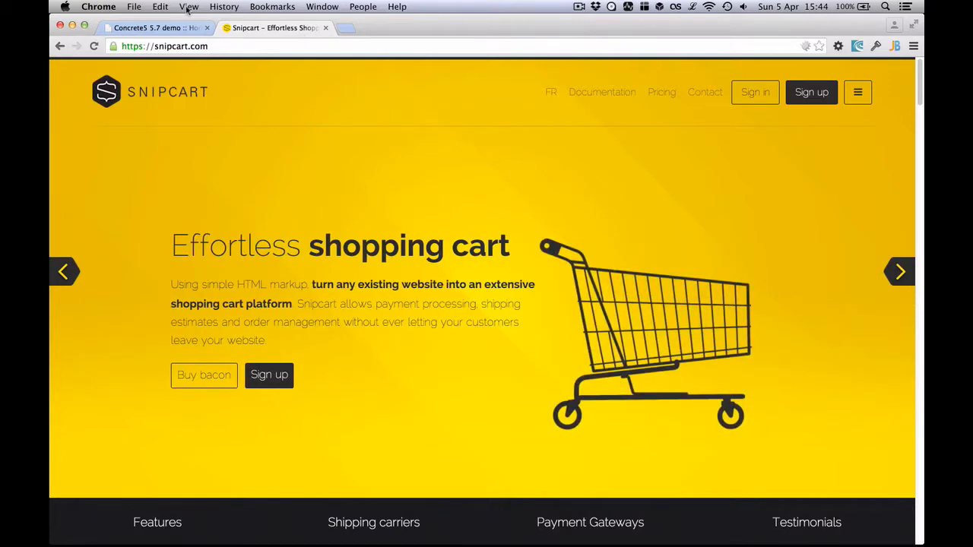
pyautogui.click(152, 27)
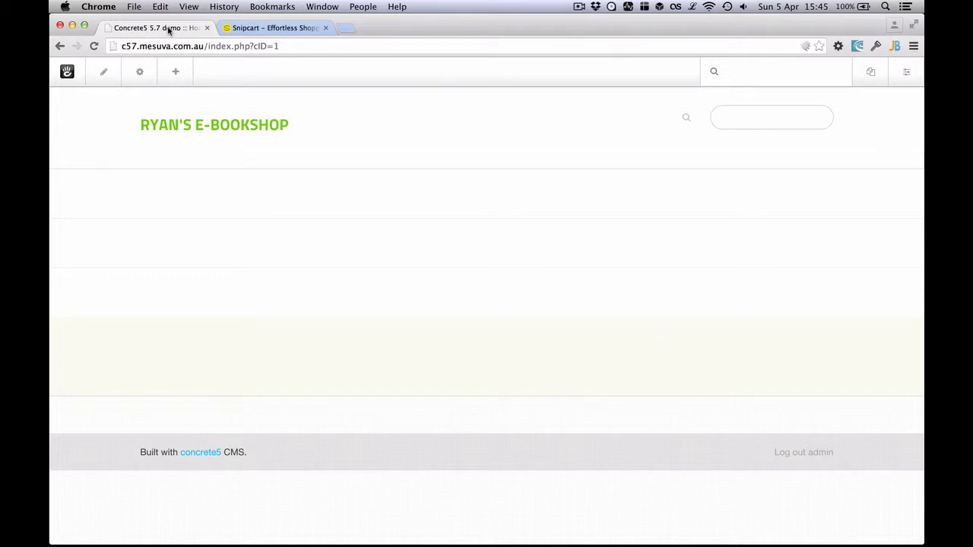
pyautogui.moveTo(905, 71)
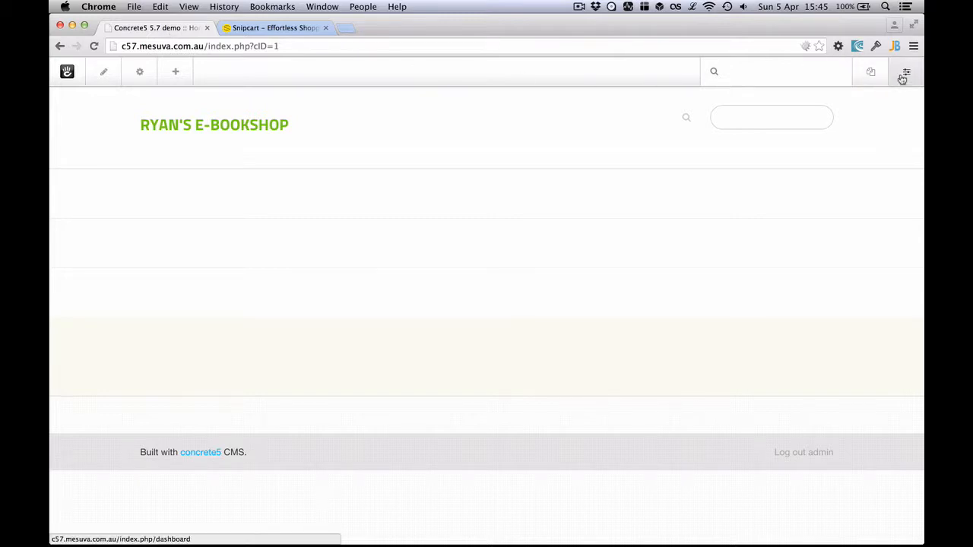
pyautogui.click(904, 72)
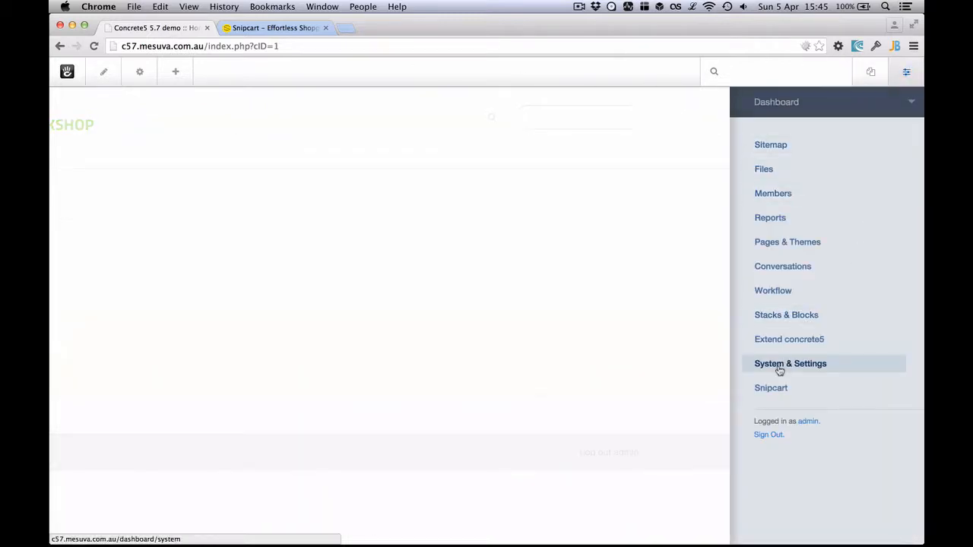
pyautogui.click(791, 364)
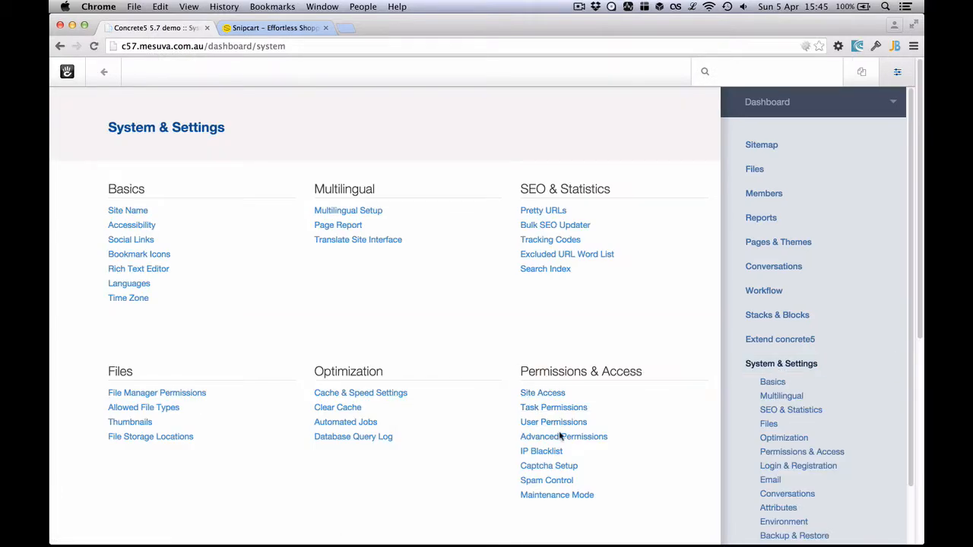
pyautogui.click(563, 436)
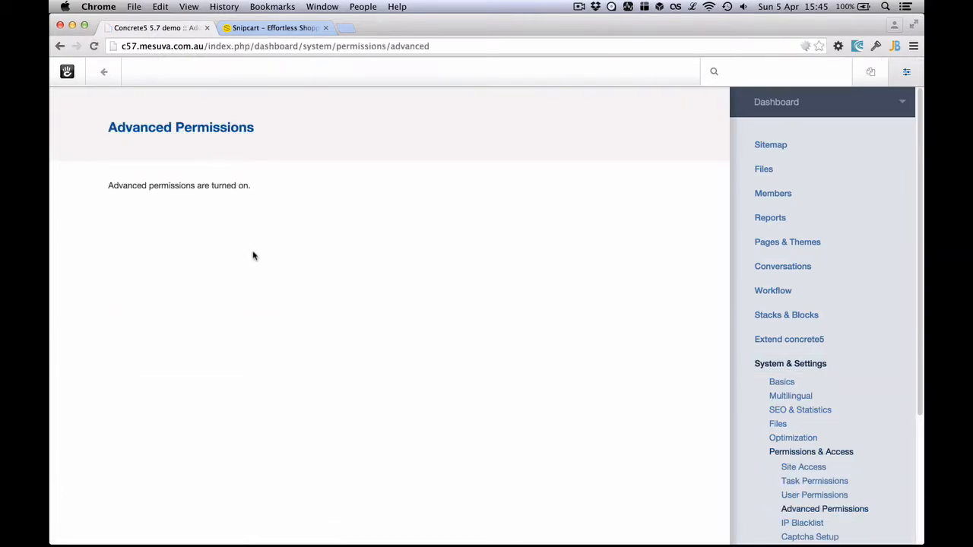
pyautogui.moveTo(613, 274)
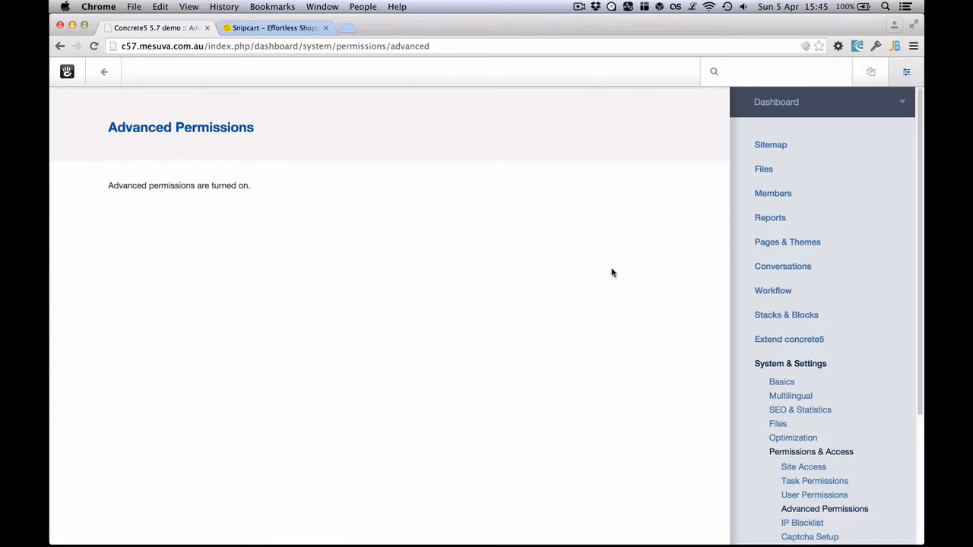
# Review the installed Snipcart add-ons under Extend concrete5 and bring up the Snipcart dashboard section.
pyautogui.click(789, 339)
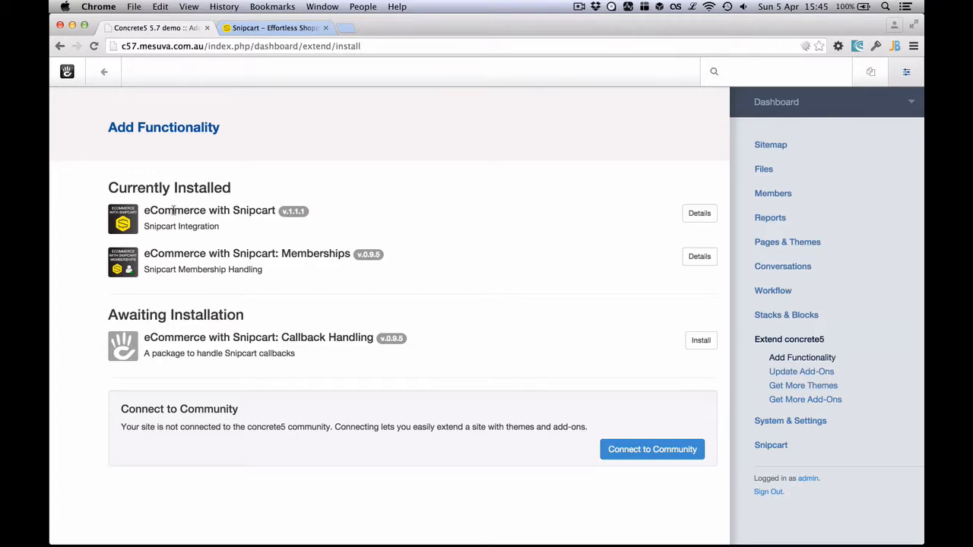
pyautogui.moveTo(307, 297)
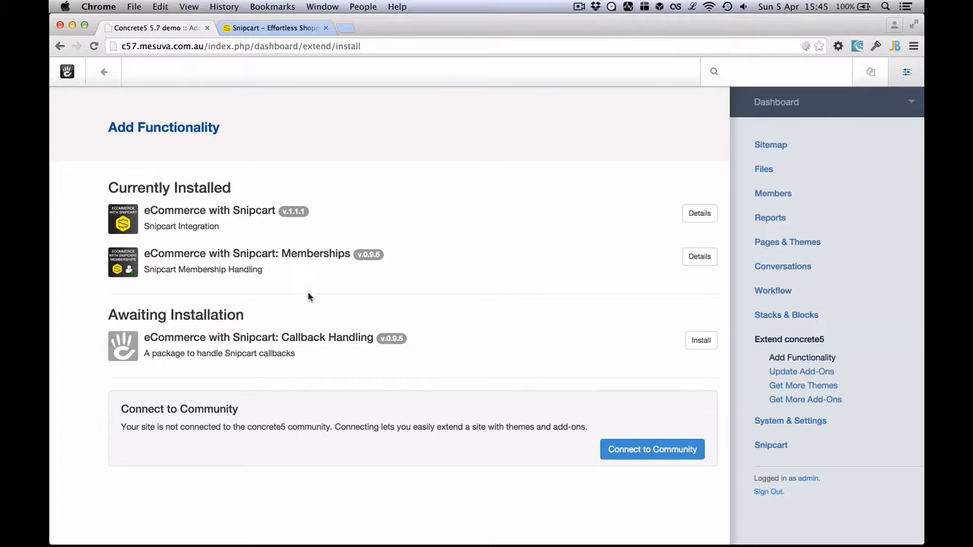
pyautogui.moveTo(558, 346)
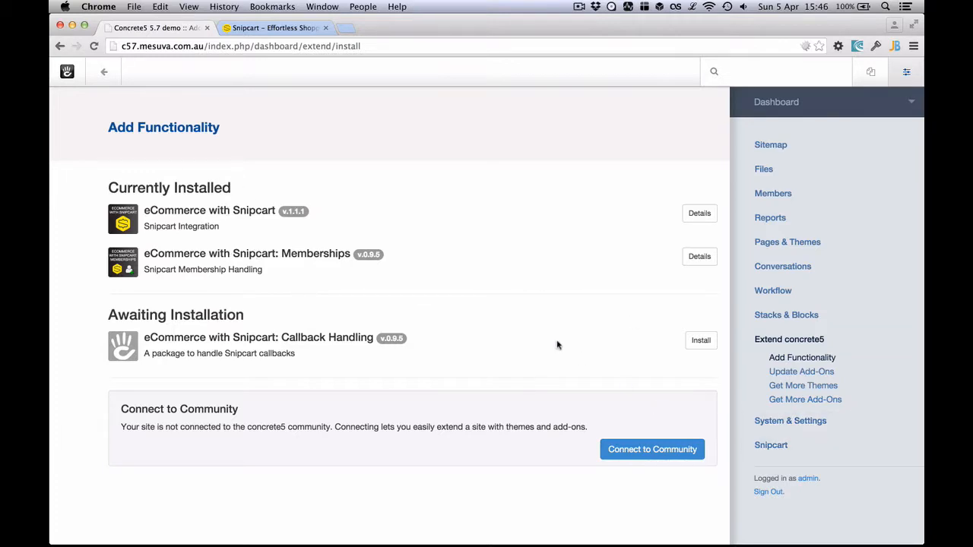
pyautogui.click(771, 444)
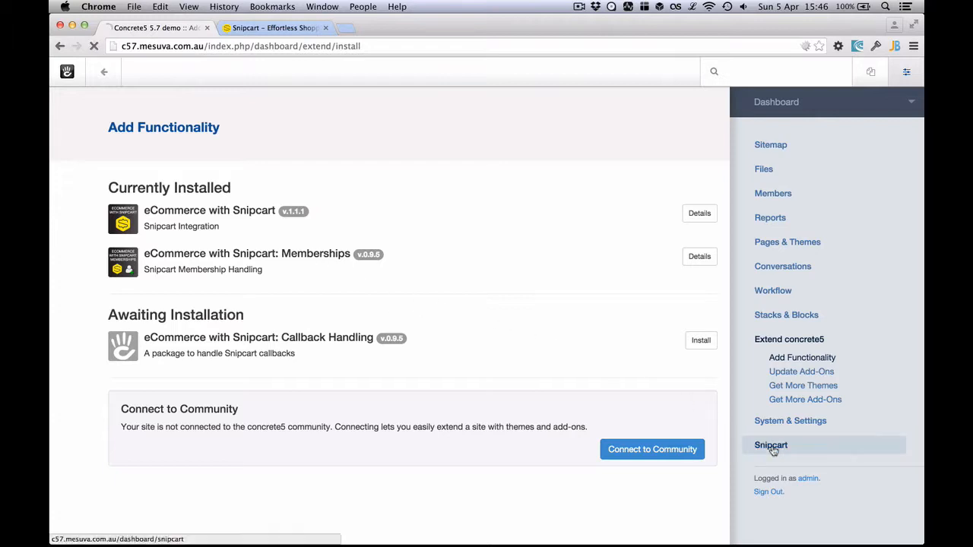
pyautogui.click(771, 444)
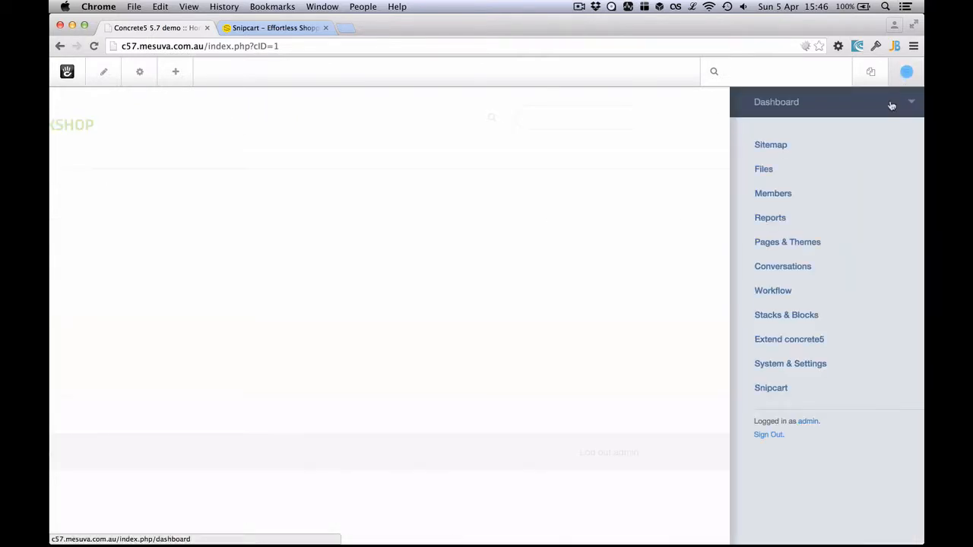
# From the sitemap, start a new Empty Page under Home.
pyautogui.click(770, 144)
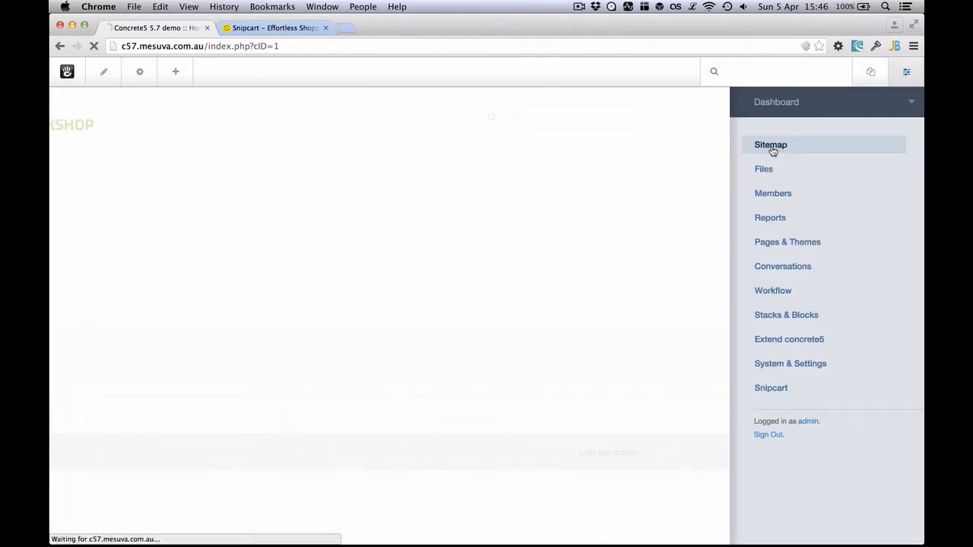
pyautogui.click(771, 144)
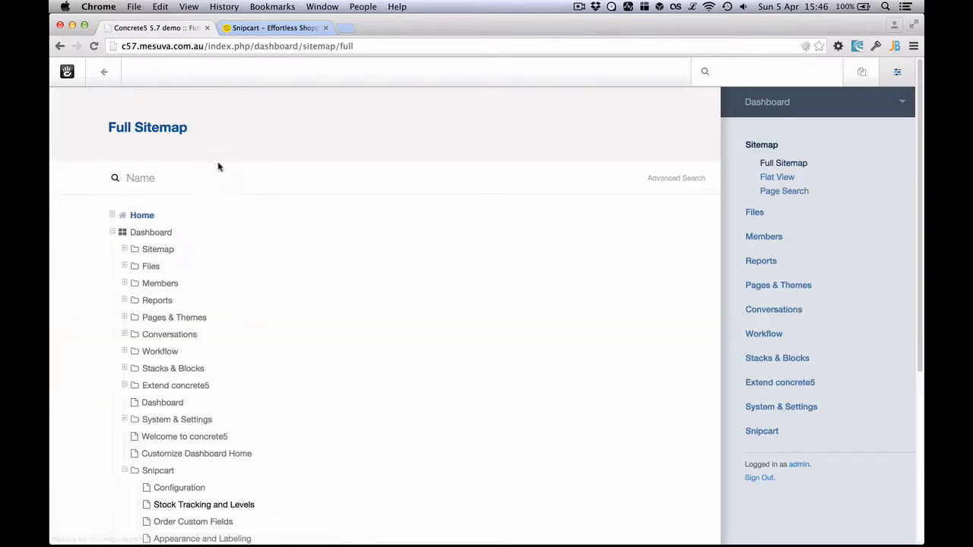
pyautogui.scroll(-3)
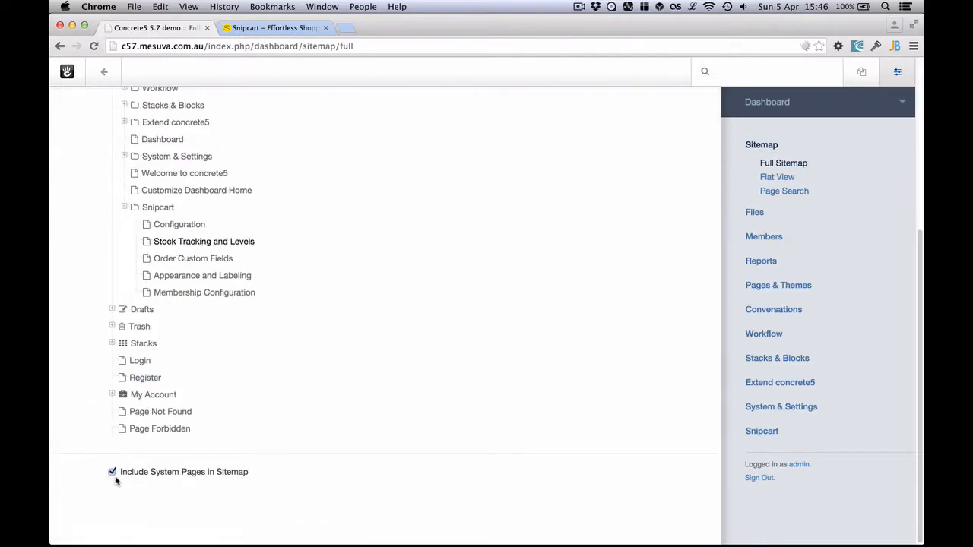
pyautogui.rightClick(143, 216)
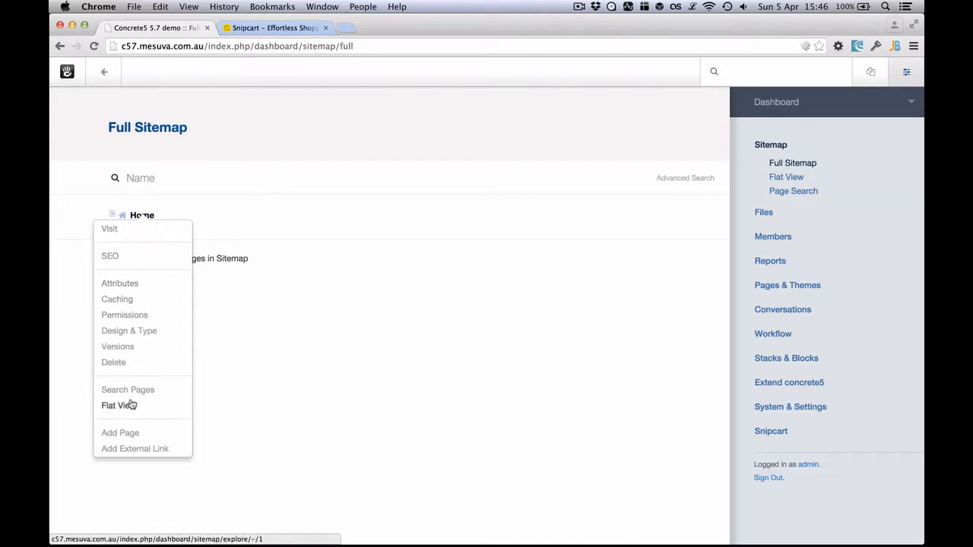
pyautogui.click(120, 432)
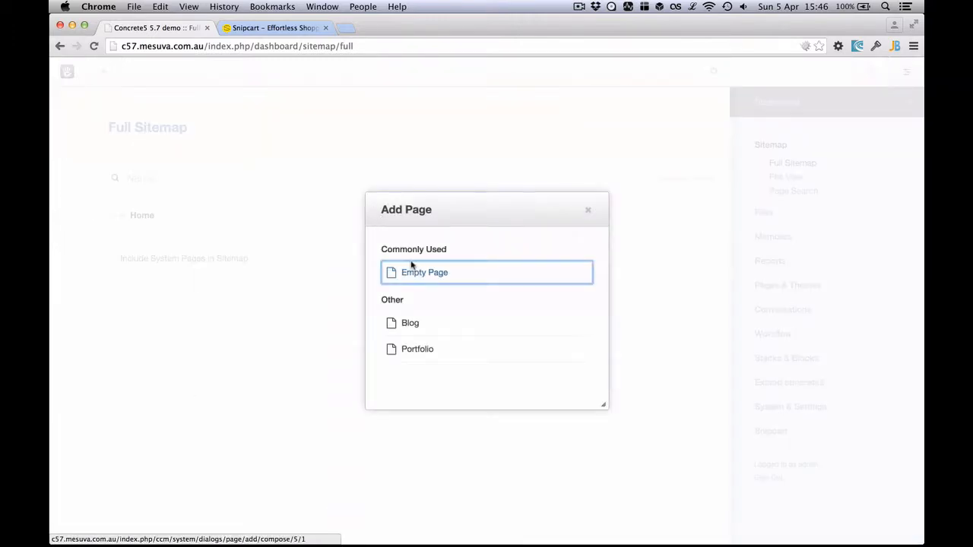
pyautogui.click(424, 272)
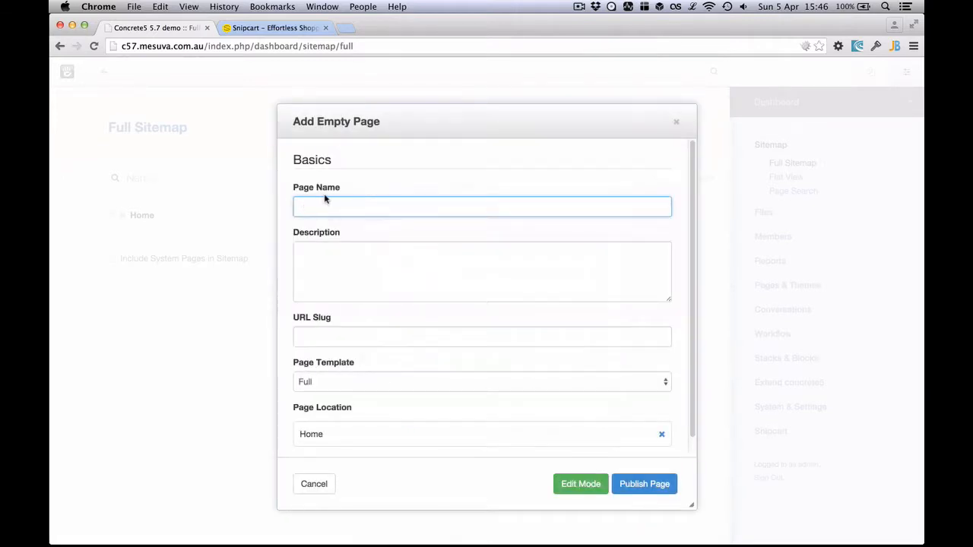
# Name the page 'My downloads' and publish it.
pyautogui.write('M')
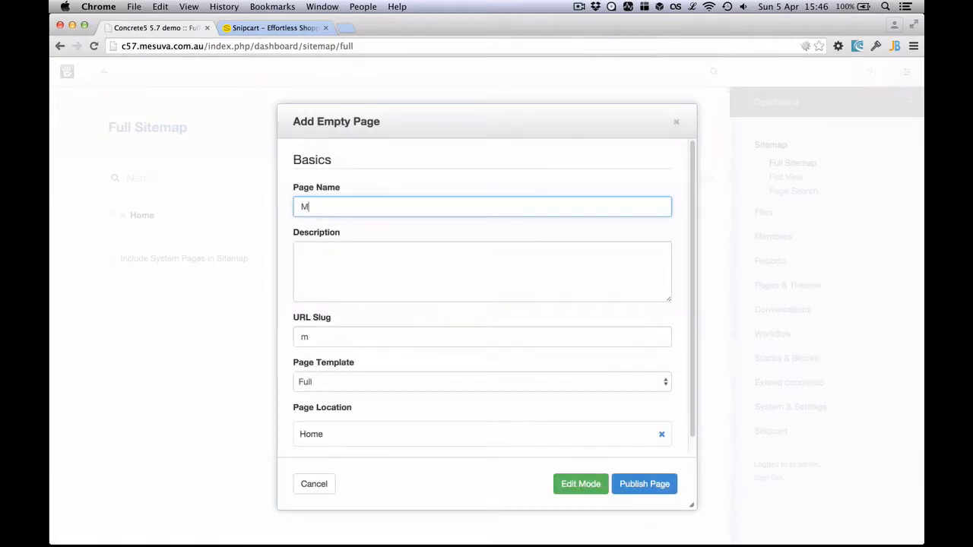
pyautogui.write('y downloads')
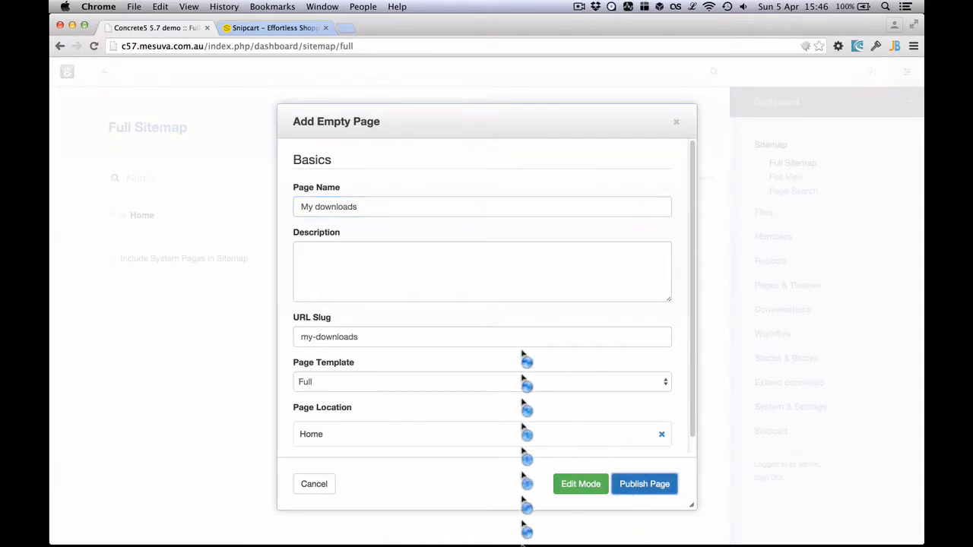
pyautogui.click(644, 483)
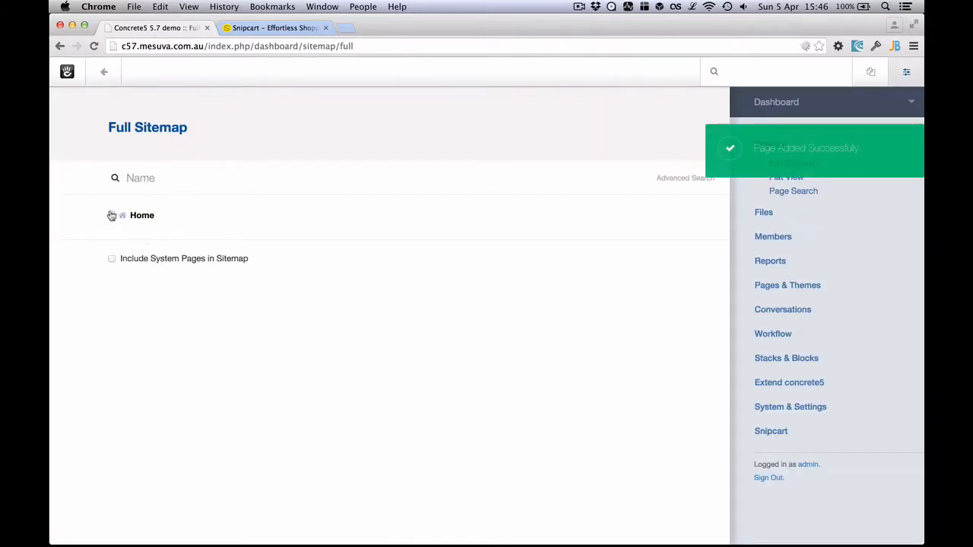
# Add a Content block reading 'My downloads' formatted as a heading and save it.
pyautogui.click(113, 216)
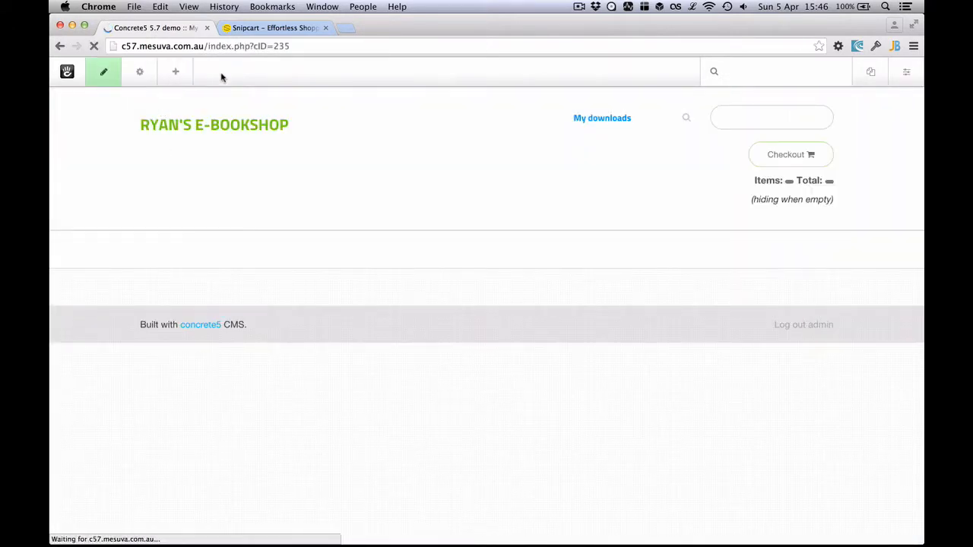
pyautogui.click(174, 72)
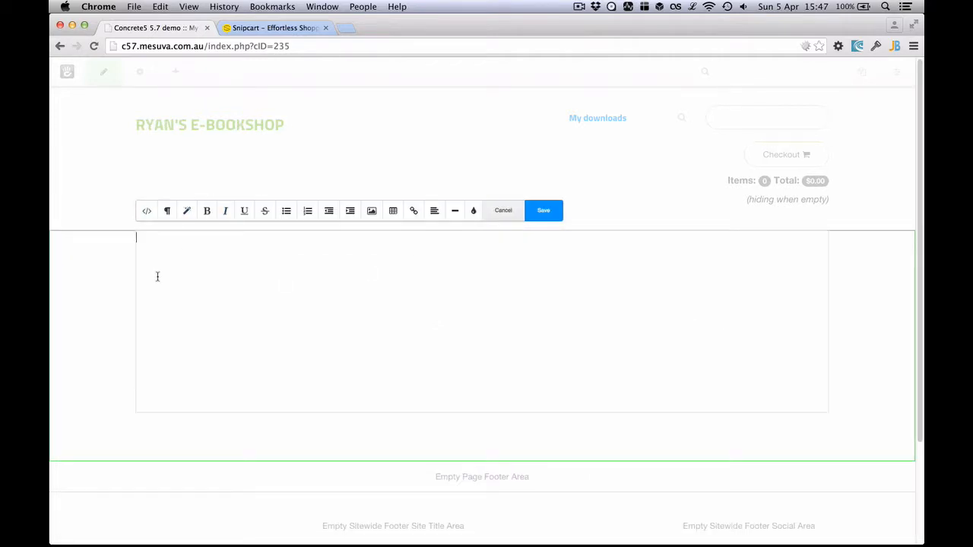
pyautogui.write('My downloads')
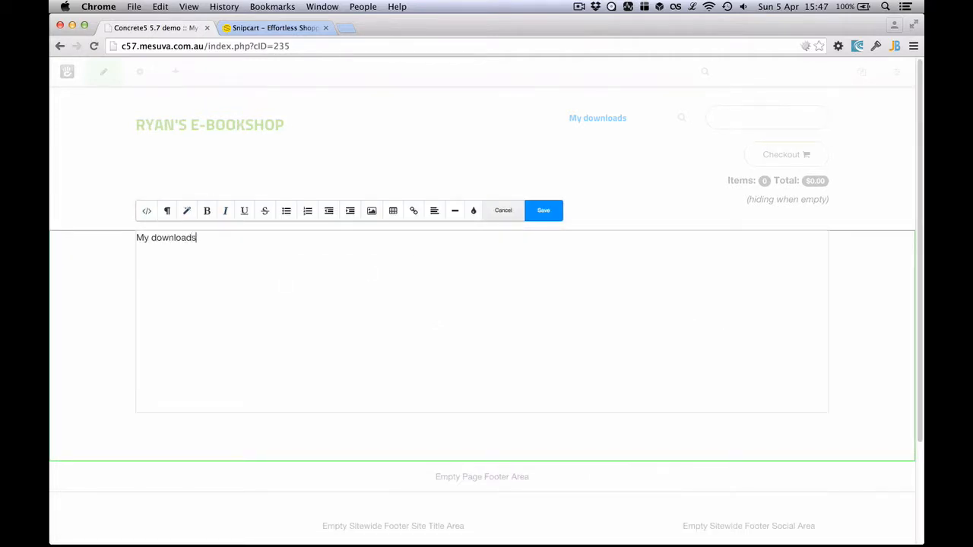
pyautogui.click(167, 209)
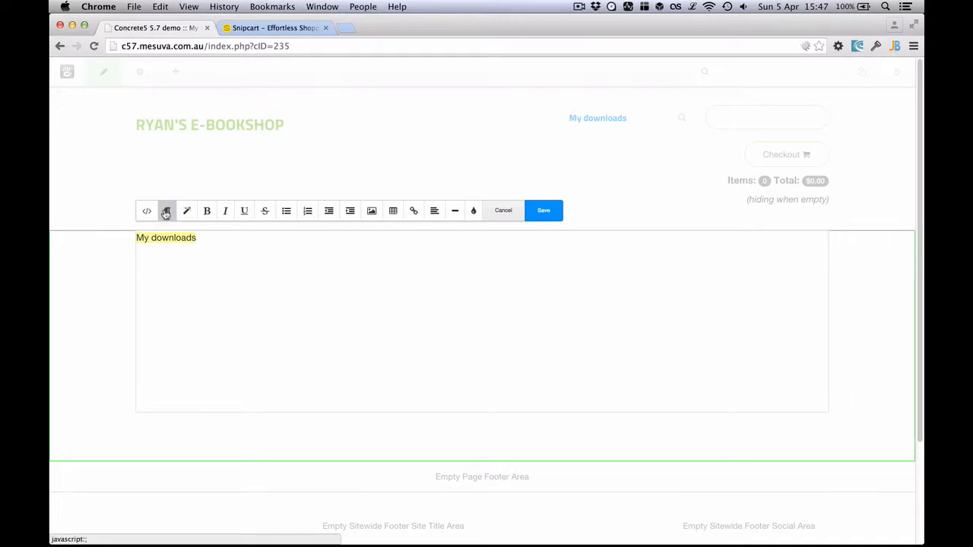
pyautogui.click(544, 210)
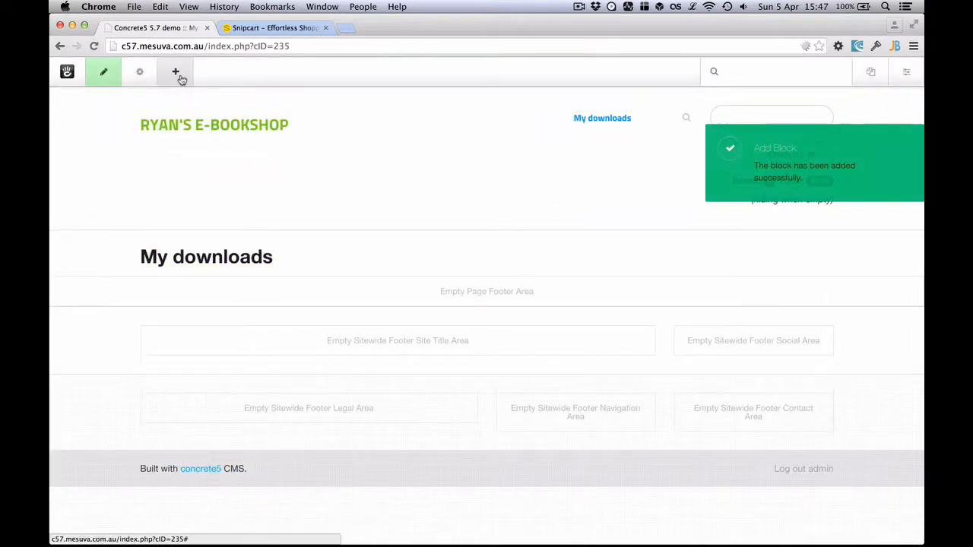
pyautogui.moveTo(177, 72)
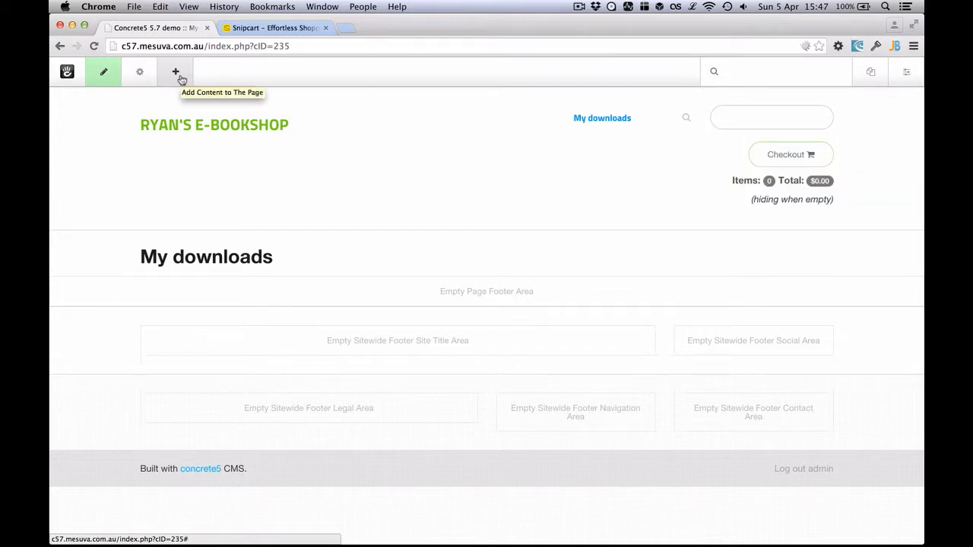
# Add a File block linking the quick-start guide PDF as 'Concrete5 5.7 quick start guide' and publish the page.
pyautogui.click(175, 71)
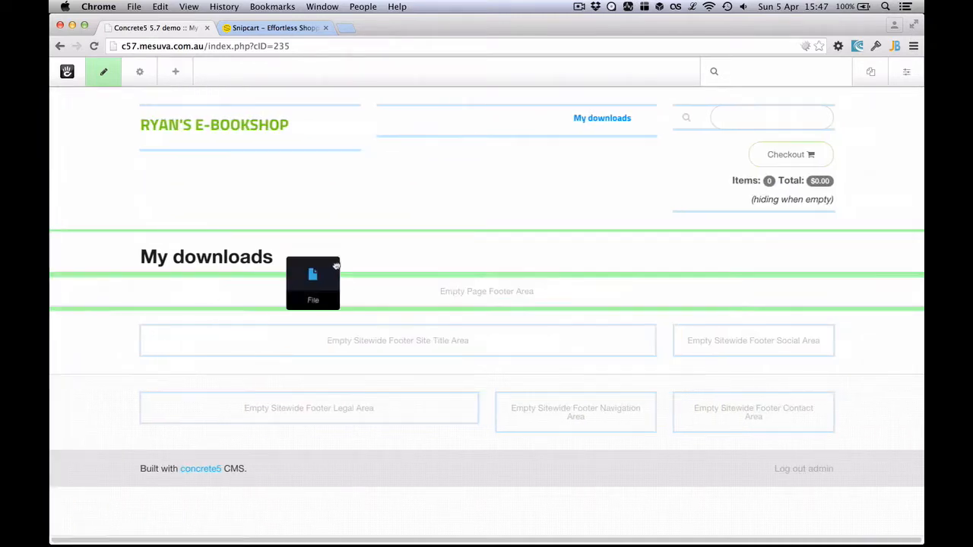
pyautogui.moveTo(314, 283); pyautogui.dragTo(380, 265)
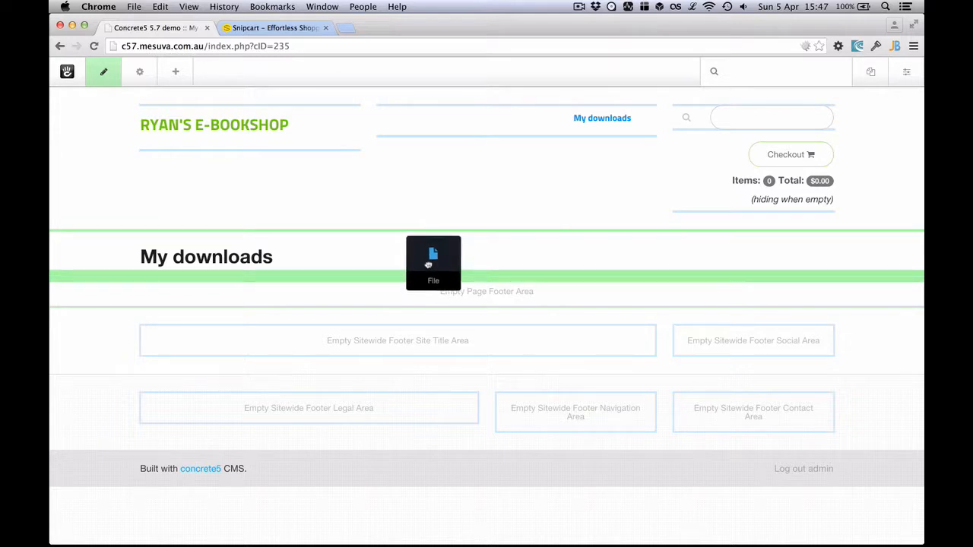
pyautogui.click(433, 264)
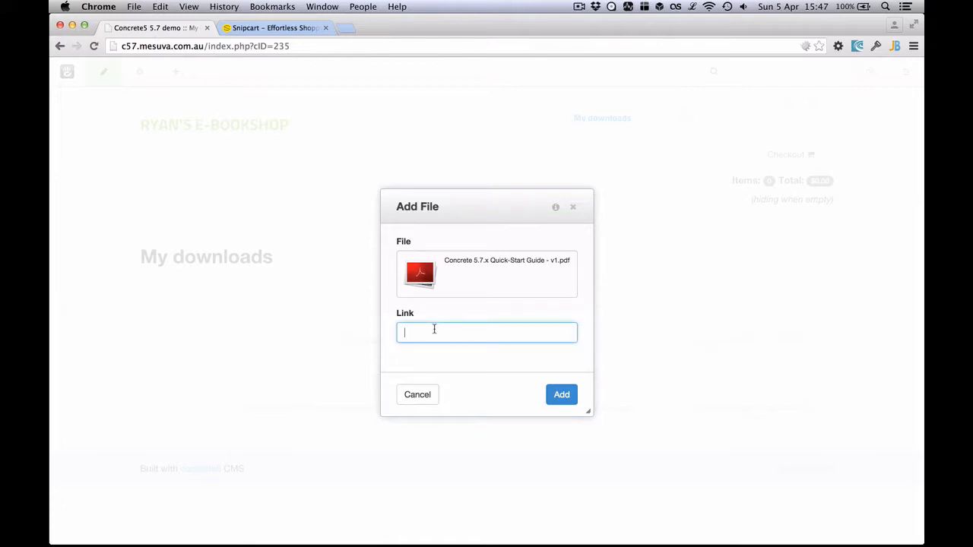
pyautogui.write('Concrete5')
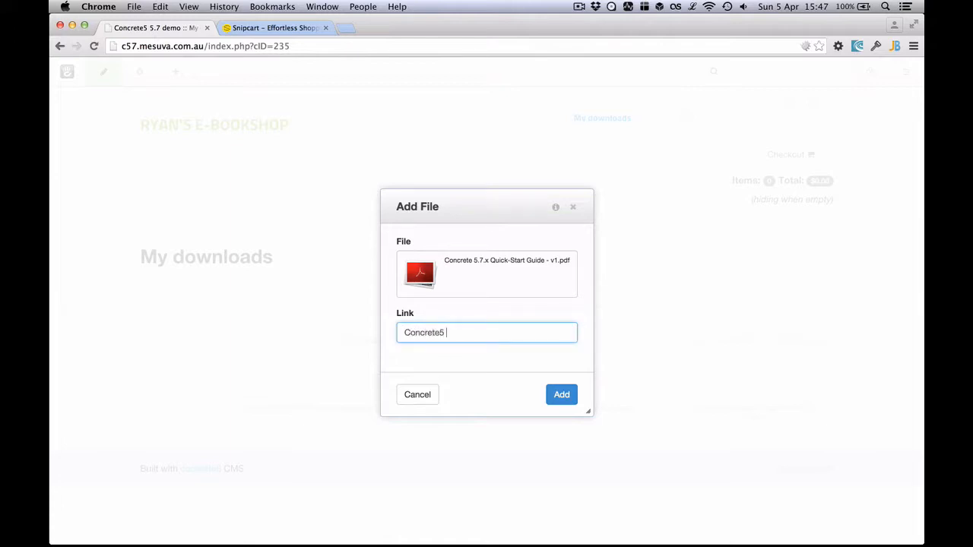
pyautogui.write('.7 quick')
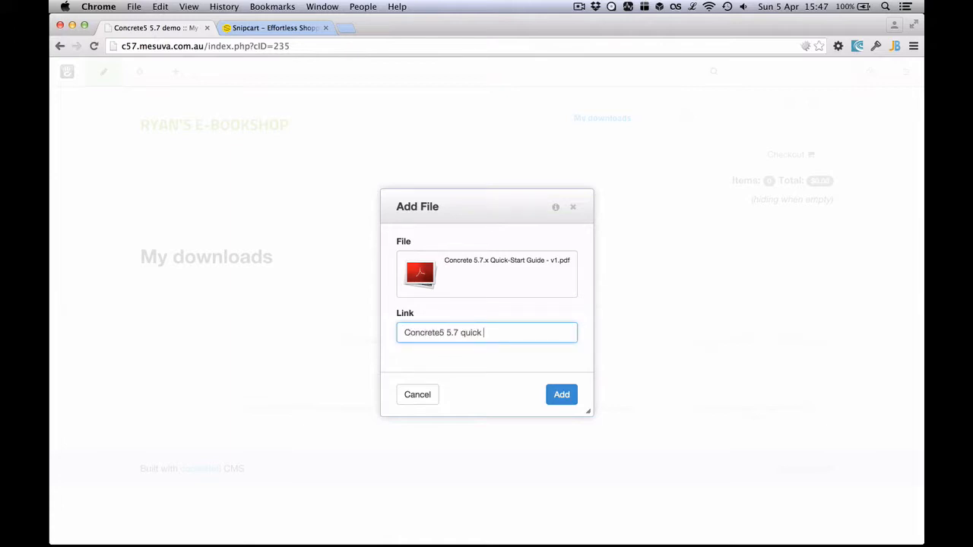
pyautogui.write('start guide')
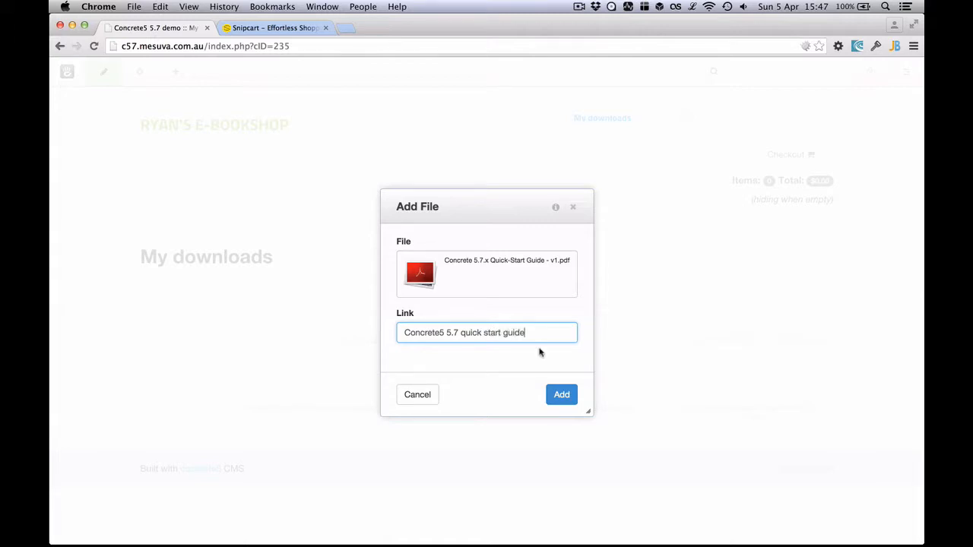
pyautogui.click(561, 395)
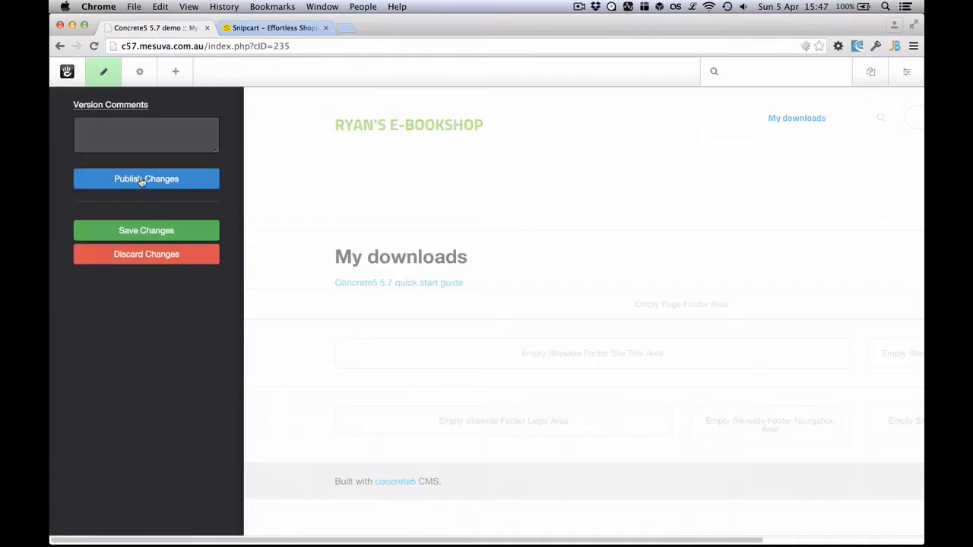
pyautogui.click(146, 179)
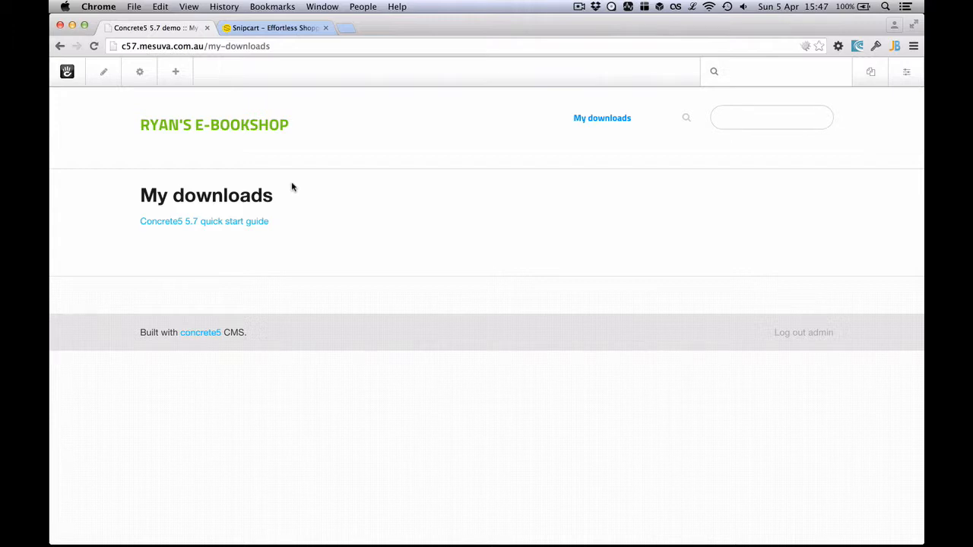
pyautogui.moveTo(252, 222)
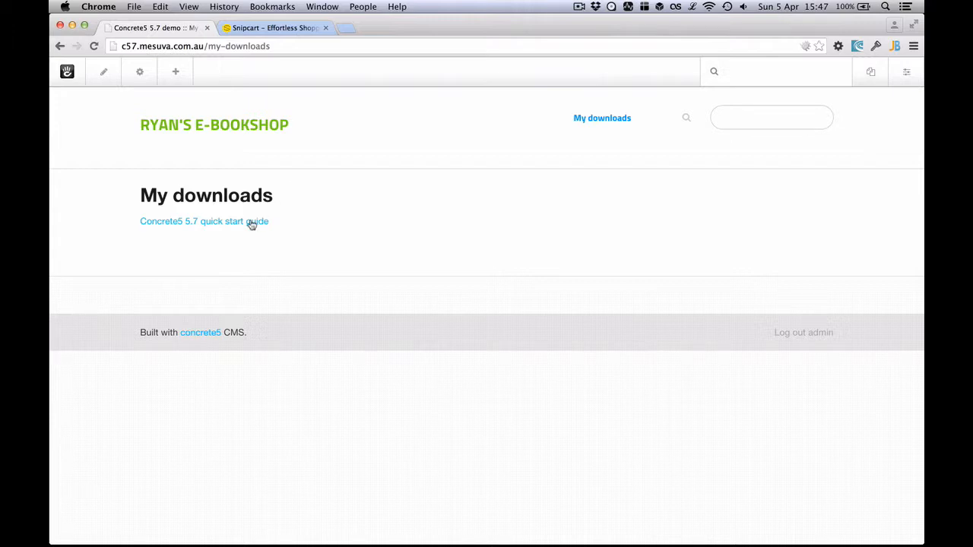
pyautogui.moveTo(570, 186)
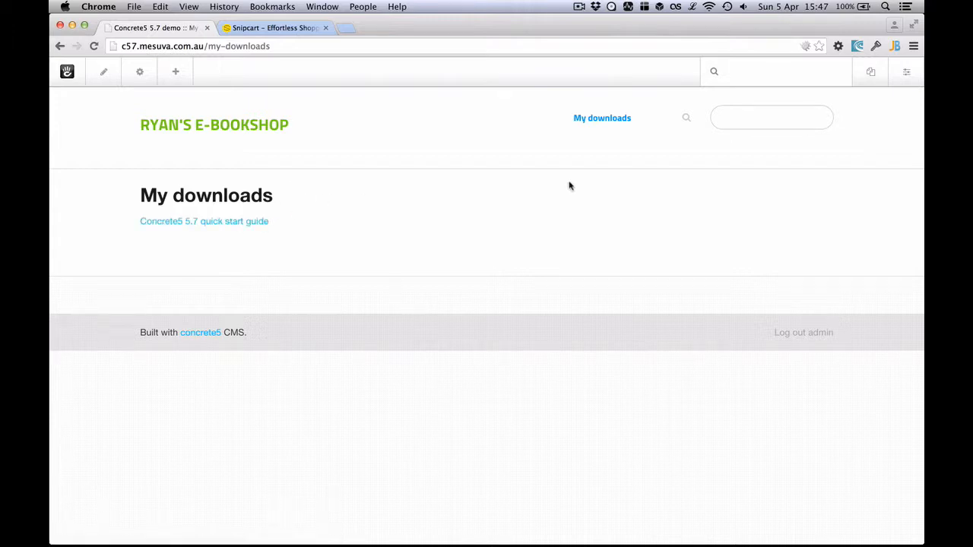
# Return to the dashboard sitemap and bring up the My downloads page's options.
pyautogui.click(906, 71)
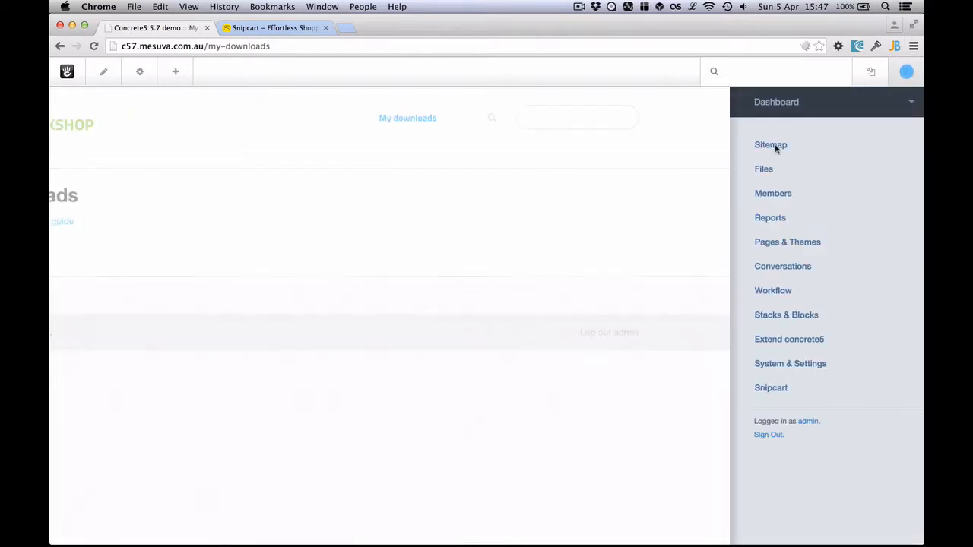
pyautogui.click(769, 145)
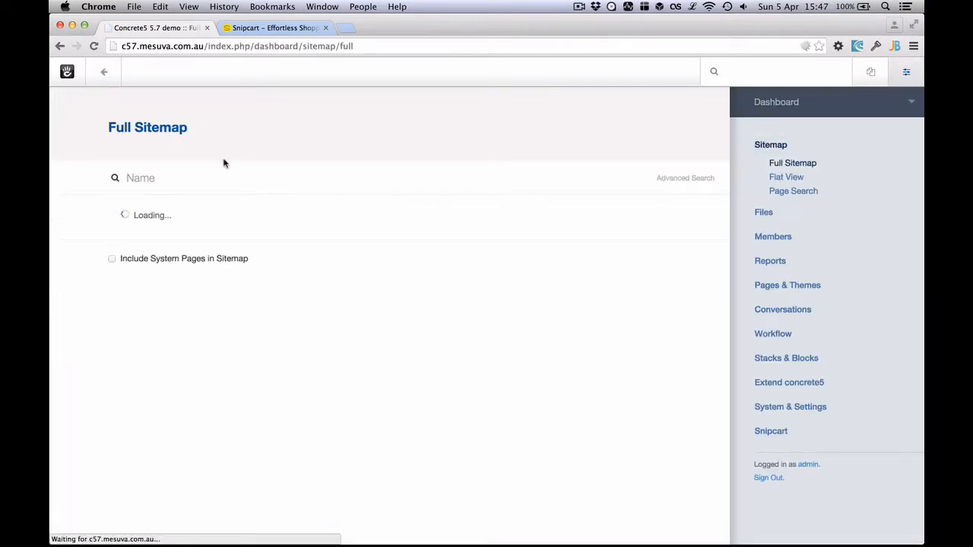
pyautogui.rightClick(170, 232)
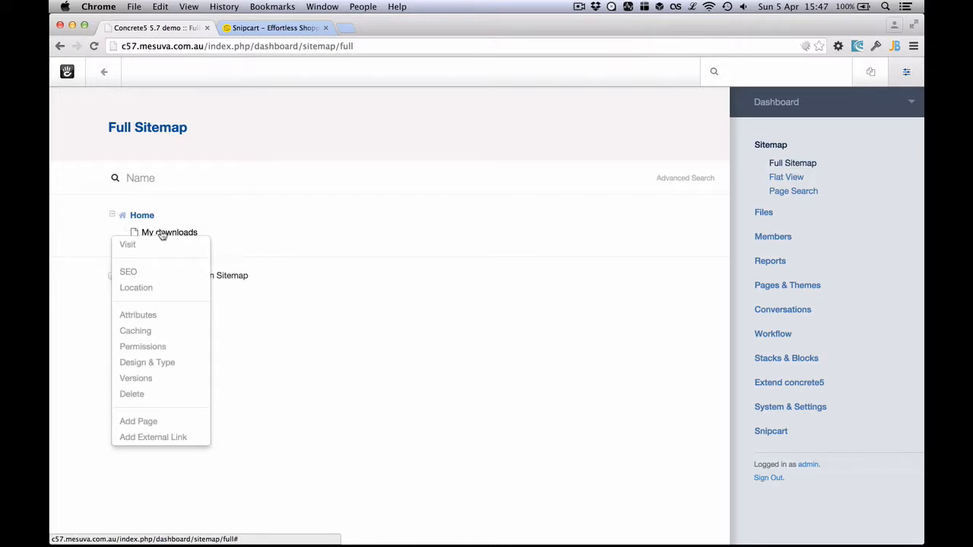
# Switch the My downloads page to manually assigned permissions.
pyautogui.click(143, 346)
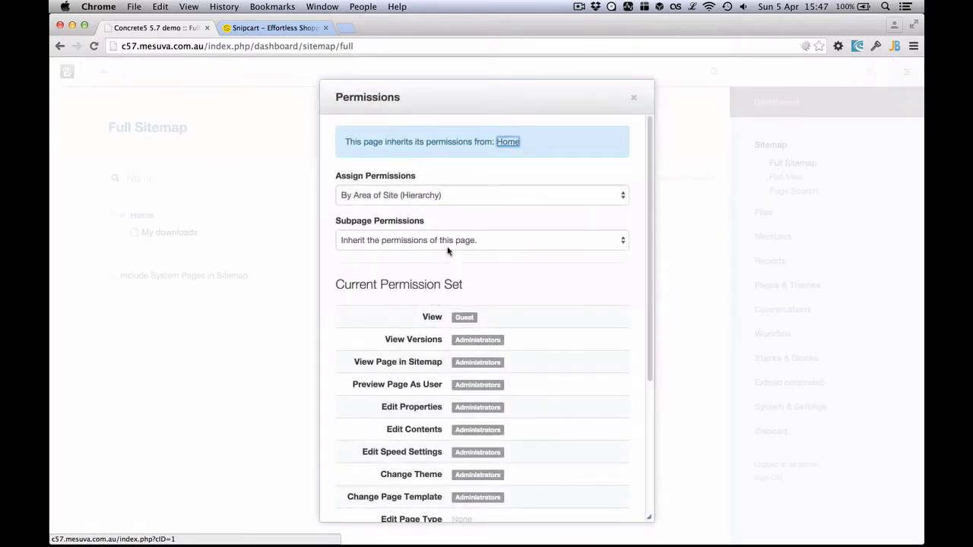
pyautogui.click(482, 195)
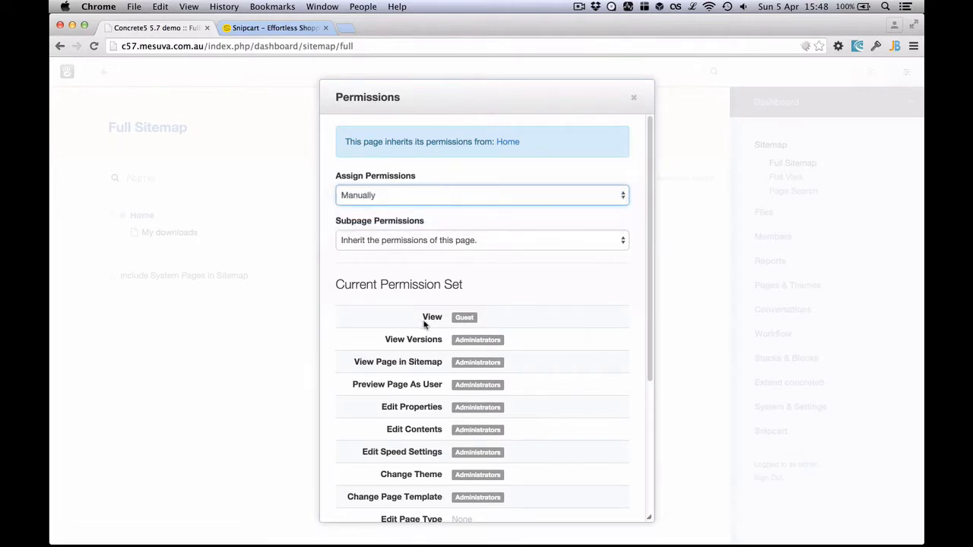
pyautogui.click(482, 194)
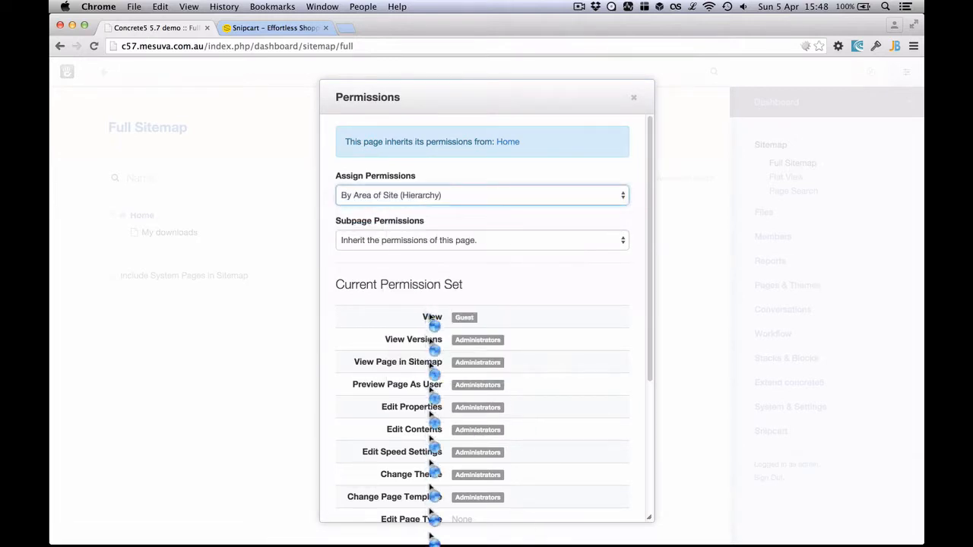
pyautogui.click(482, 195)
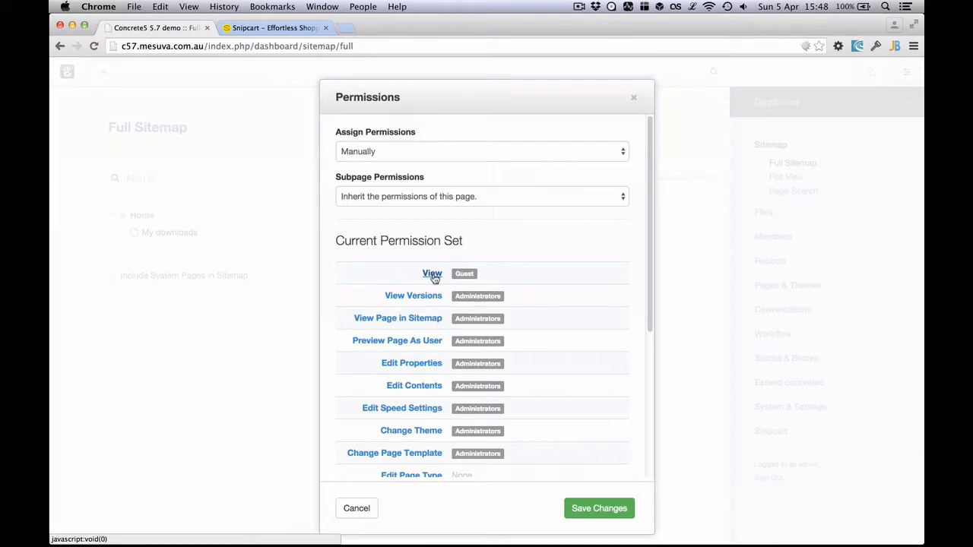
pyautogui.moveTo(444, 277)
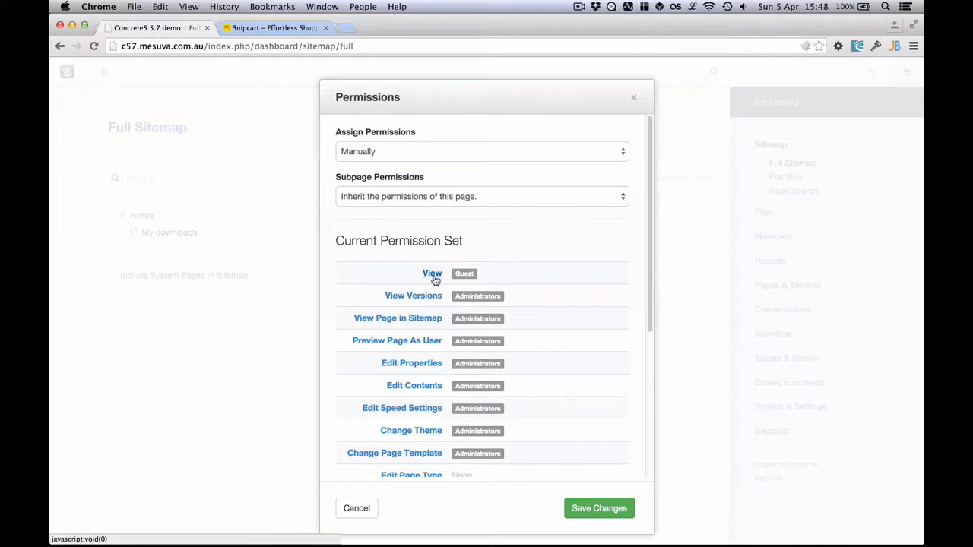
# Replace Guest with the Registered Users group on the View permission and save the changes.
pyautogui.click(432, 274)
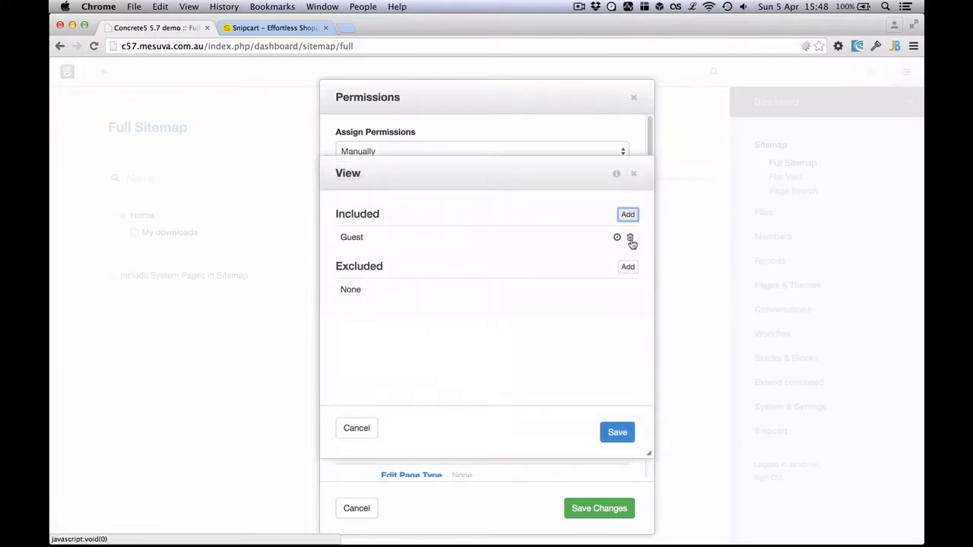
pyautogui.click(631, 237)
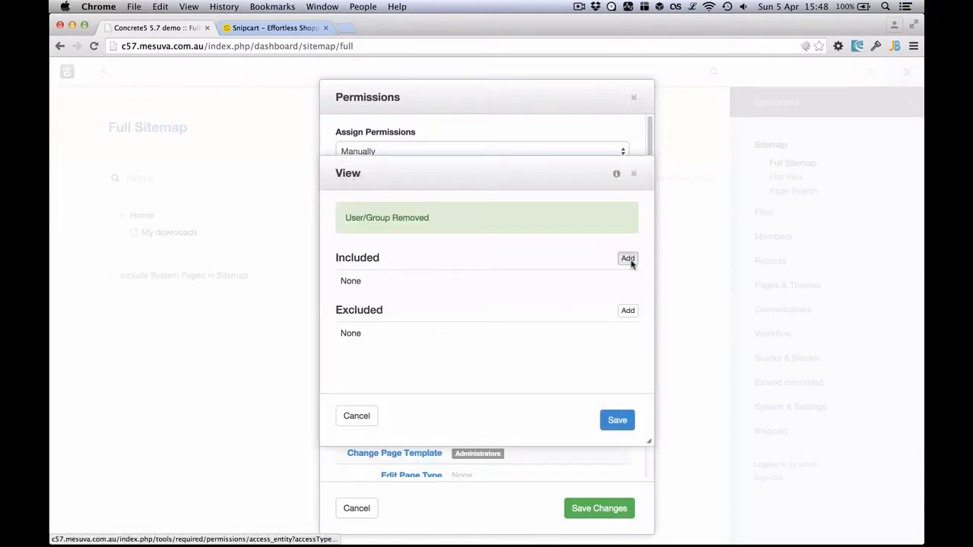
pyautogui.click(628, 258)
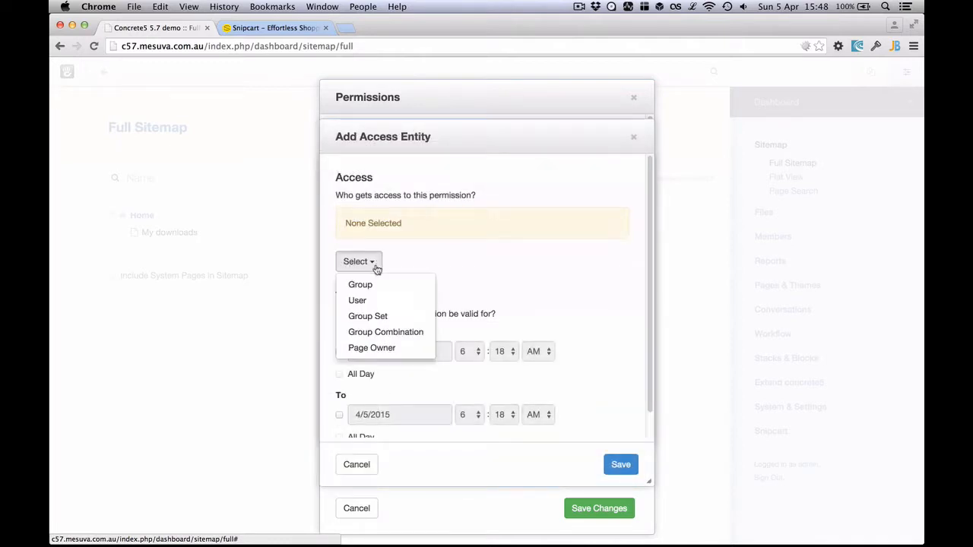
pyautogui.click(361, 285)
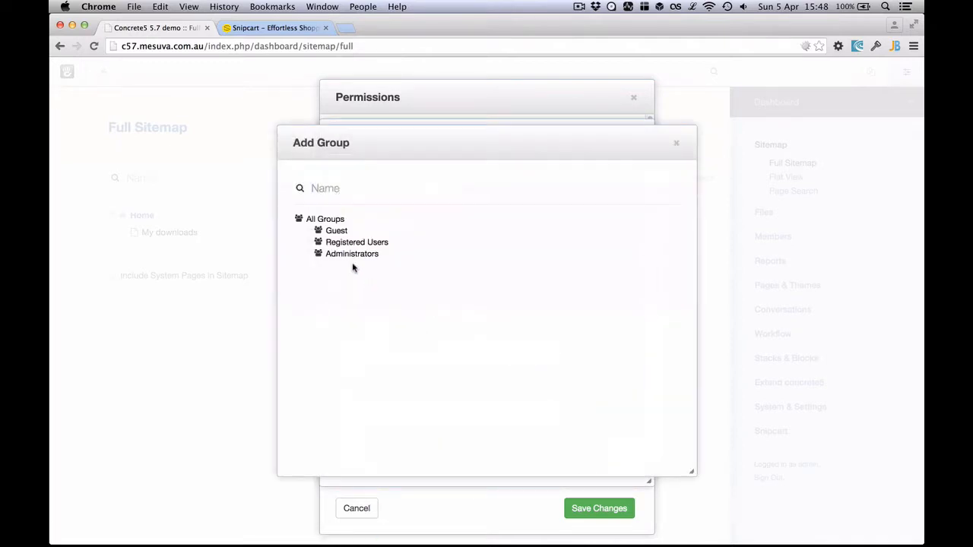
pyautogui.click(356, 242)
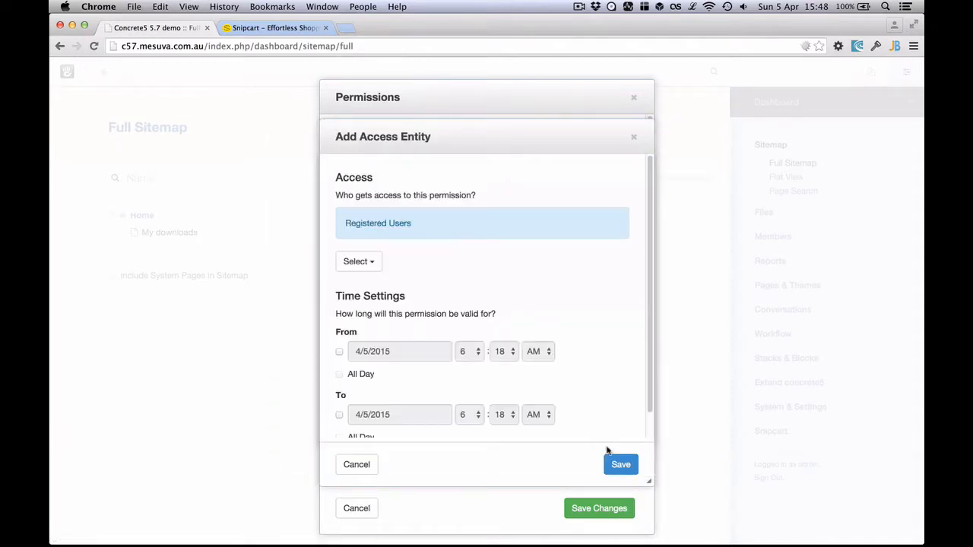
pyautogui.click(621, 465)
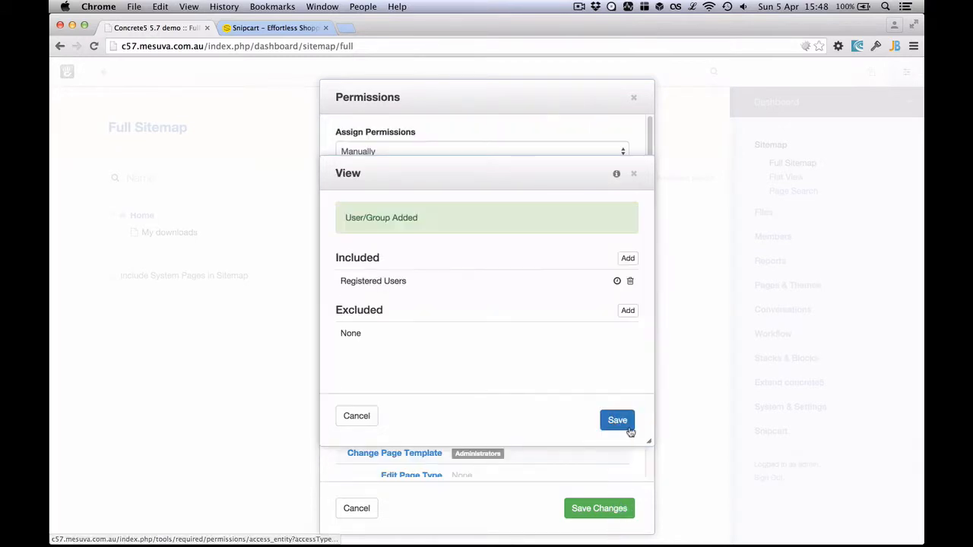
pyautogui.click(617, 420)
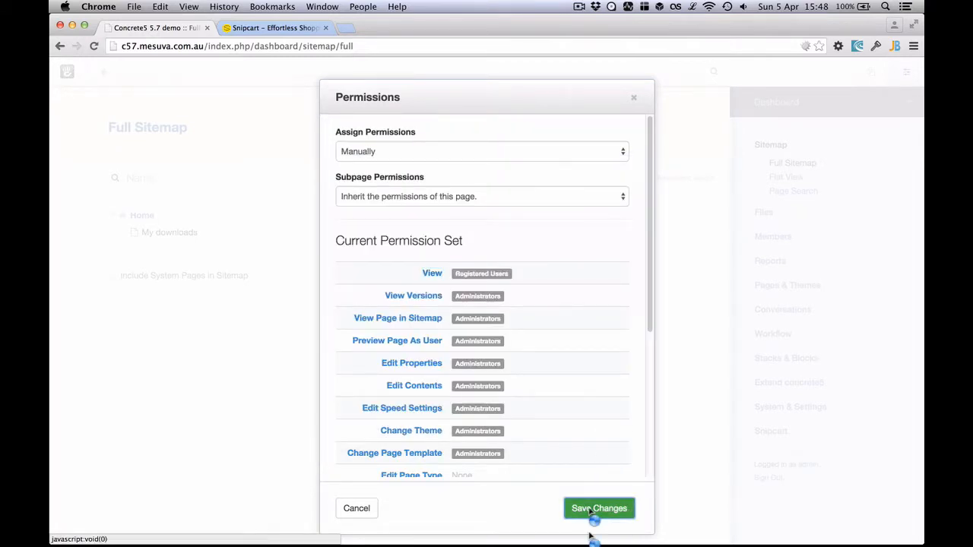
pyautogui.click(599, 508)
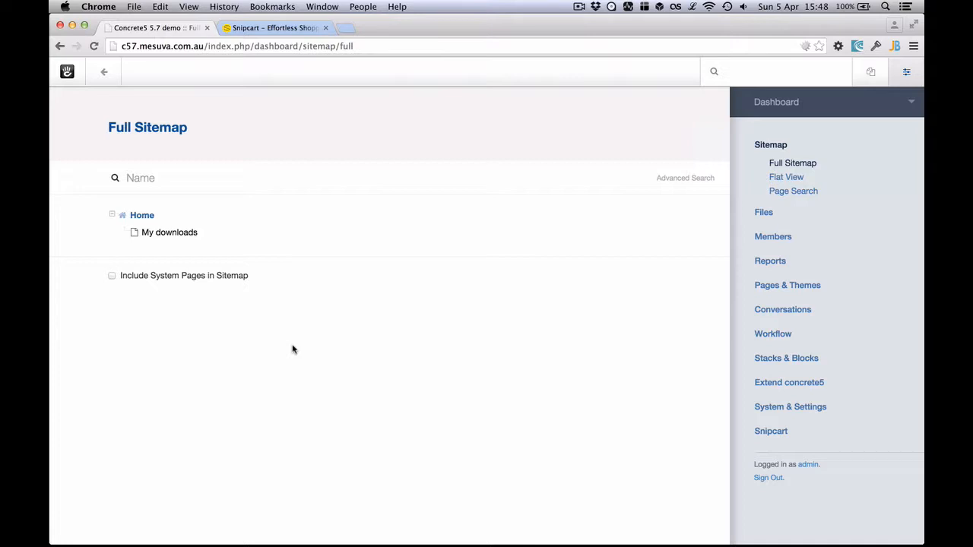
pyautogui.moveTo(772, 238)
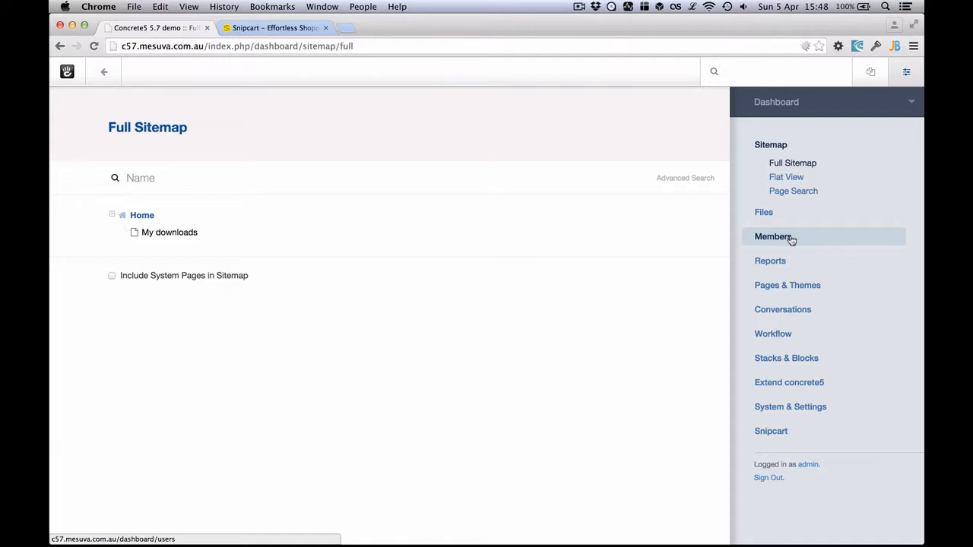
# Go to Members > User Groups in the dashboard.
pyautogui.click(772, 238)
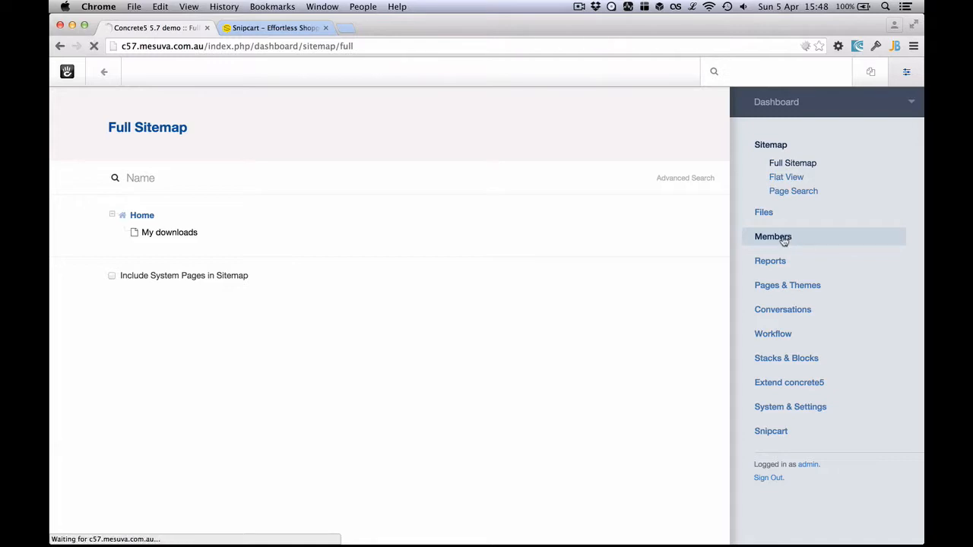
pyautogui.click(773, 237)
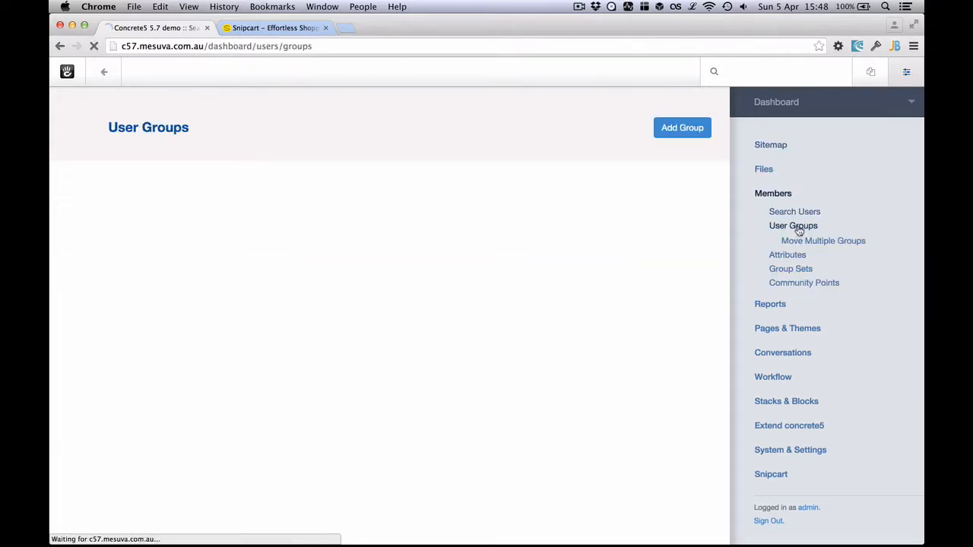
# Add a group named Quickstart whose members are automatically removed after 30 days.
pyautogui.click(681, 128)
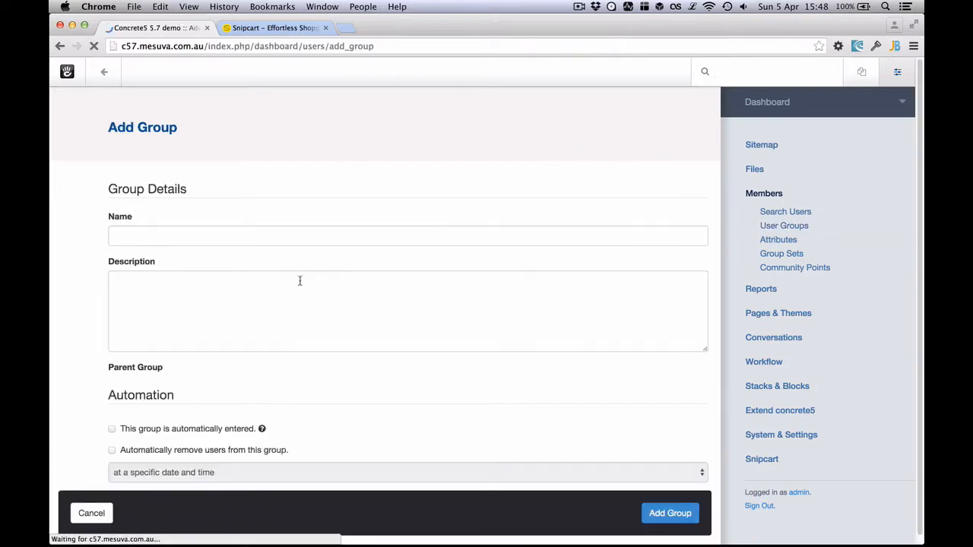
pyautogui.write('QU')
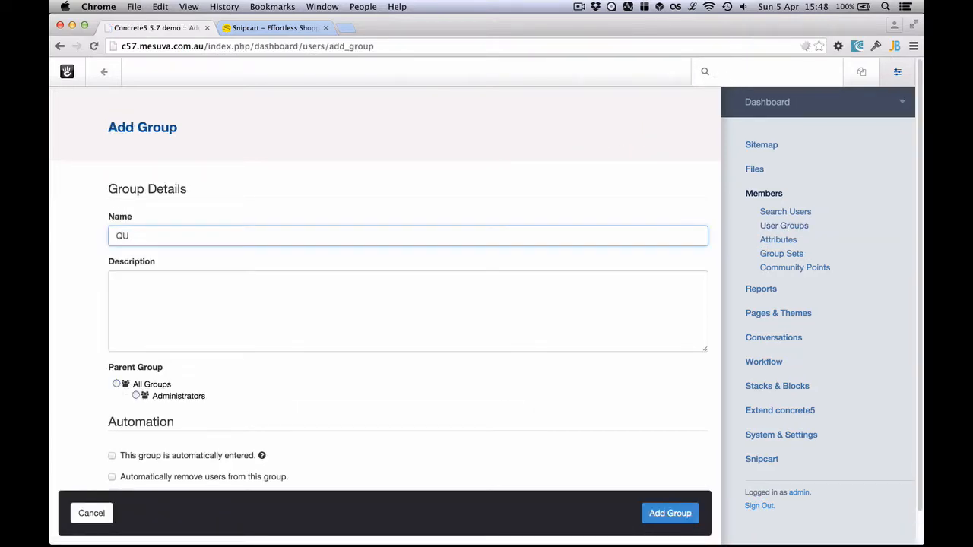
pyautogui.write('Quickstart')
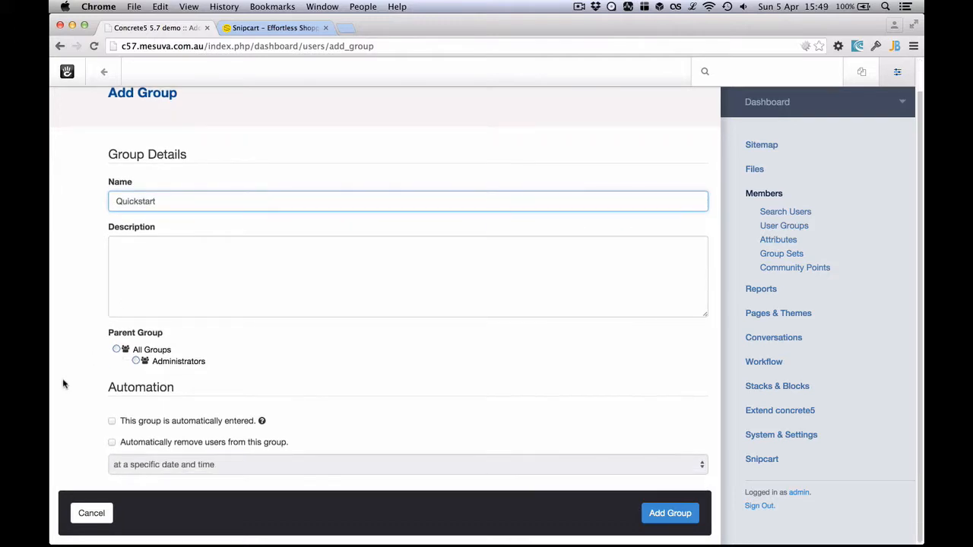
pyautogui.moveTo(189, 371)
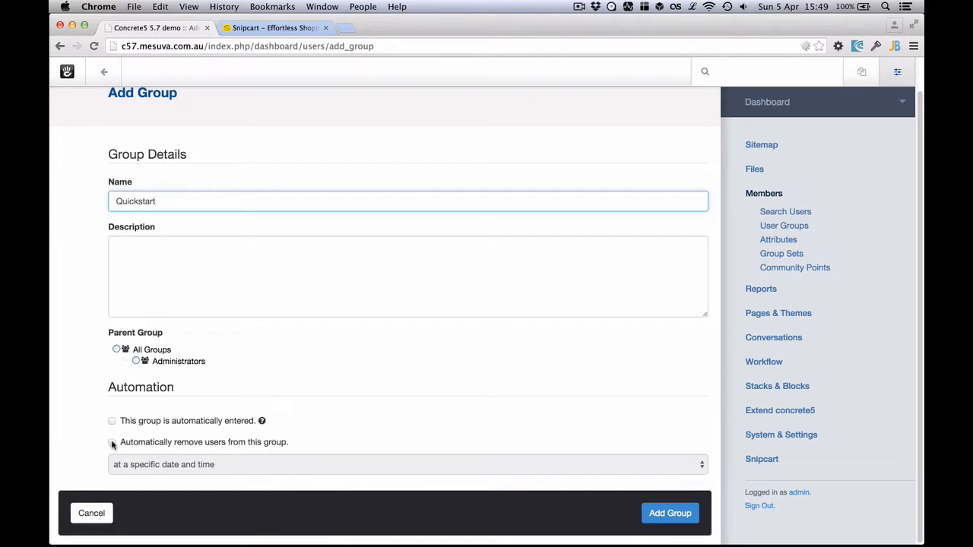
pyautogui.click(112, 441)
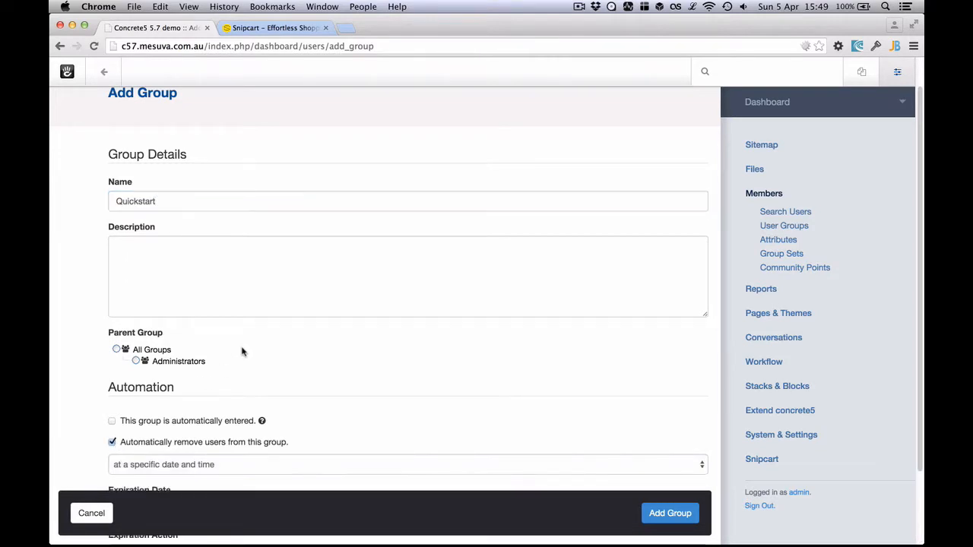
pyautogui.click(408, 465)
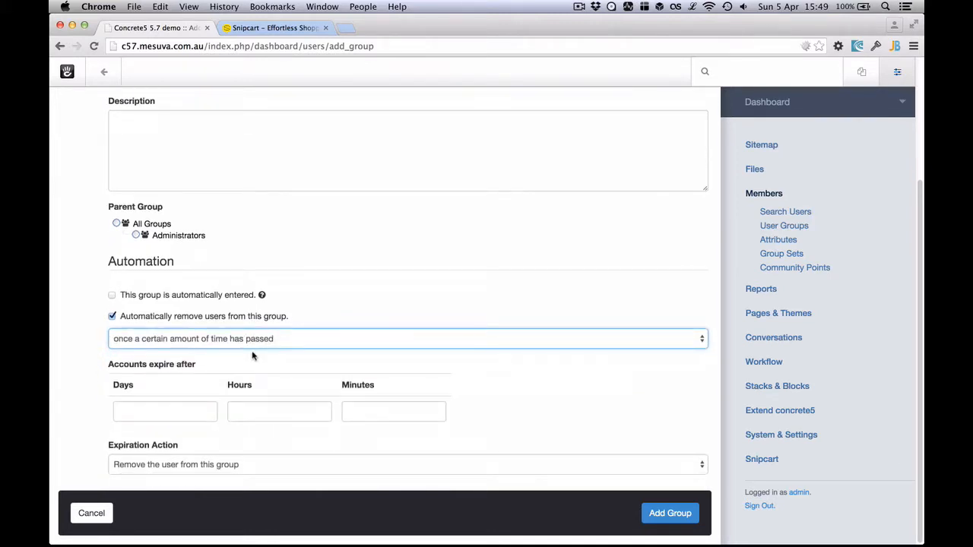
pyautogui.write('3')
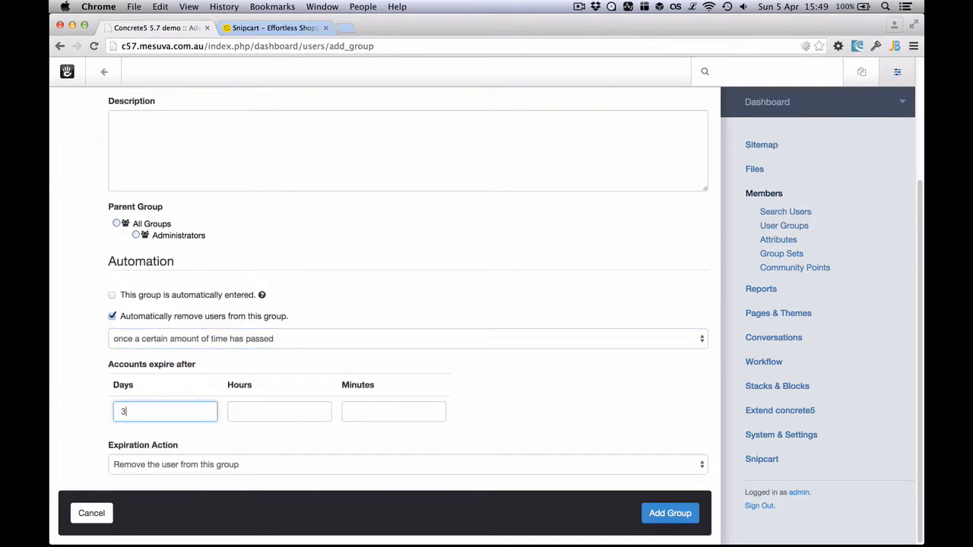
pyautogui.write('0')
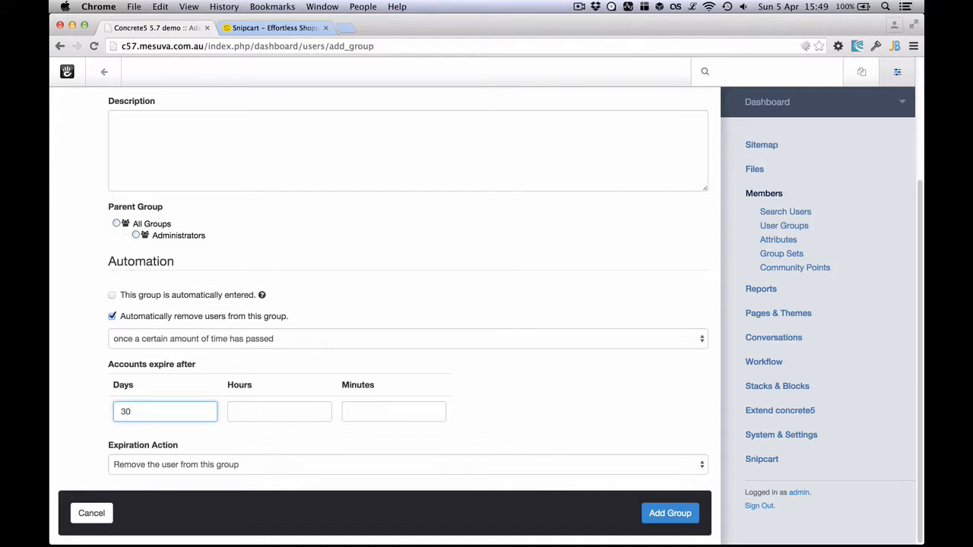
pyautogui.moveTo(518, 419)
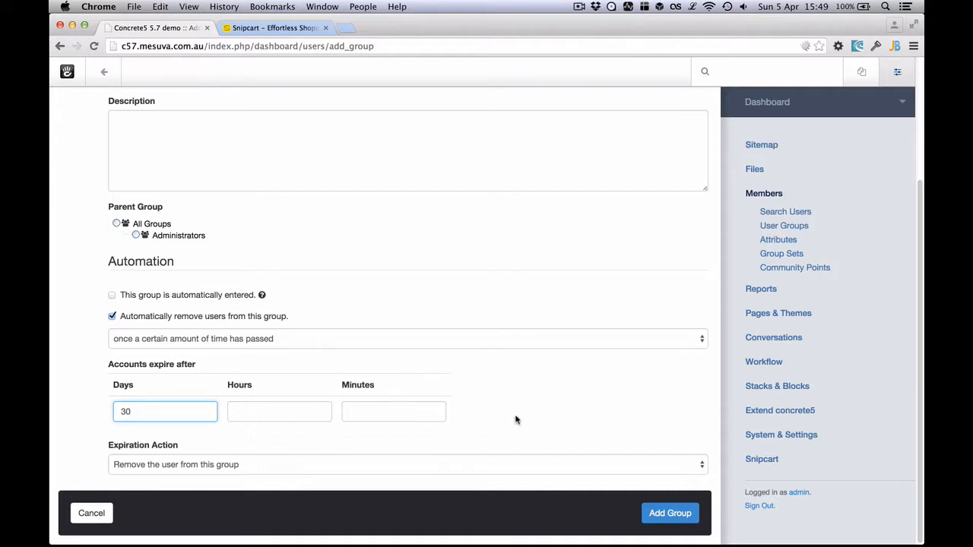
pyautogui.click(669, 514)
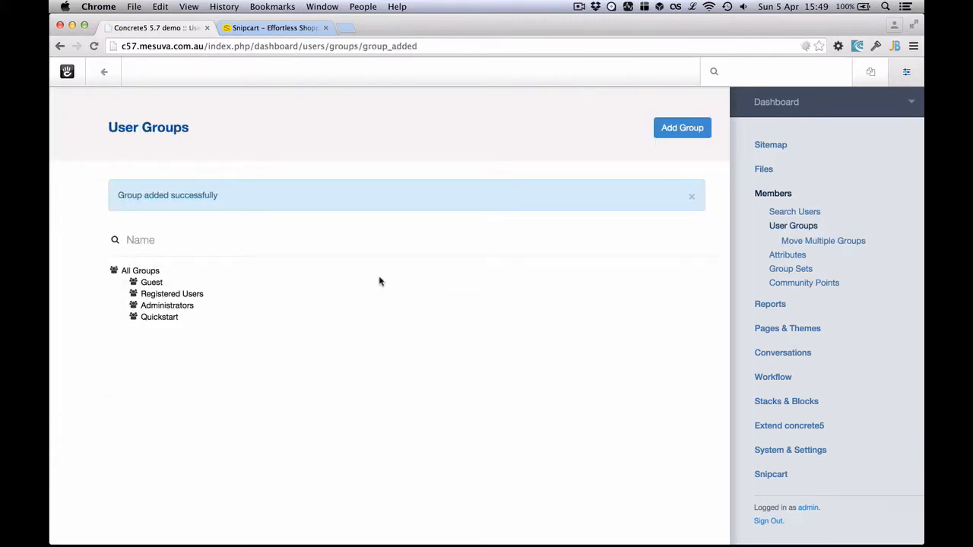
pyautogui.moveTo(764, 169)
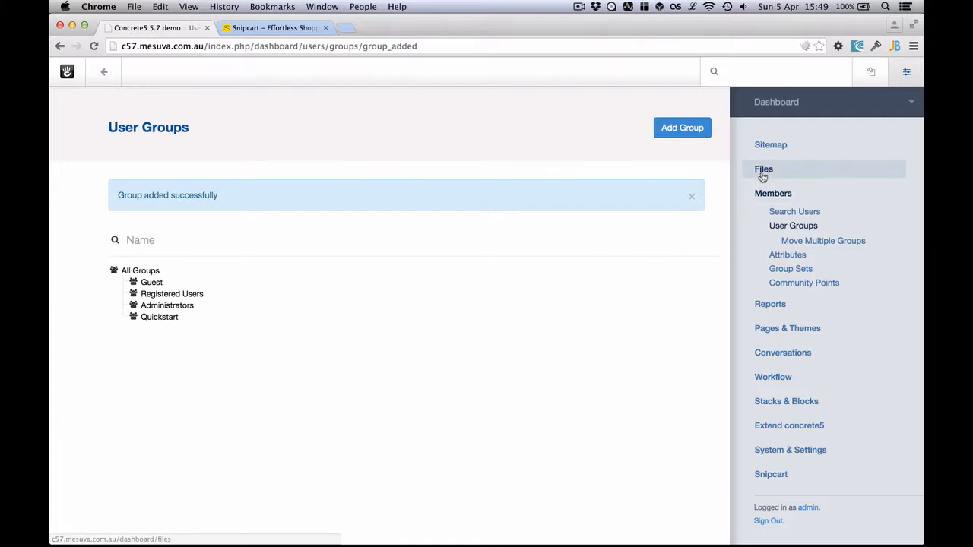
# In the File Manager, bring up the Quick-Start Guide PDF's options.
pyautogui.click(763, 169)
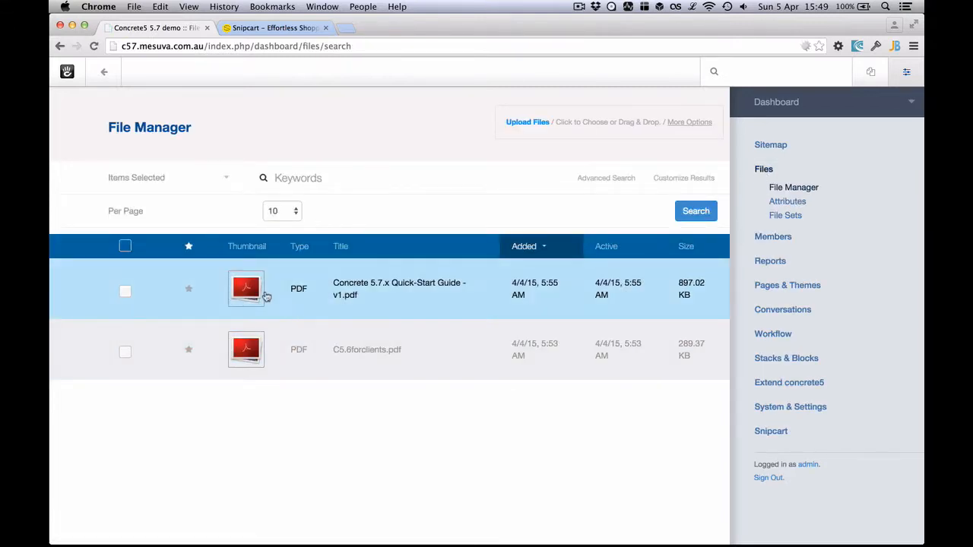
pyautogui.click(246, 289)
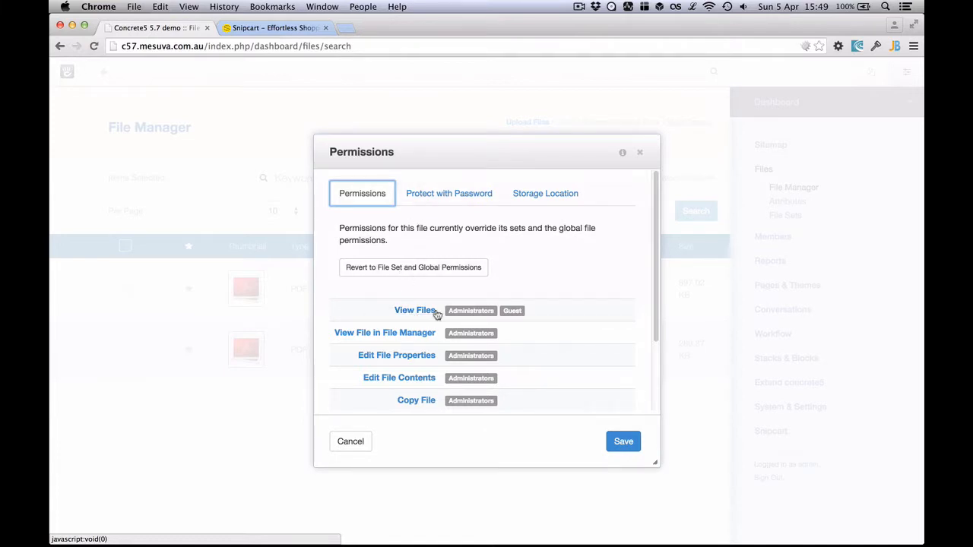
# On View Files, remove Guest, grant the Quickstart group access and save the permission.
pyautogui.click(414, 310)
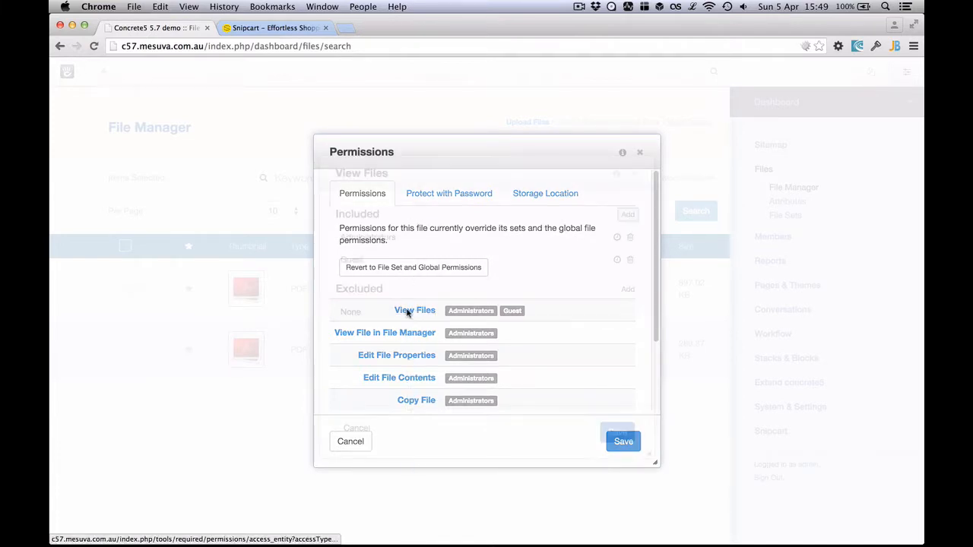
pyautogui.click(413, 310)
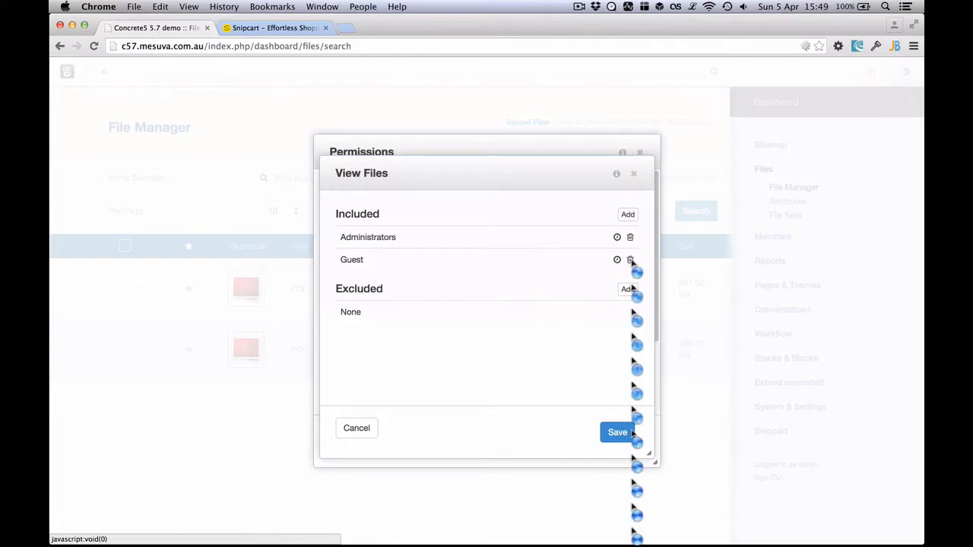
pyautogui.click(629, 259)
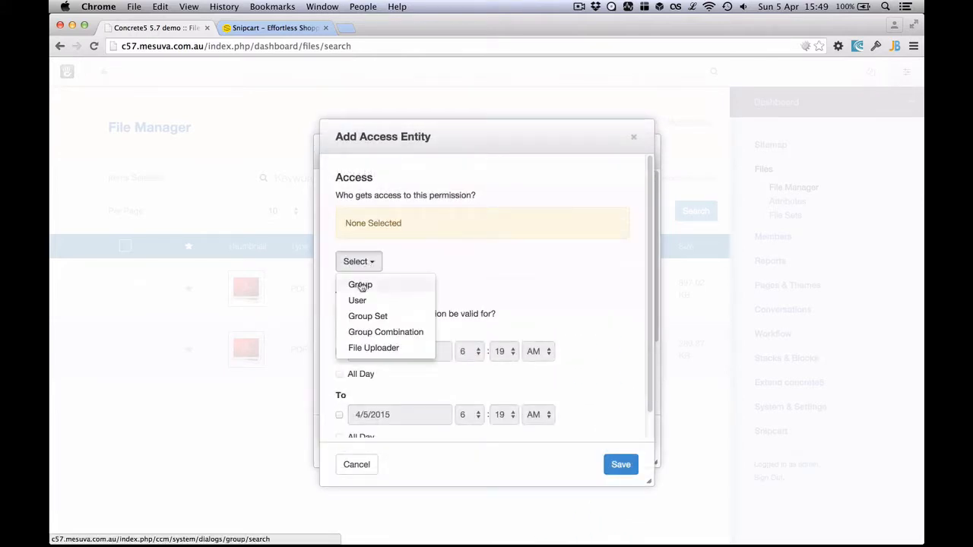
pyautogui.click(361, 284)
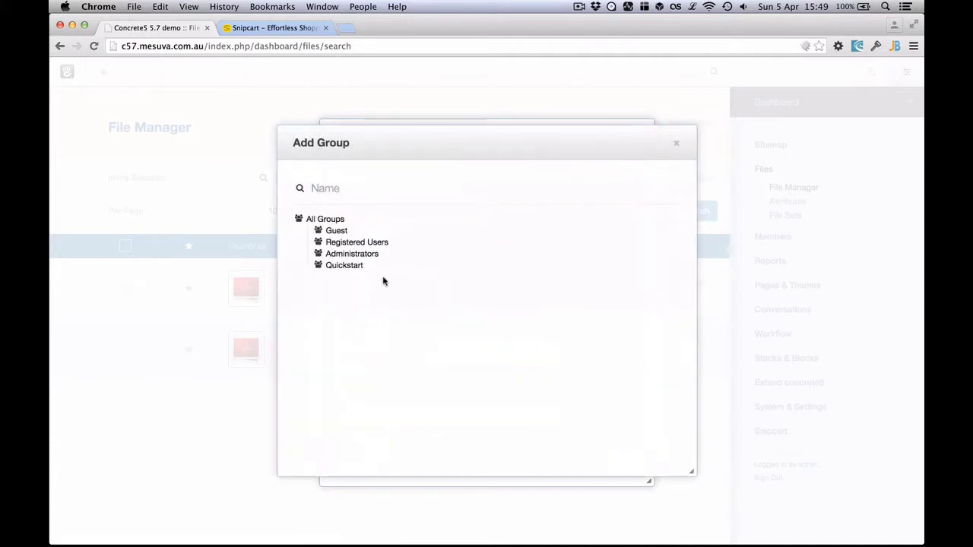
pyautogui.click(343, 264)
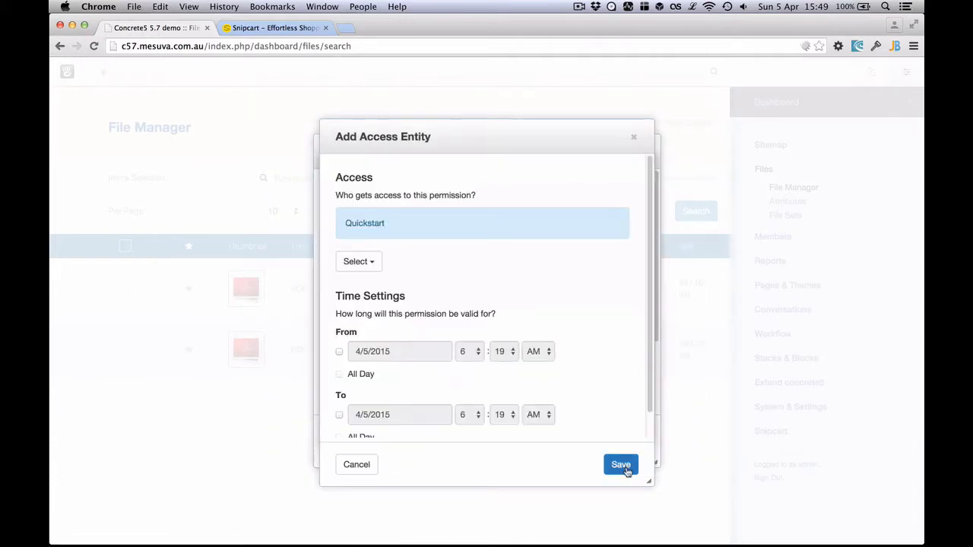
pyautogui.click(620, 466)
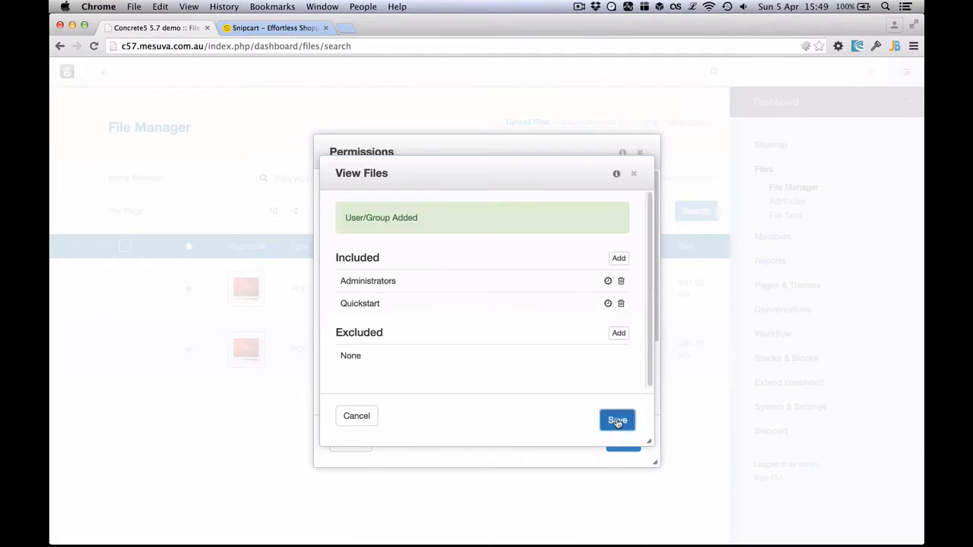
pyautogui.click(618, 420)
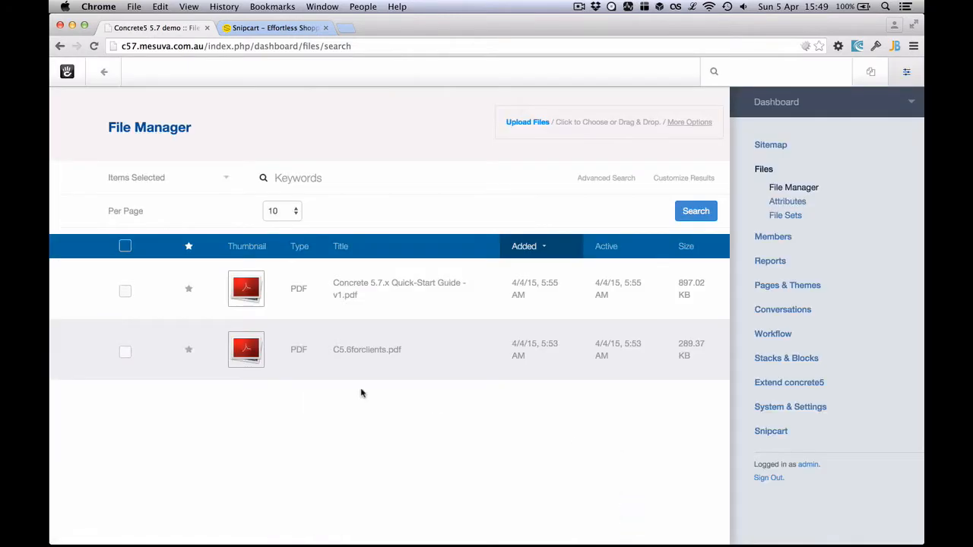
# View the My downloads page with its guide link, then return home via the RYAN'S E-BOOKSHOP title.
pyautogui.click(103, 72)
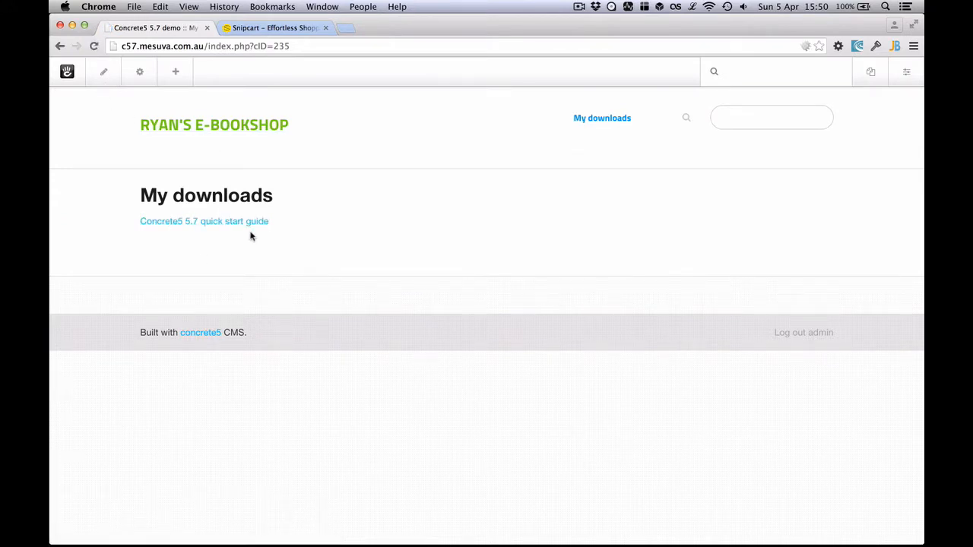
pyautogui.moveTo(234, 225)
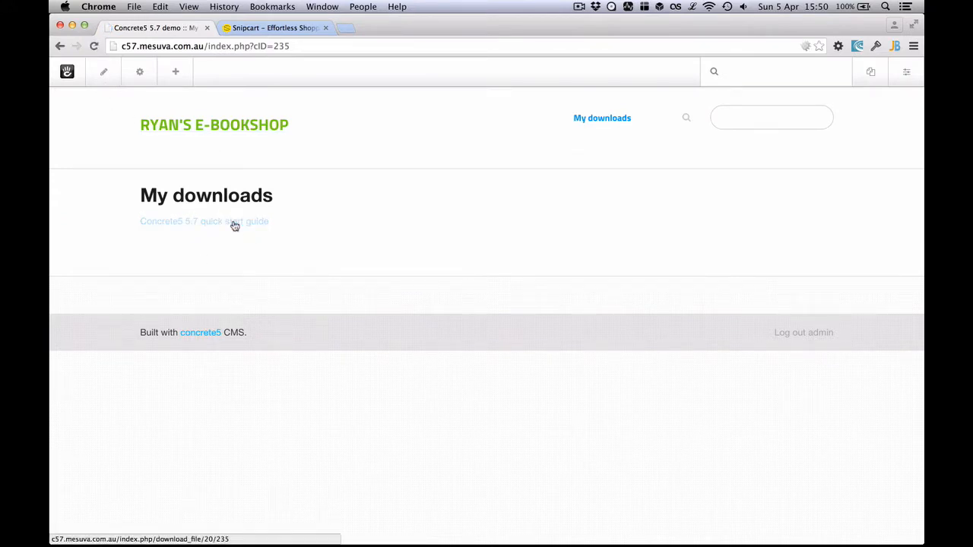
pyautogui.moveTo(231, 277)
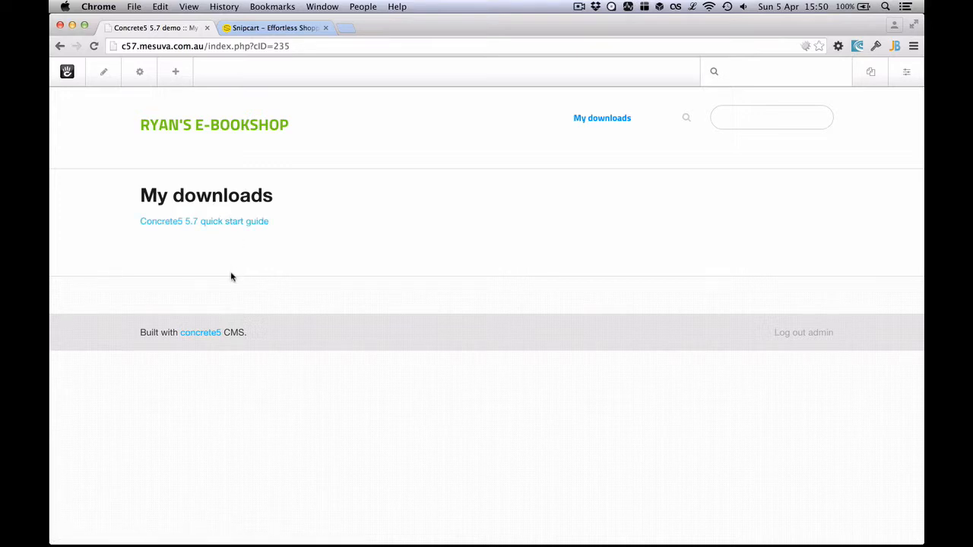
pyautogui.moveTo(236, 267)
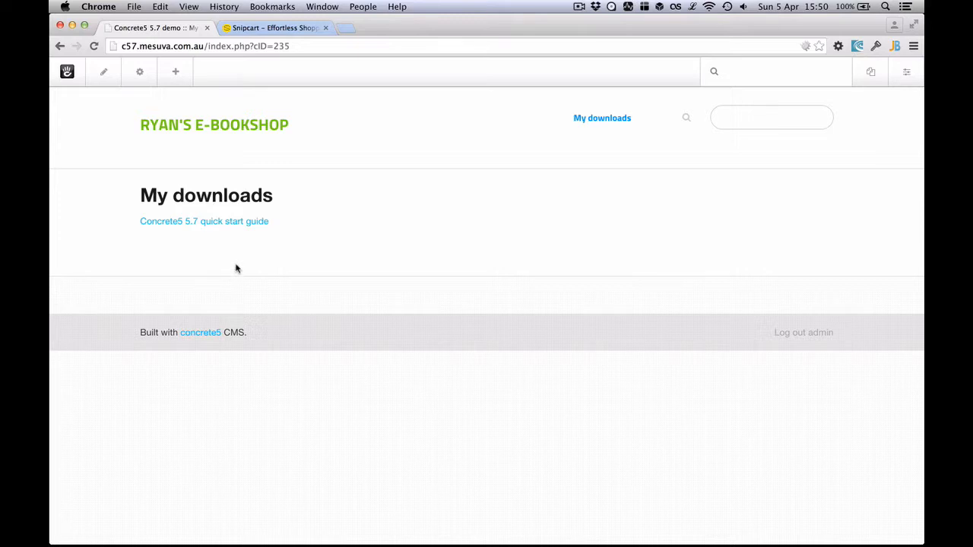
pyautogui.moveTo(259, 159)
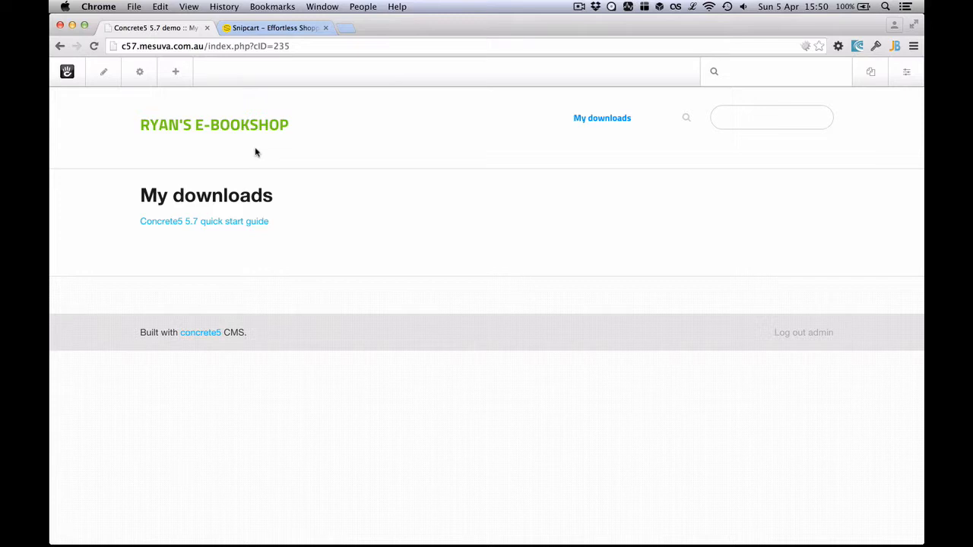
pyautogui.click(215, 125)
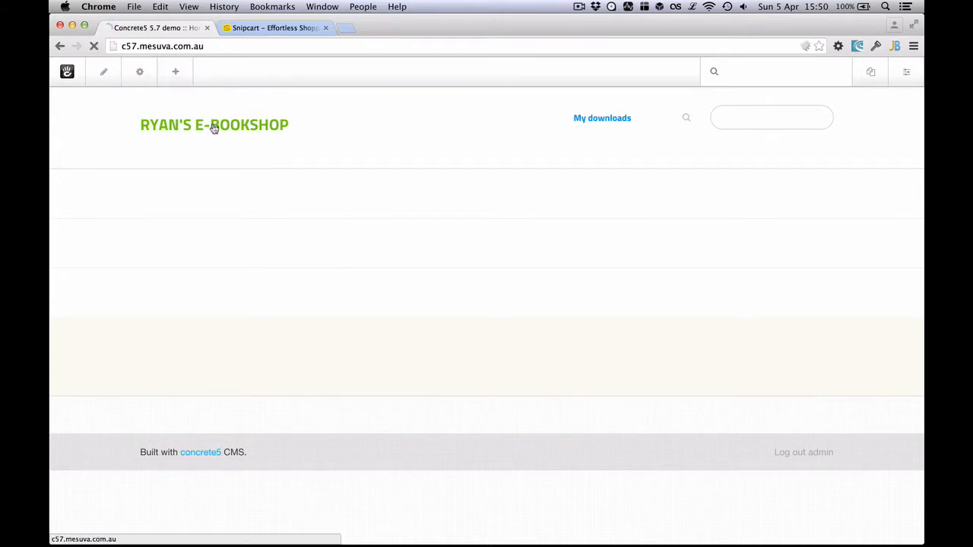
# Begin editing the home page and add a block to the first empty column.
pyautogui.click(104, 71)
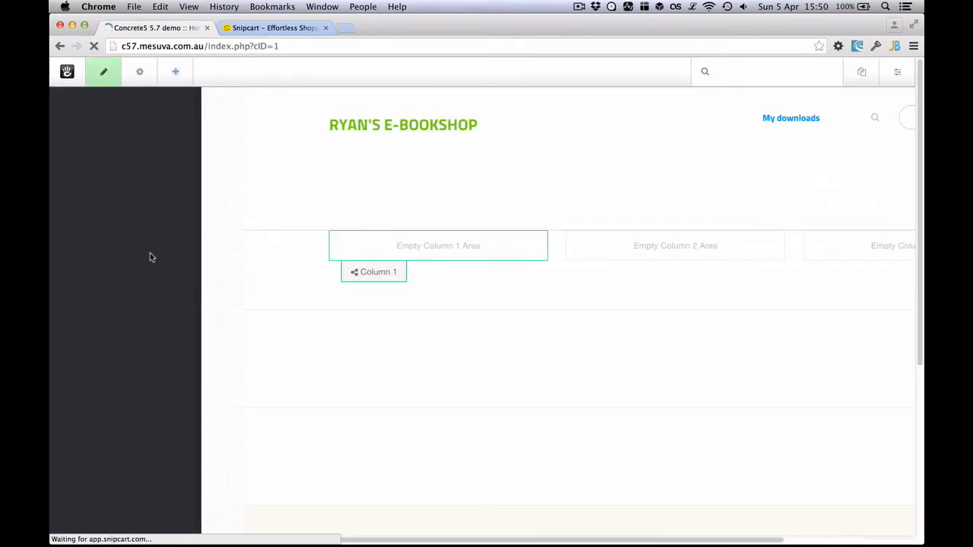
pyautogui.click(174, 71)
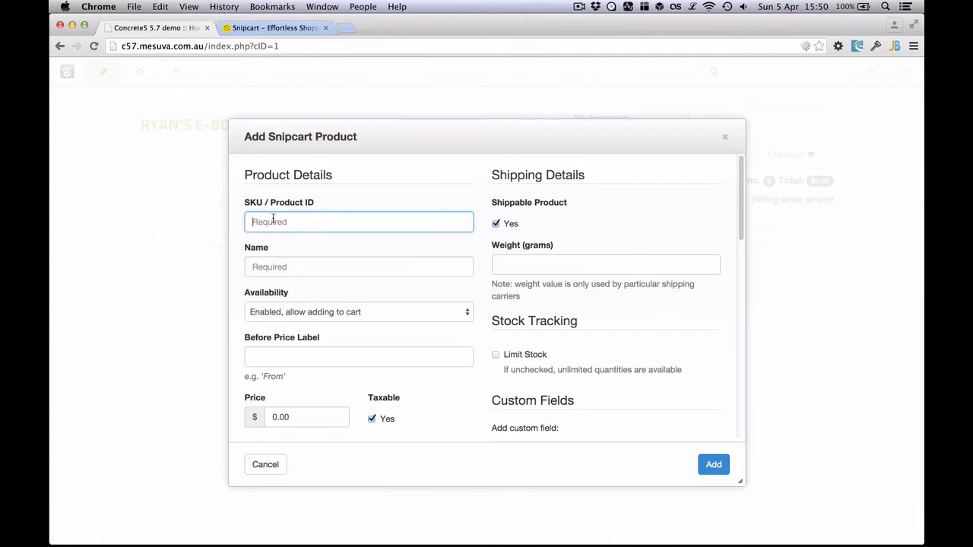
# Fill the Snipcart product with SKU QUICK, name Concrete5 quickstart guide and price 5.00.
pyautogui.write('QUICK')
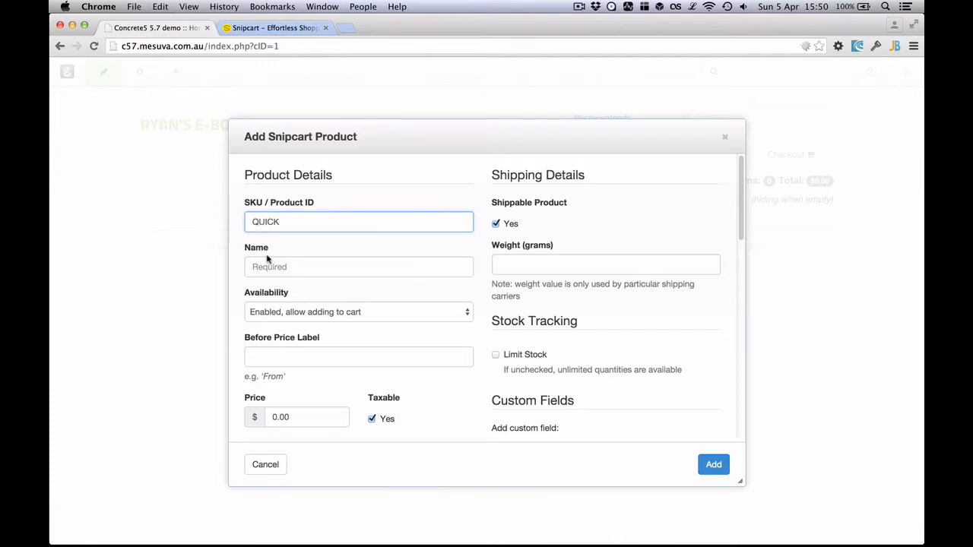
pyautogui.write('Conc')
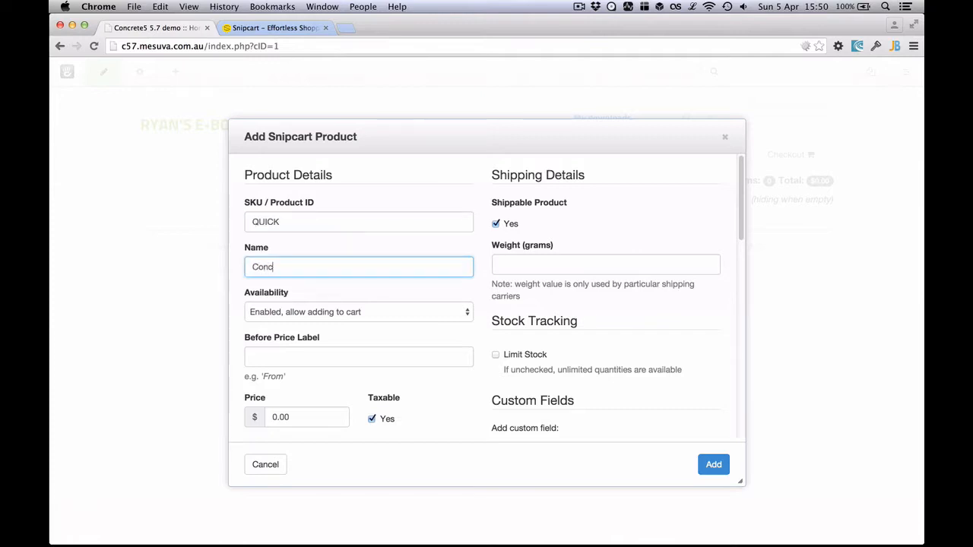
pyautogui.write('Concrete5 quickstart')
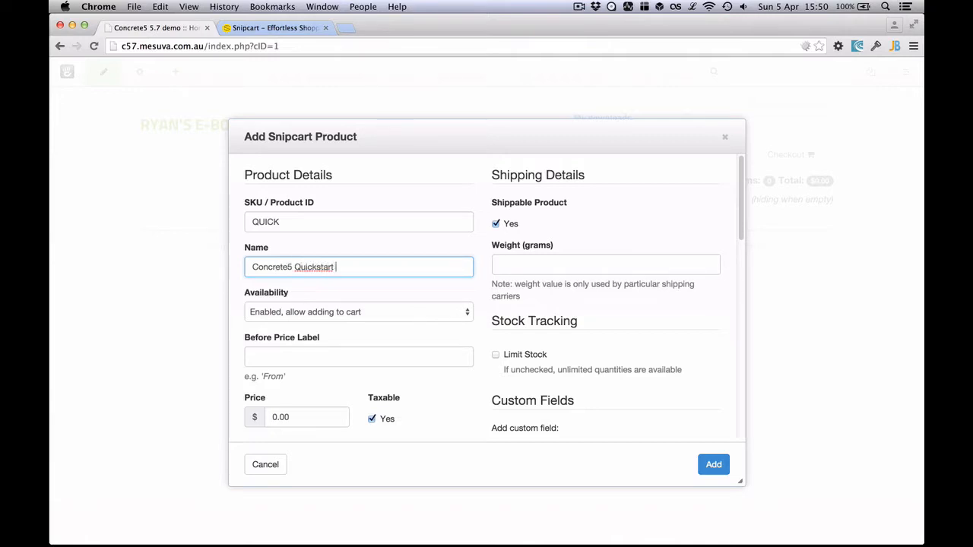
pyautogui.write('guide')
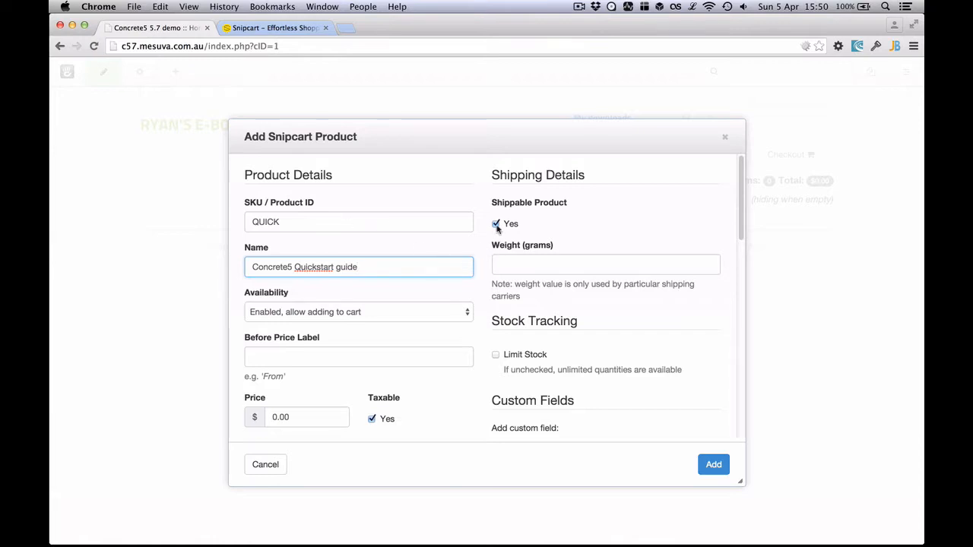
pyautogui.click(495, 223)
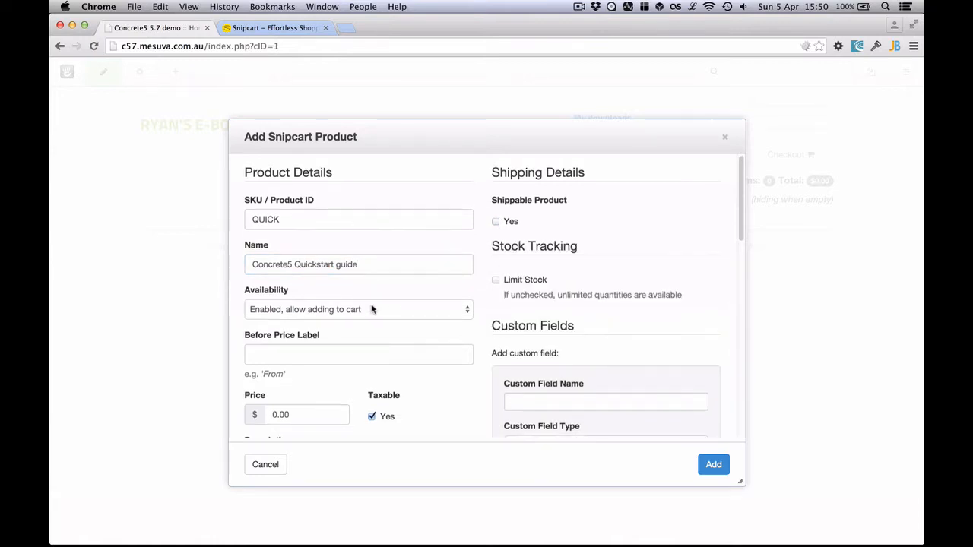
# Limit the product to a maximum cart quantity of 1 and disallow quantity changes.
pyautogui.scroll(-3)
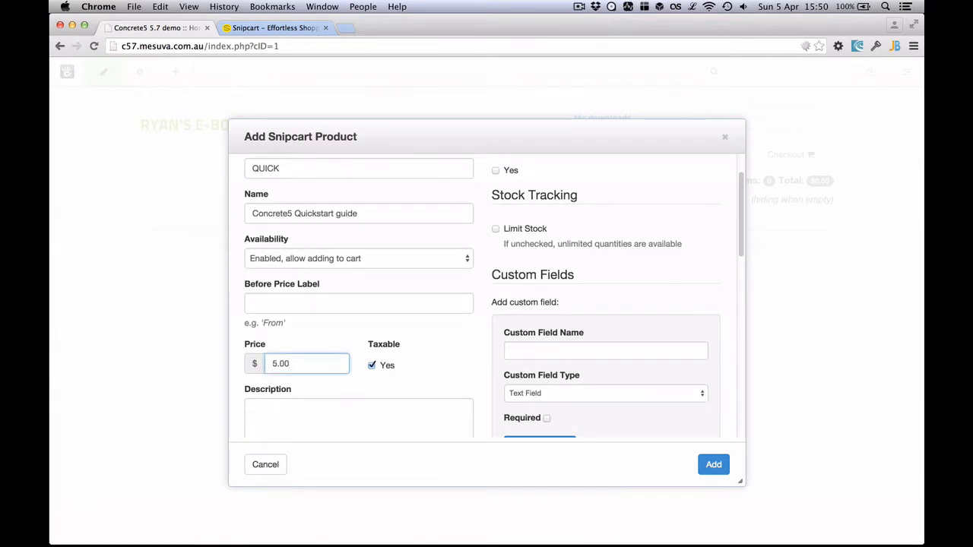
pyautogui.scroll(-3)
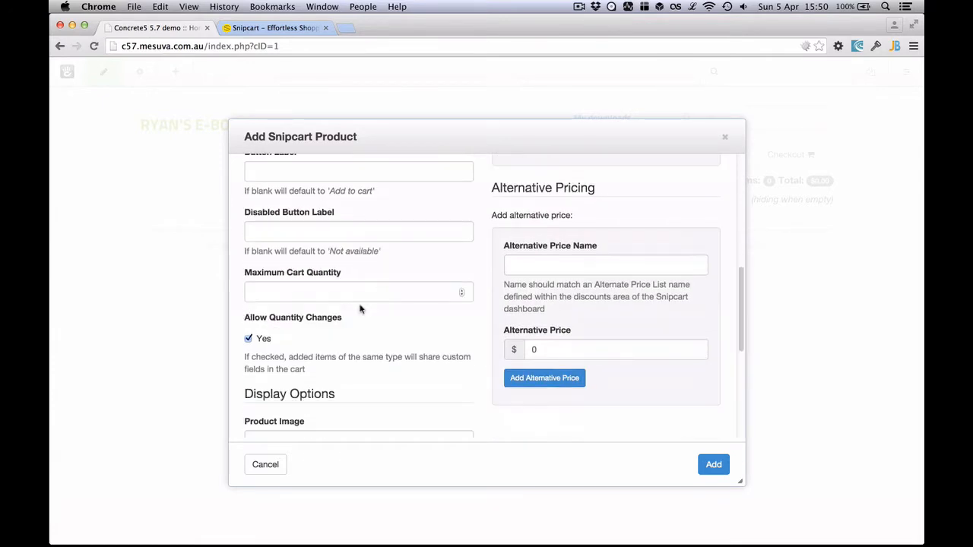
pyautogui.click(353, 292)
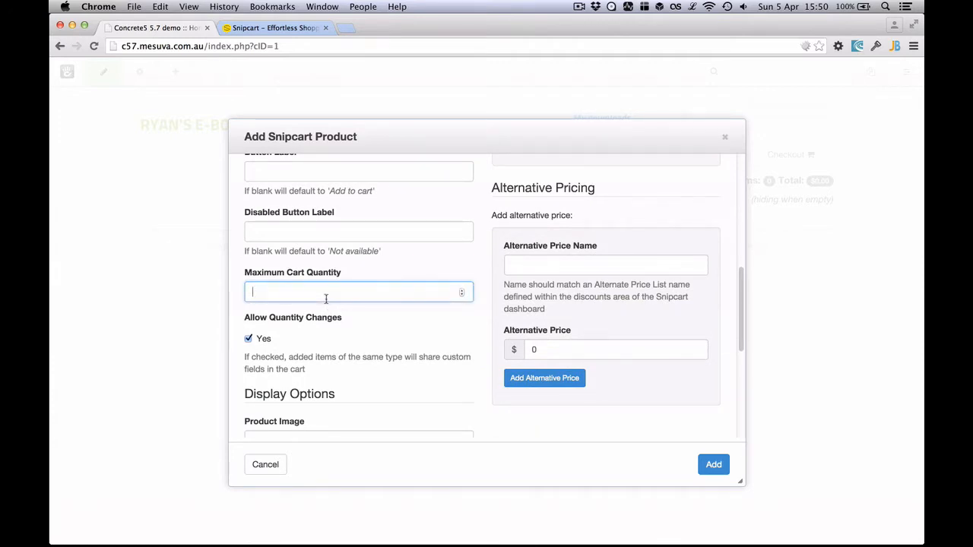
pyautogui.write('1')
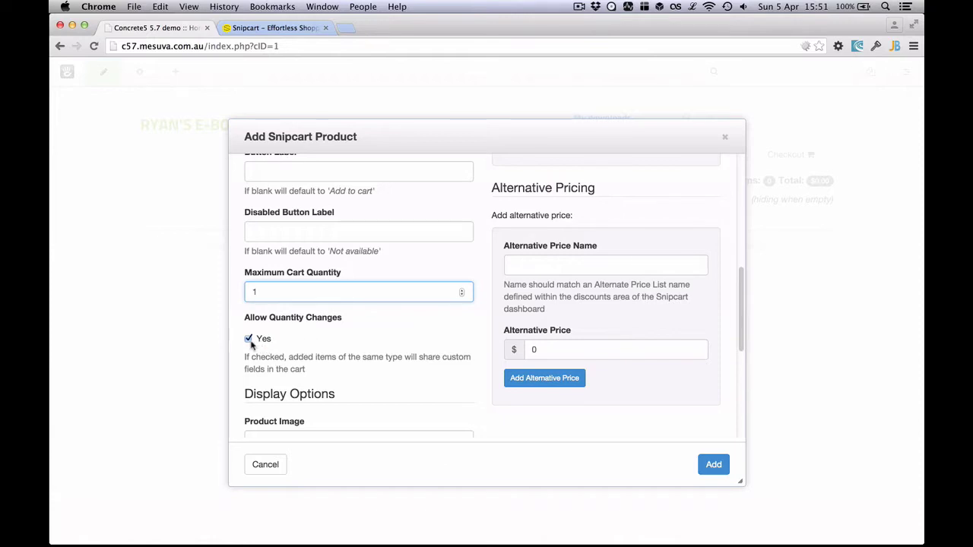
pyautogui.click(249, 337)
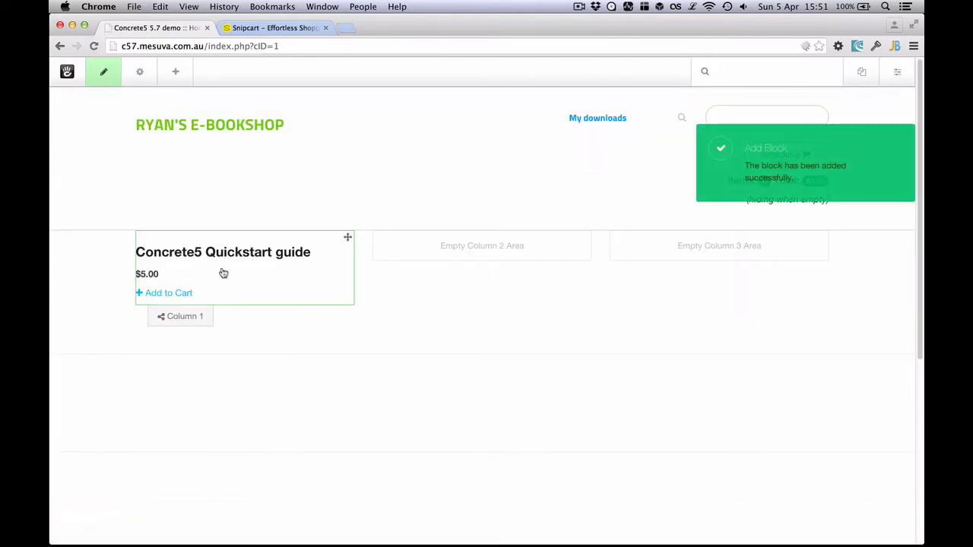
# Publish the shop page changes and add the Quickstart guide to the Snipcart cart.
pyautogui.click(103, 71)
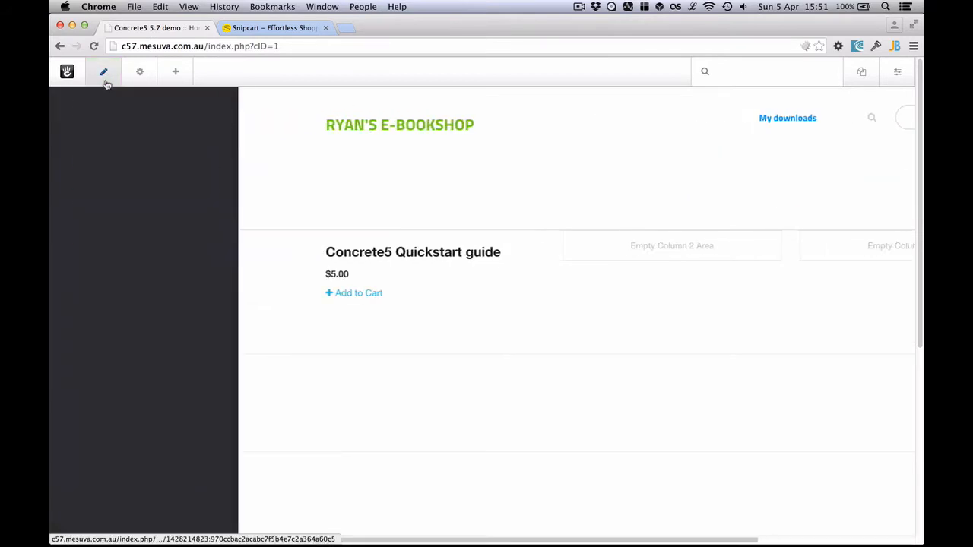
pyautogui.click(103, 71)
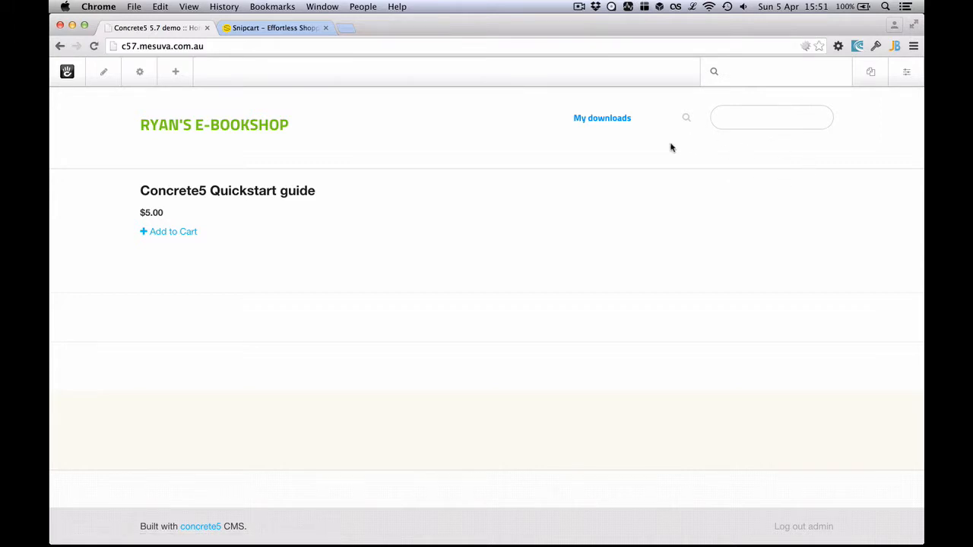
pyautogui.click(167, 231)
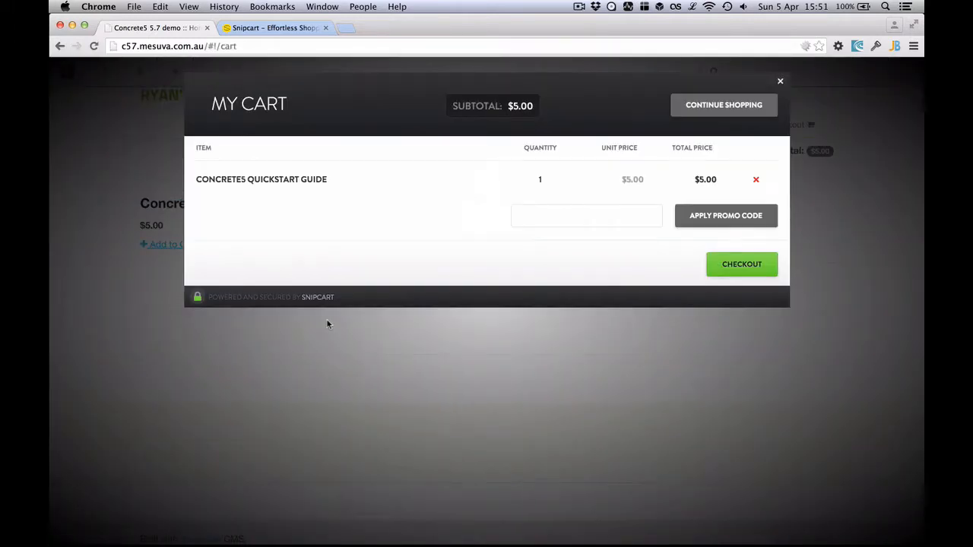
pyautogui.moveTo(758, 180)
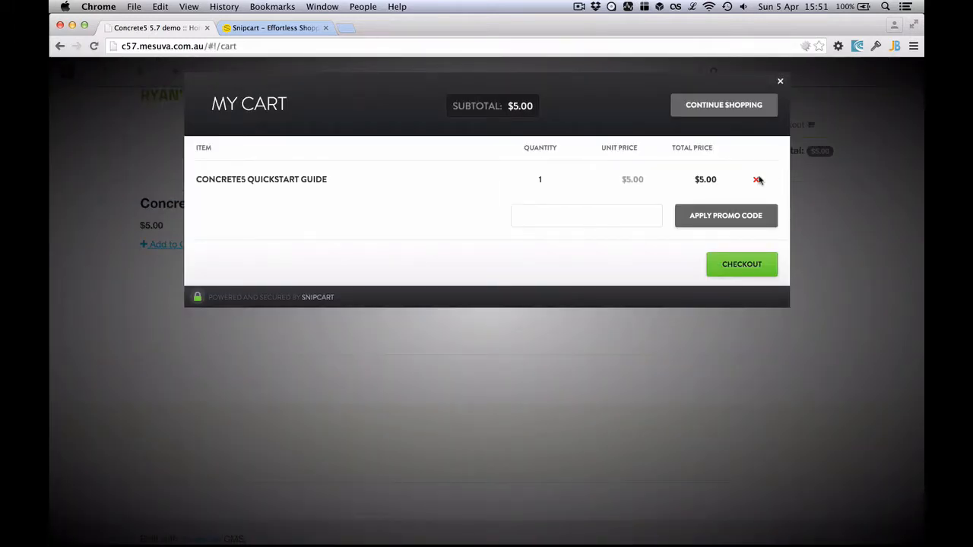
# Reopen the cart, confirm the guide at $5.00 and remove it again.
pyautogui.click(779, 80)
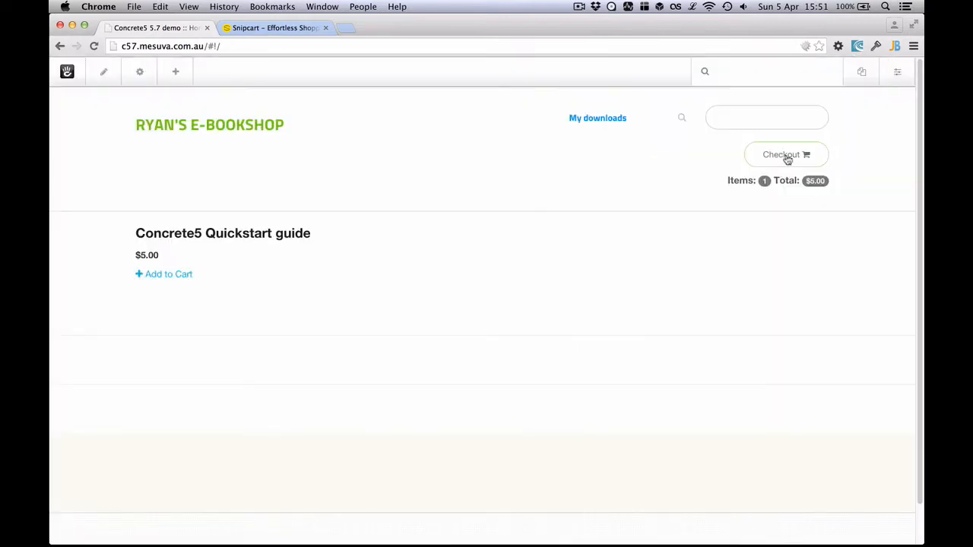
pyautogui.click(785, 156)
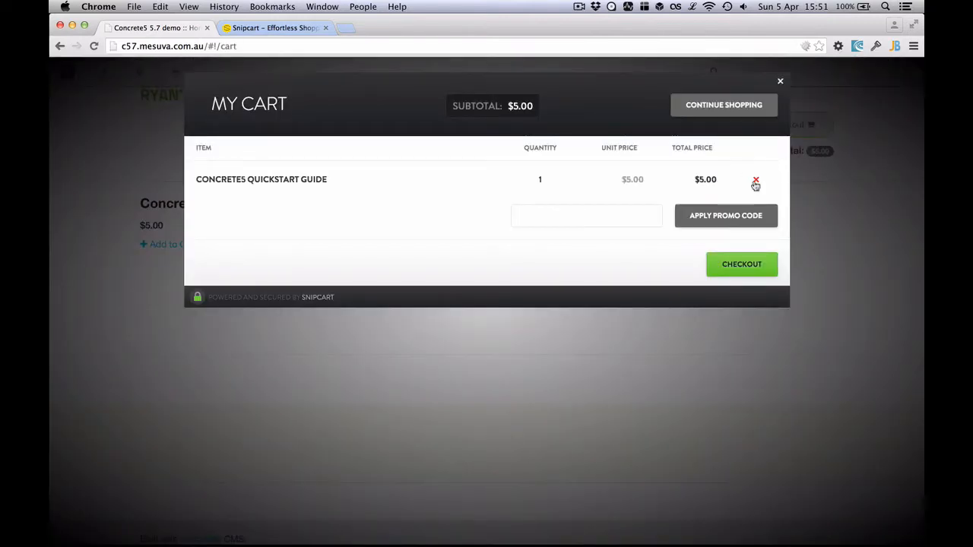
pyautogui.click(756, 181)
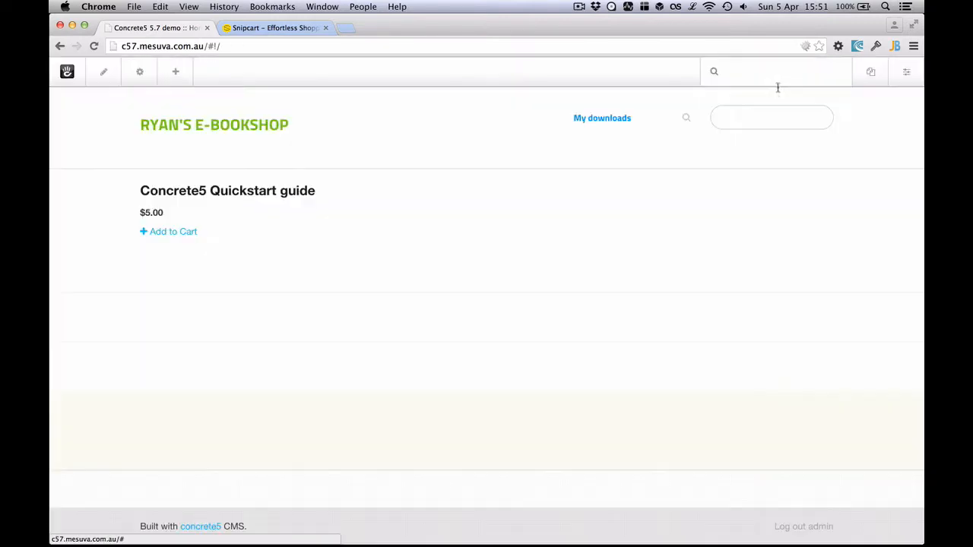
pyautogui.moveTo(786, 191)
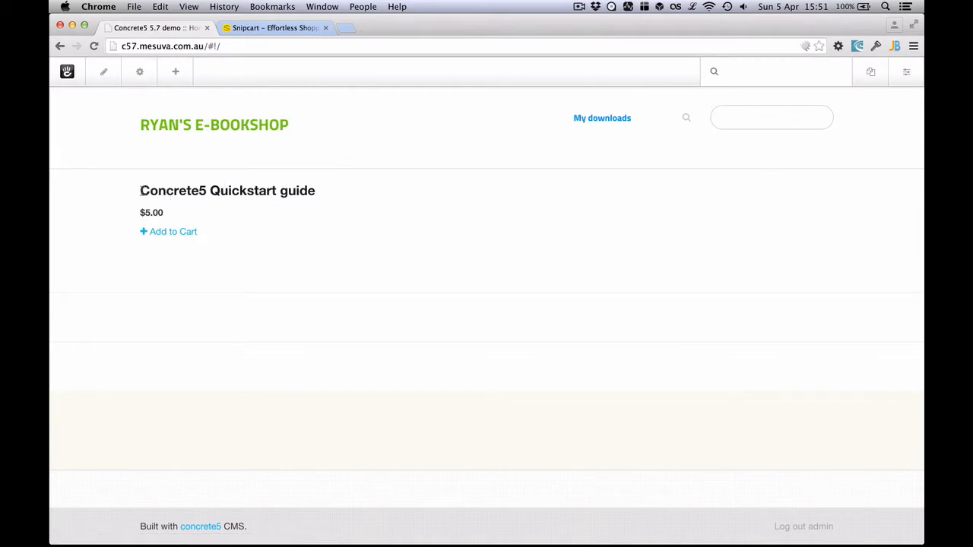
pyautogui.moveTo(444, 278)
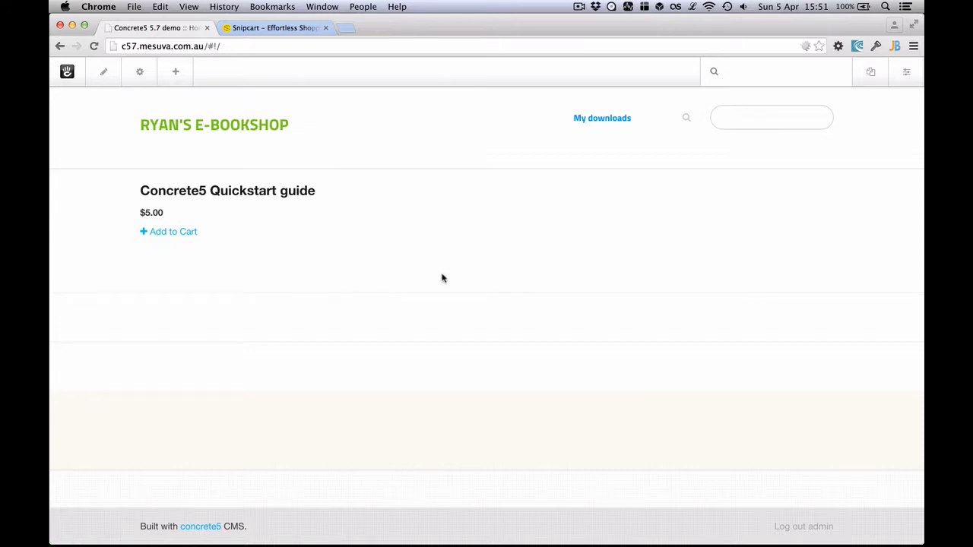
# Navigate to Dashboard > Snipcart > Membership Configuration.
pyautogui.click(906, 73)
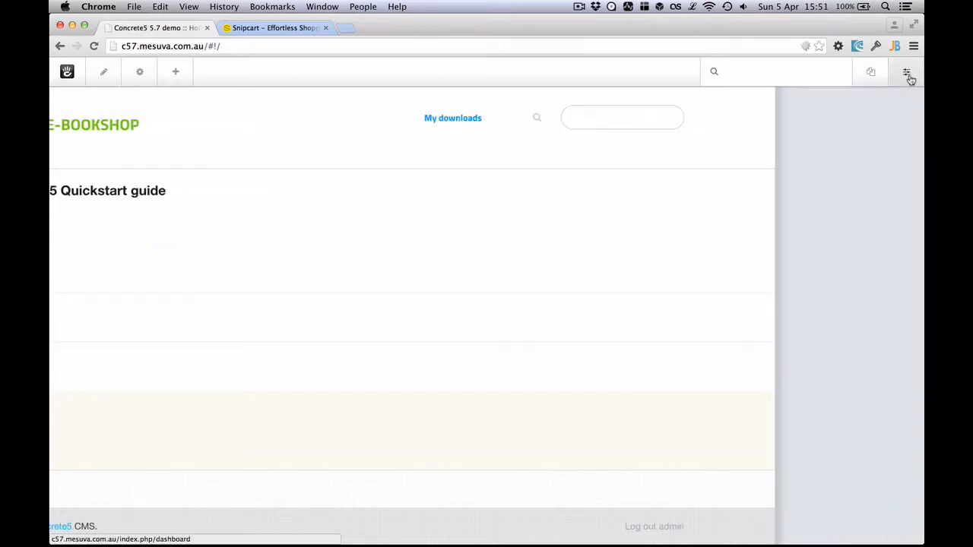
pyautogui.click(907, 71)
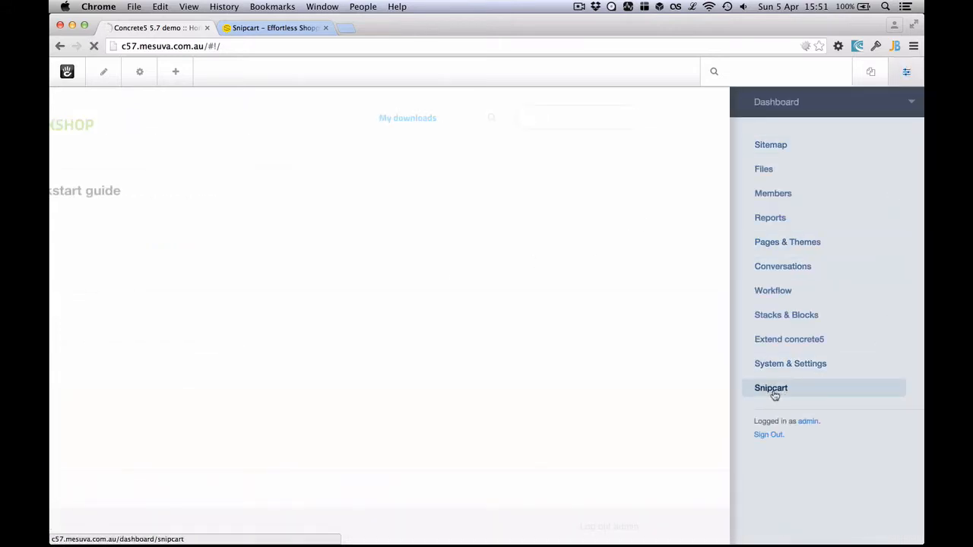
pyautogui.click(771, 388)
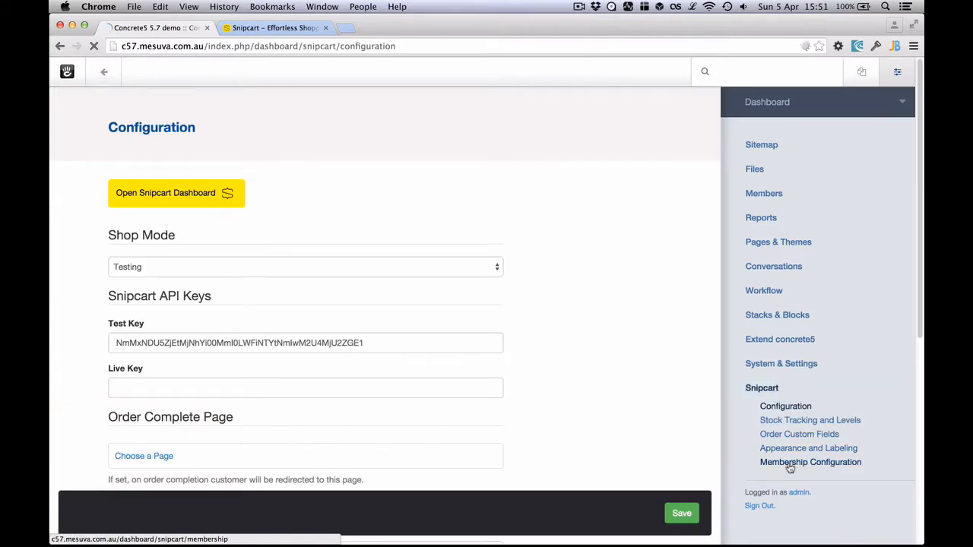
pyautogui.click(811, 462)
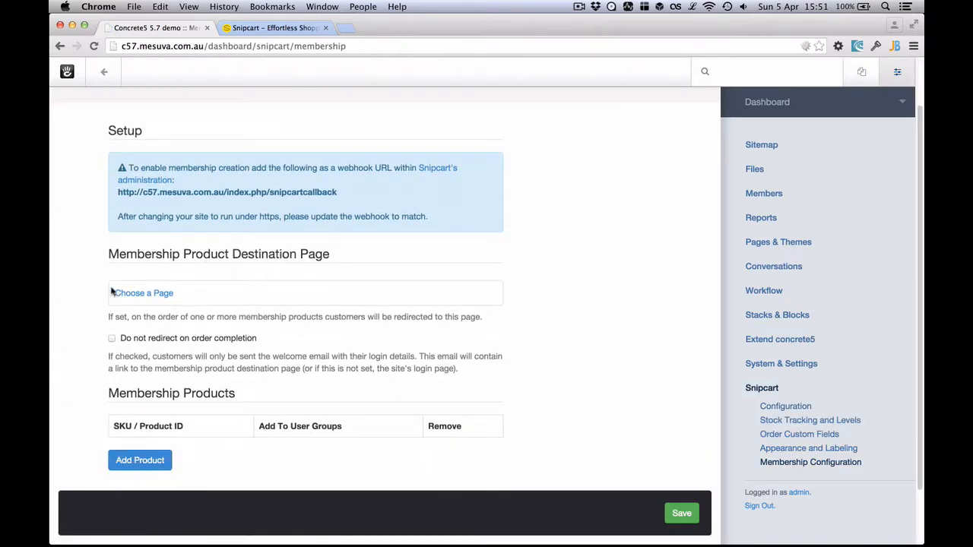
pyautogui.scroll(-3)
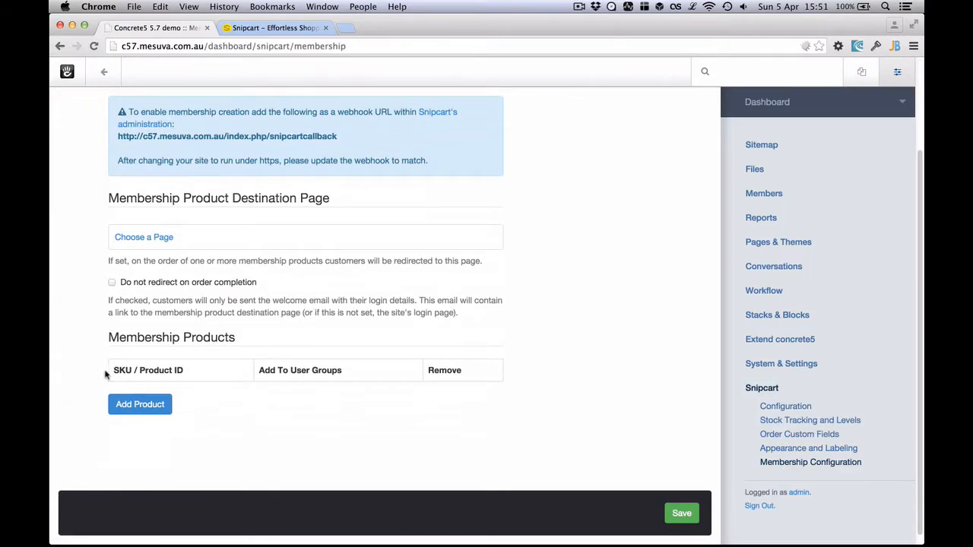
pyautogui.moveTo(140, 405)
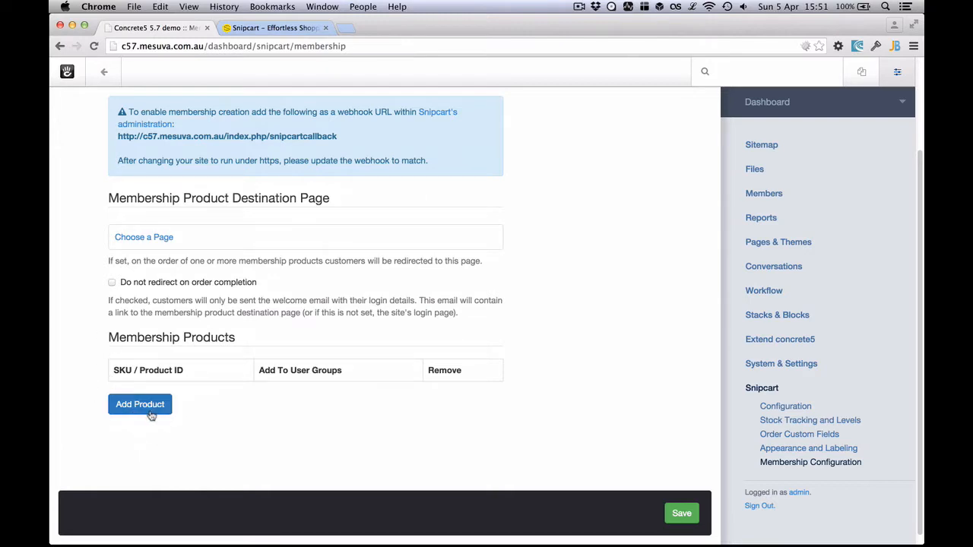
# Add a membership product row mapping SKU QUICK to the Quickstart user group and save.
pyautogui.click(140, 405)
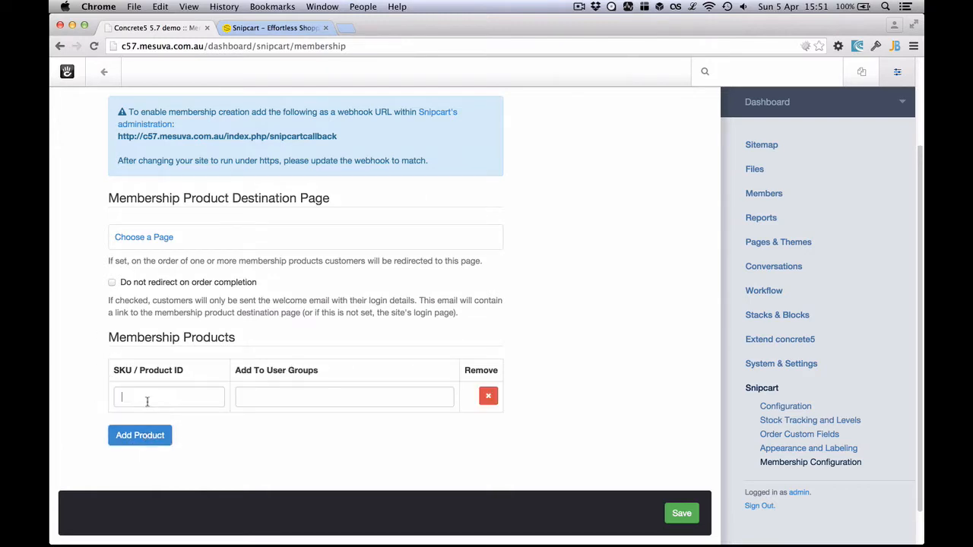
pyautogui.write('QUICK')
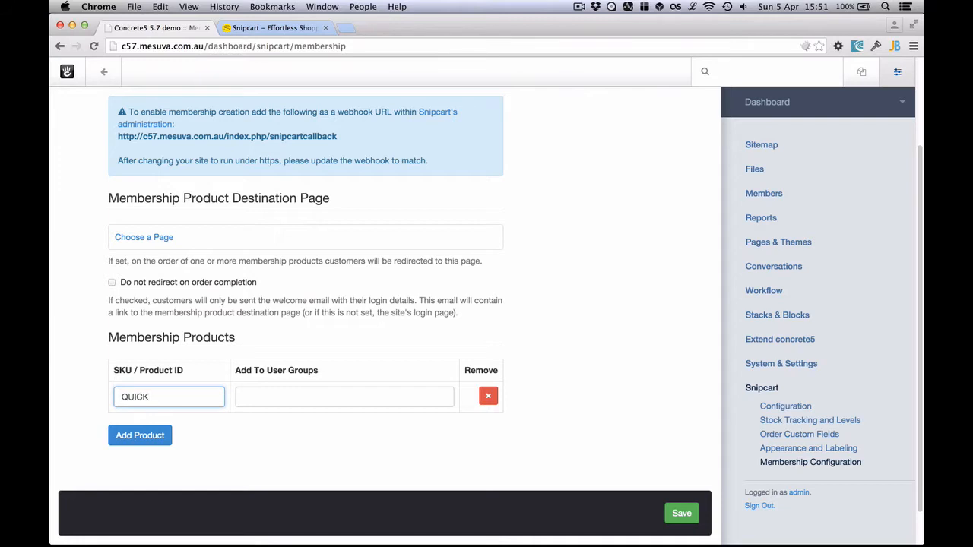
pyautogui.click(344, 395)
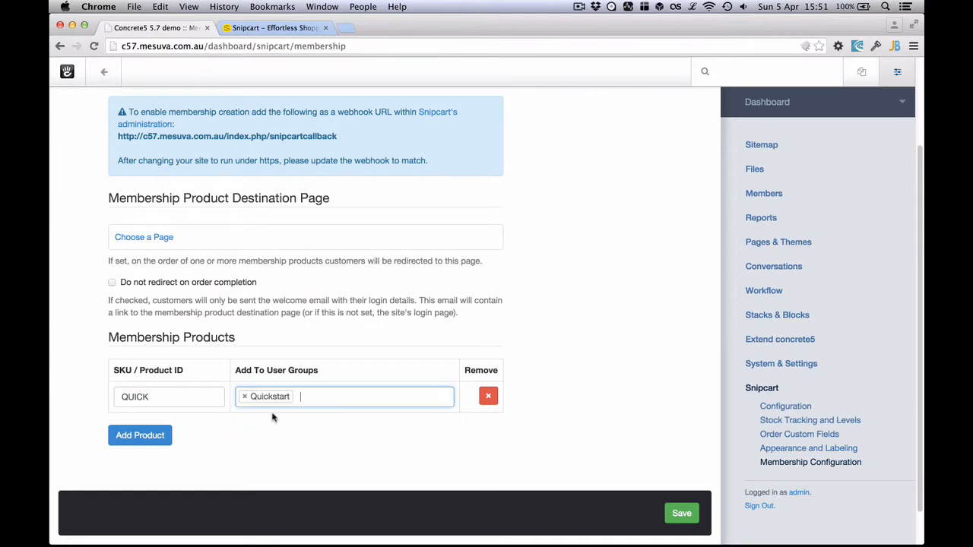
pyautogui.moveTo(620, 492)
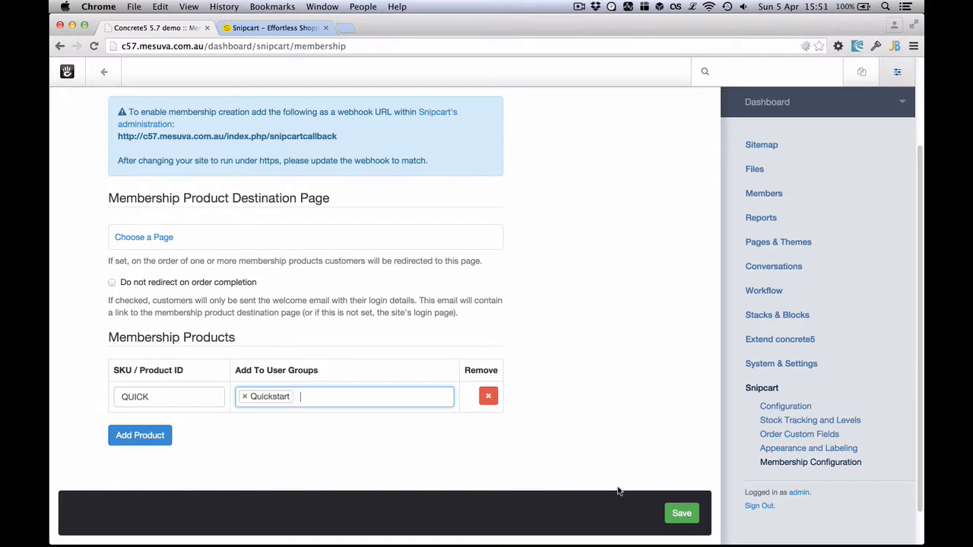
pyautogui.click(682, 514)
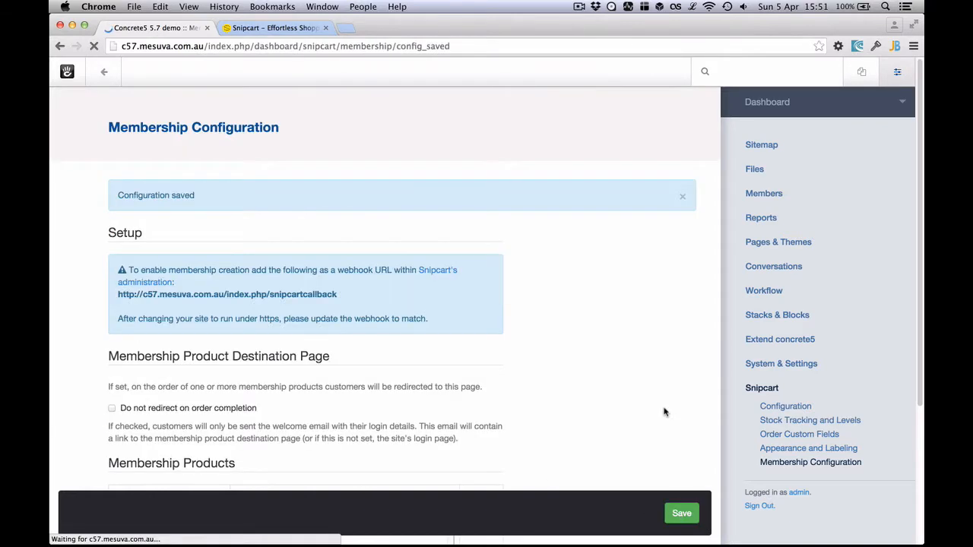
pyautogui.scroll(-3)
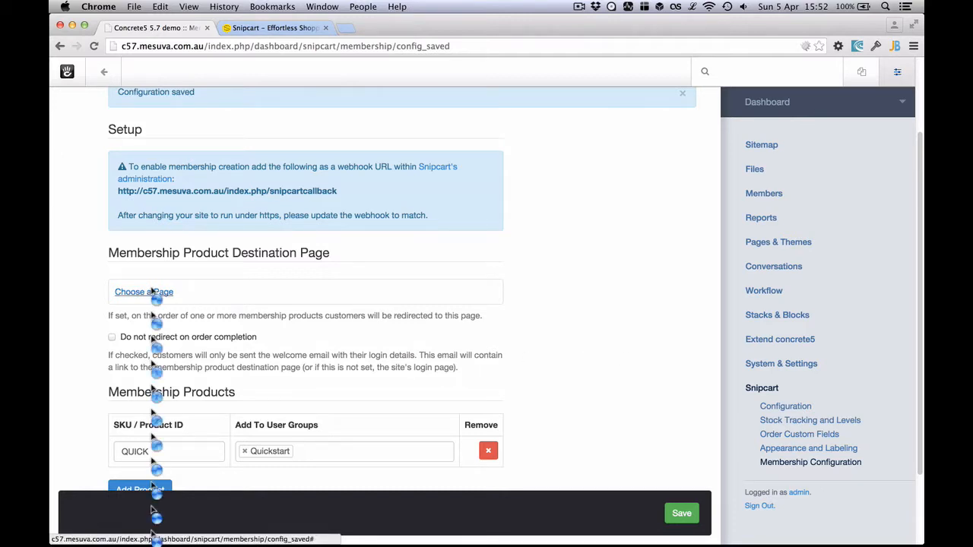
# Set My downloads as the post-purchase destination page, save, and return to the front page.
pyautogui.click(143, 292)
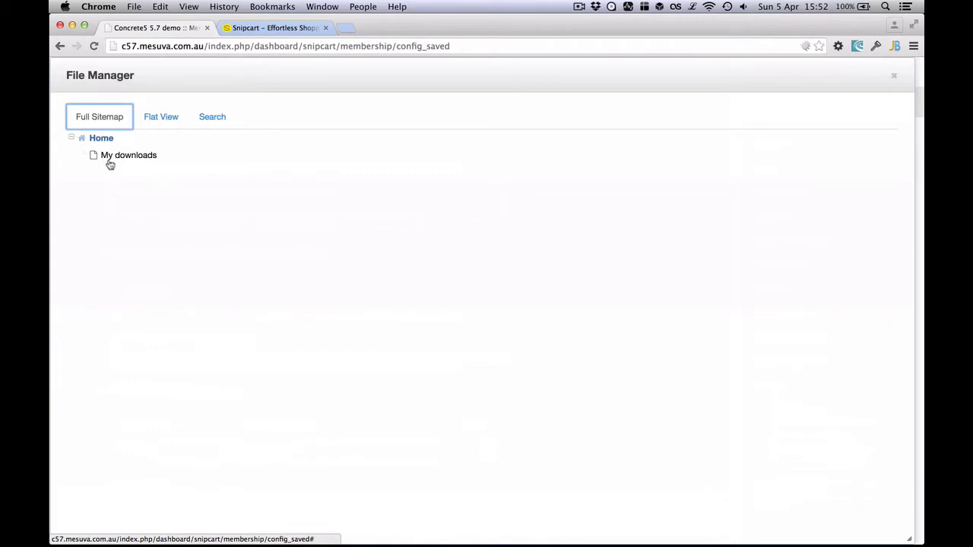
pyautogui.click(128, 155)
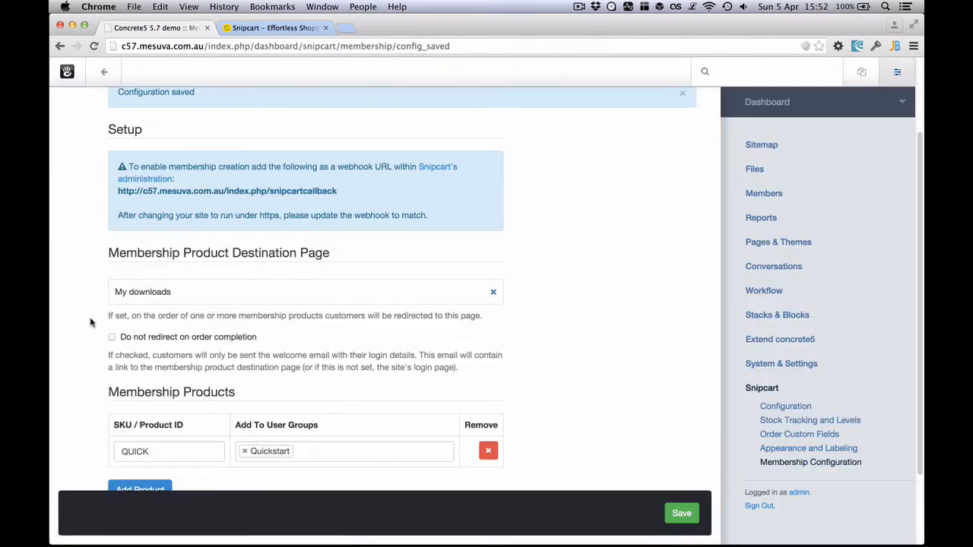
pyautogui.click(681, 514)
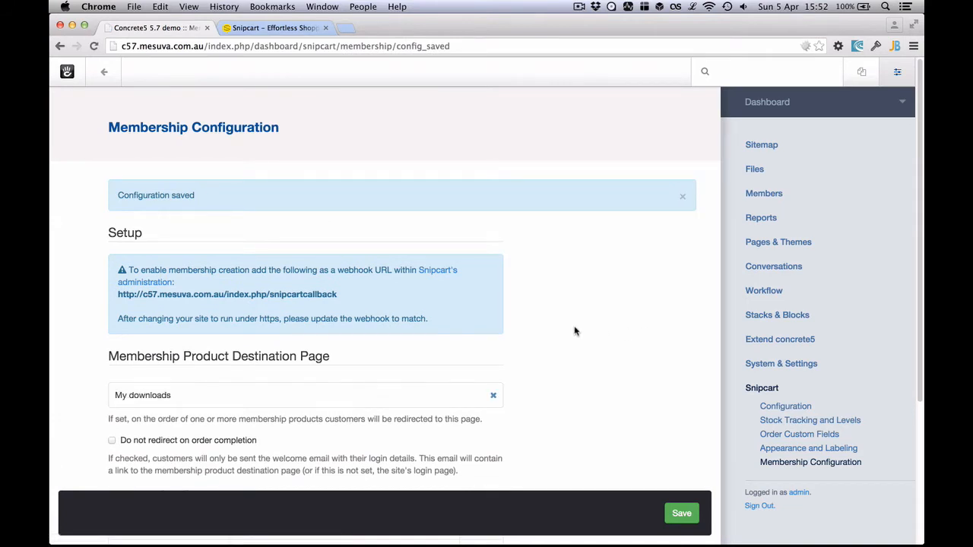
pyautogui.moveTo(395, 305)
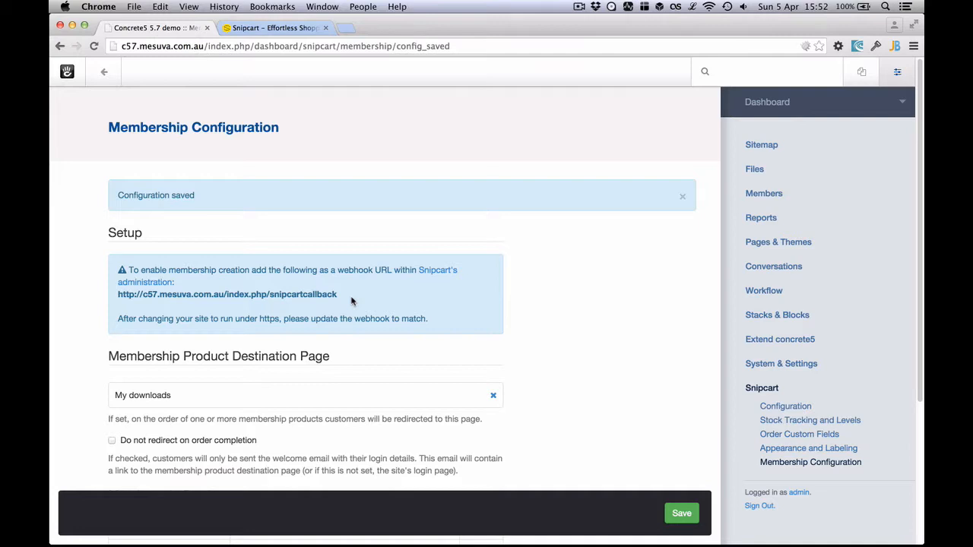
pyautogui.click(681, 512)
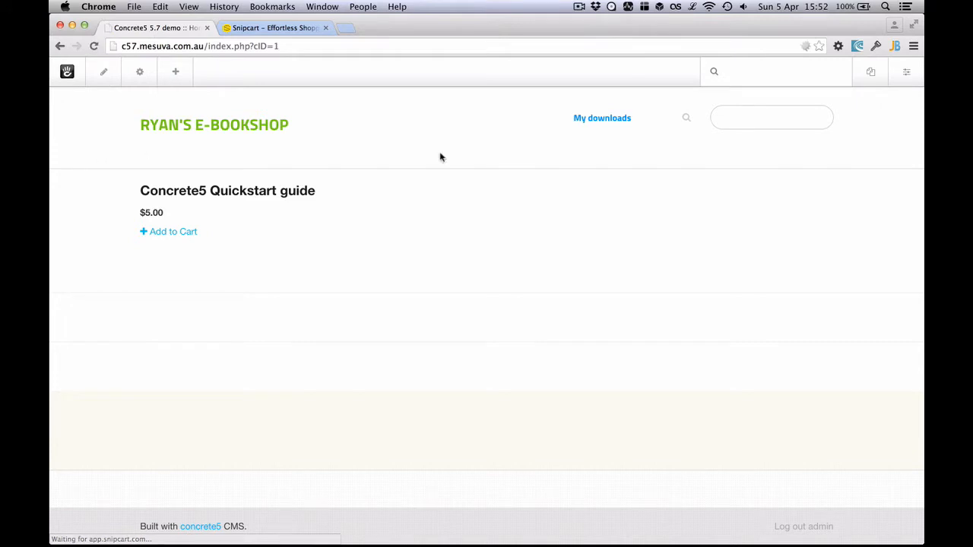
# Sign out of the concrete5 admin account from the dashboard panel.
pyautogui.click(906, 72)
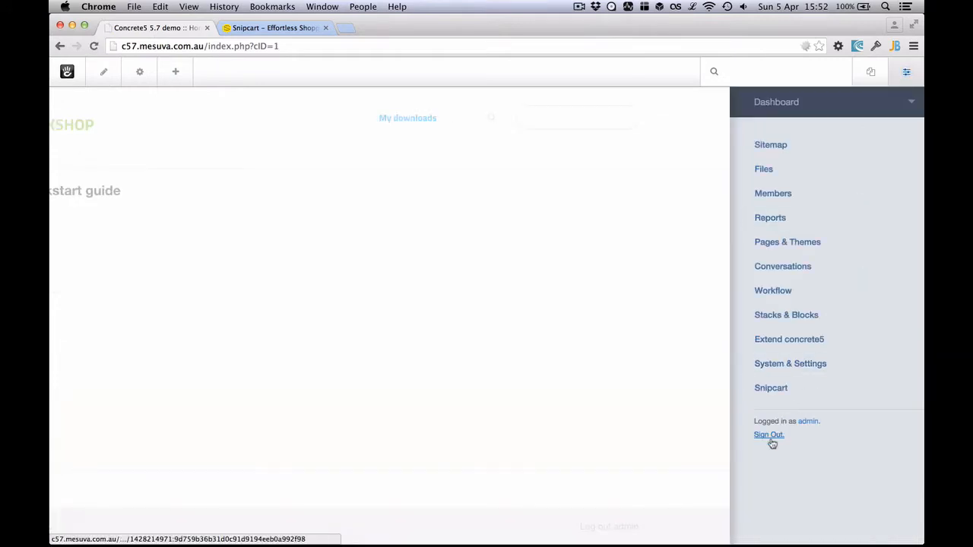
pyautogui.click(769, 435)
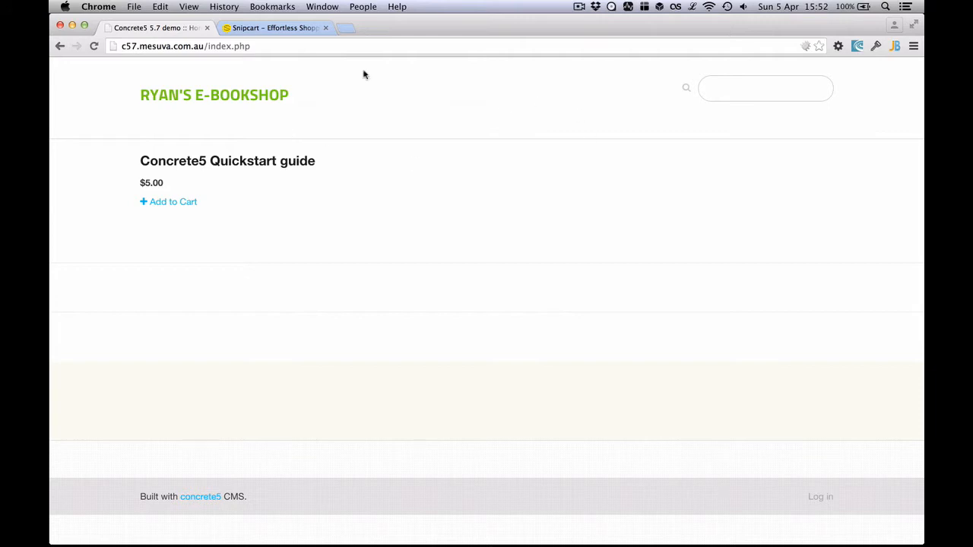
# Visit the /my-downloads address to see the login page, then go back home.
pyautogui.write('/myd')
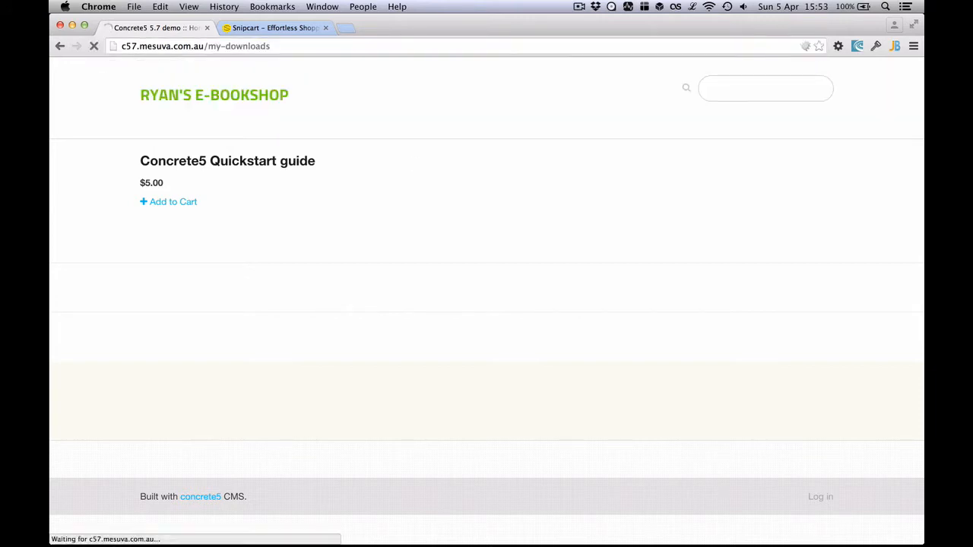
pyautogui.click(821, 496)
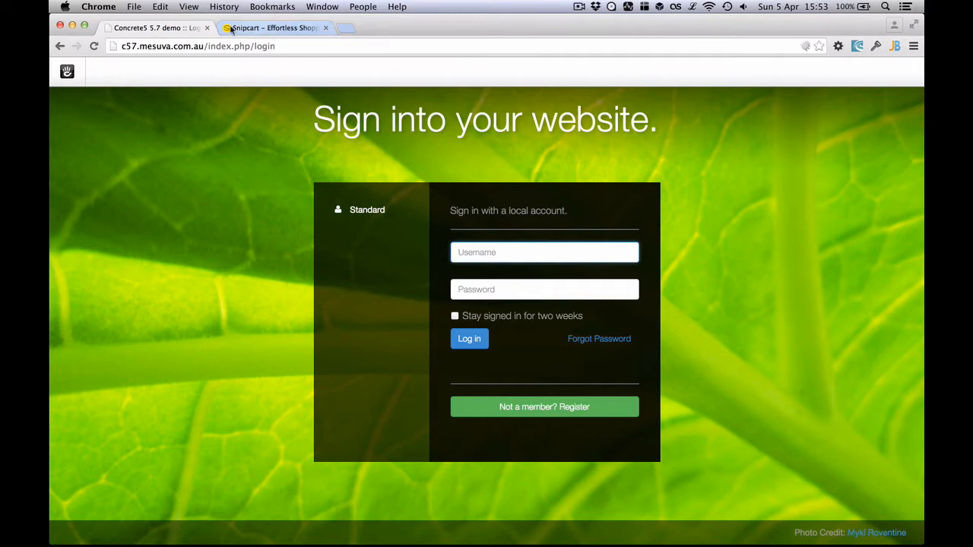
pyautogui.click(155, 27)
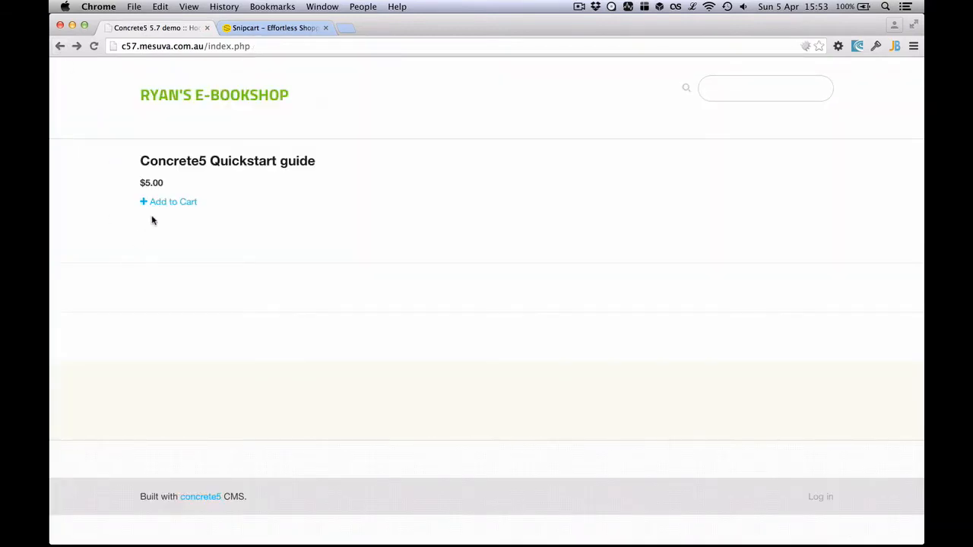
# Add the Quickstart guide to the cart and proceed to checkout.
pyautogui.click(168, 201)
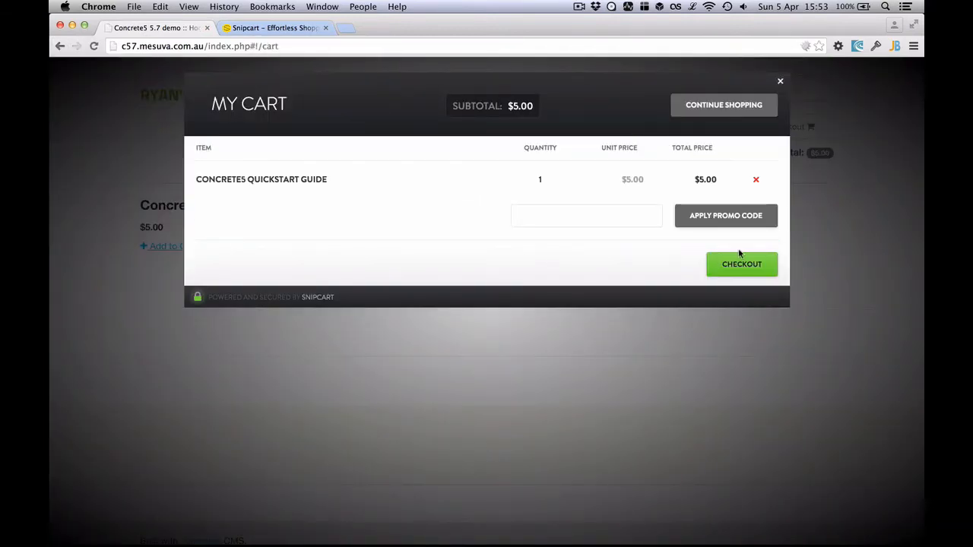
pyautogui.click(742, 264)
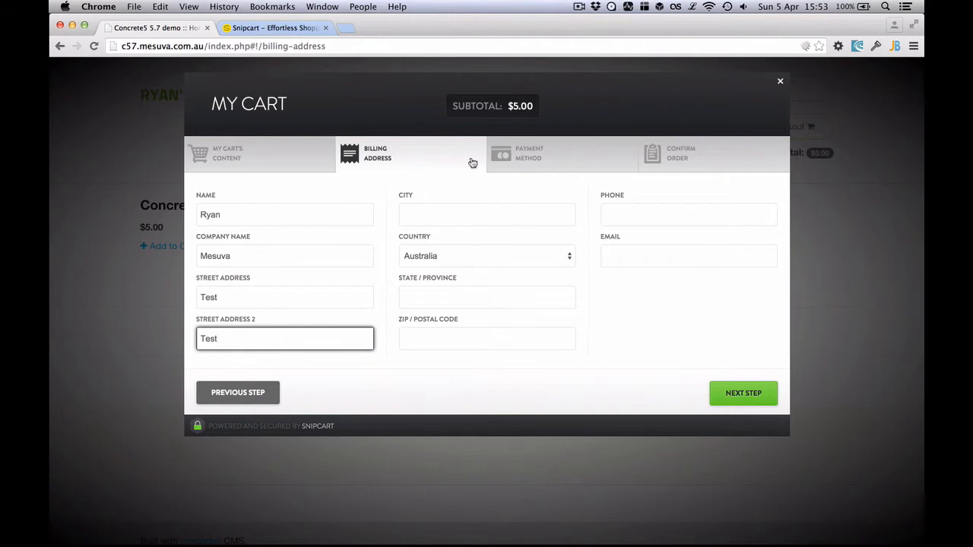
# Enter test billing details with phone 12 and name ryan, then place the $5.00 order.
pyautogui.write('tes')
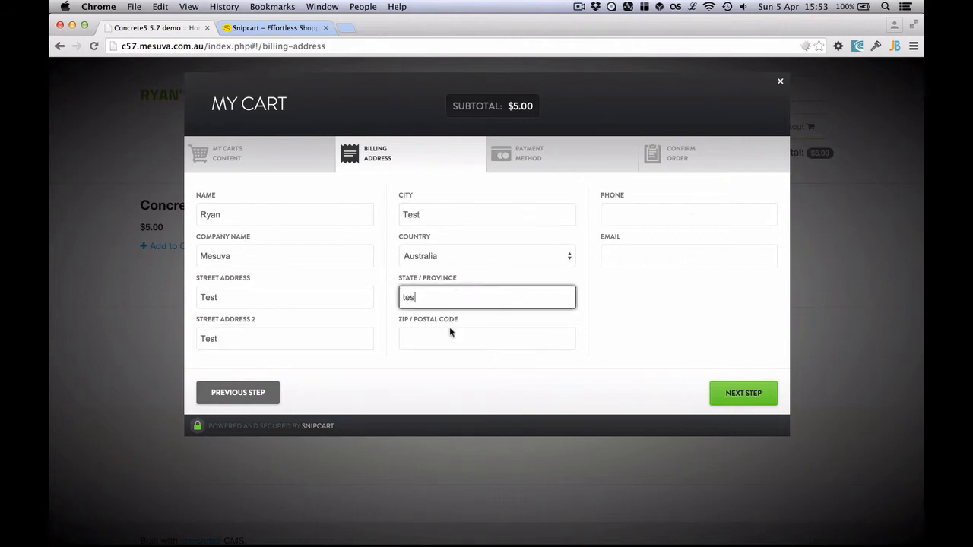
pyautogui.click(688, 215)
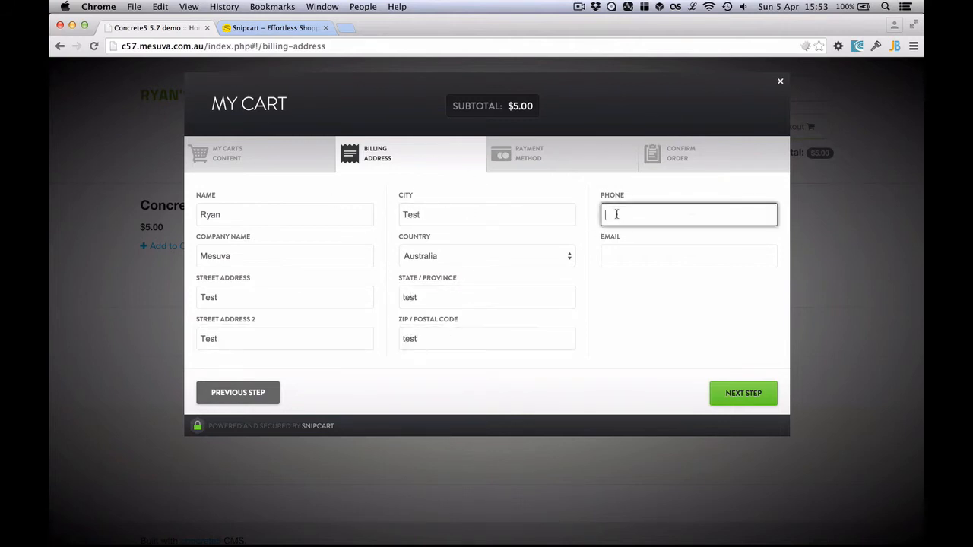
pyautogui.write('123456')
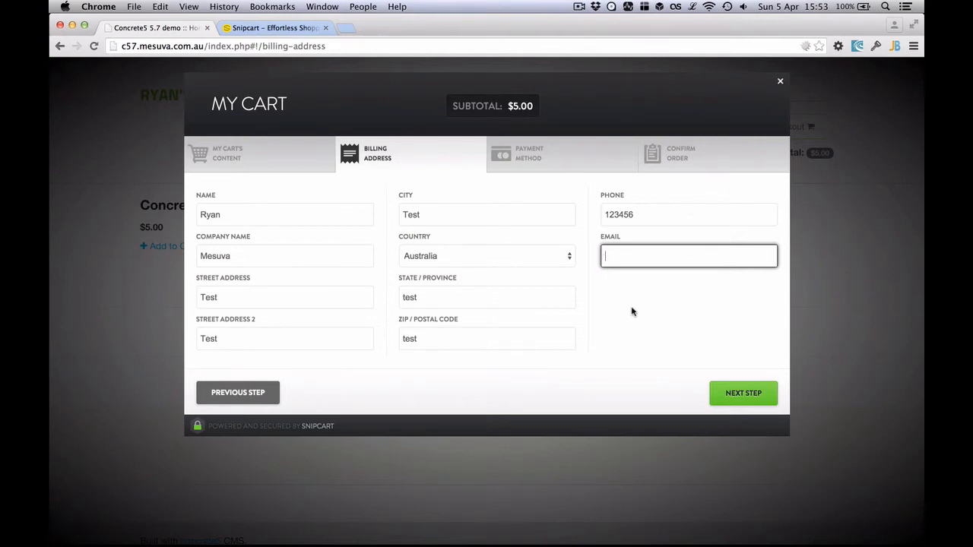
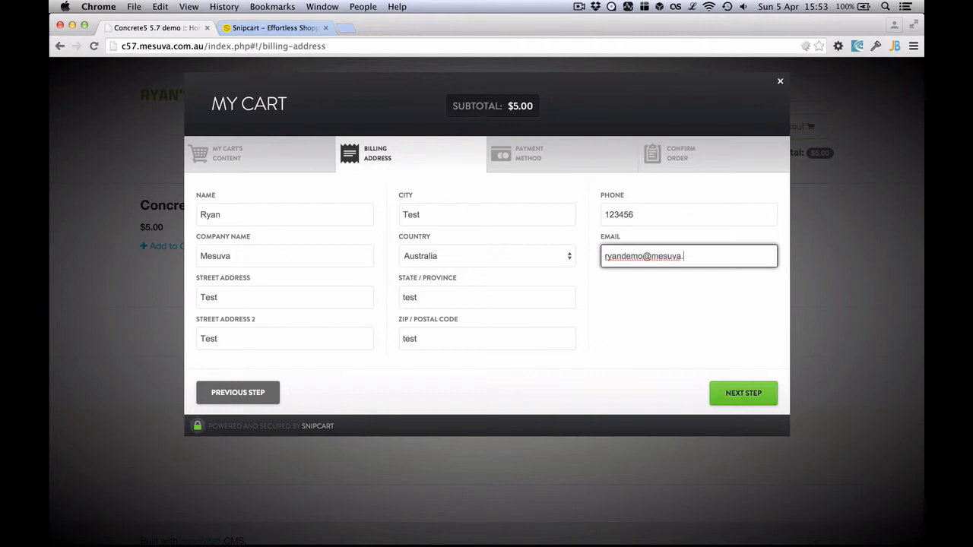
pyautogui.click(742, 392)
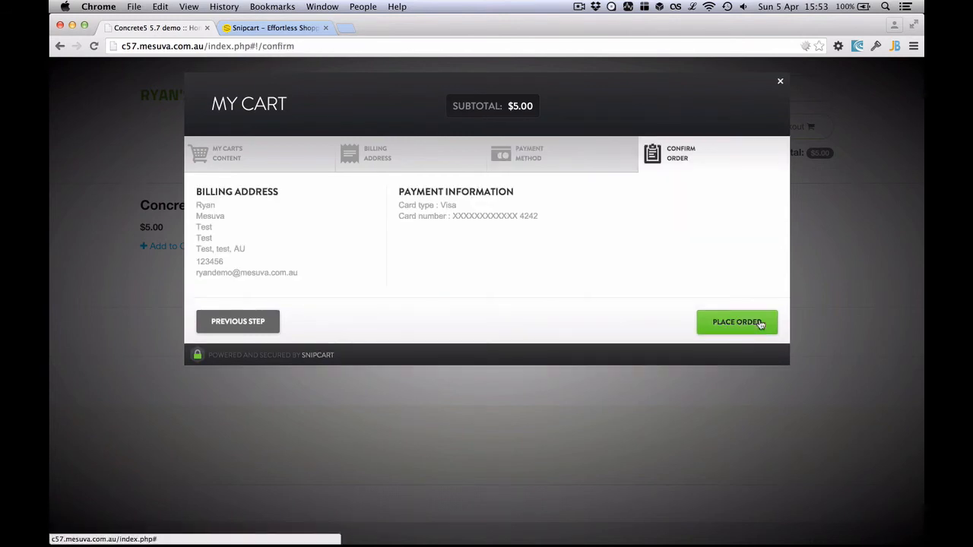
pyautogui.click(736, 323)
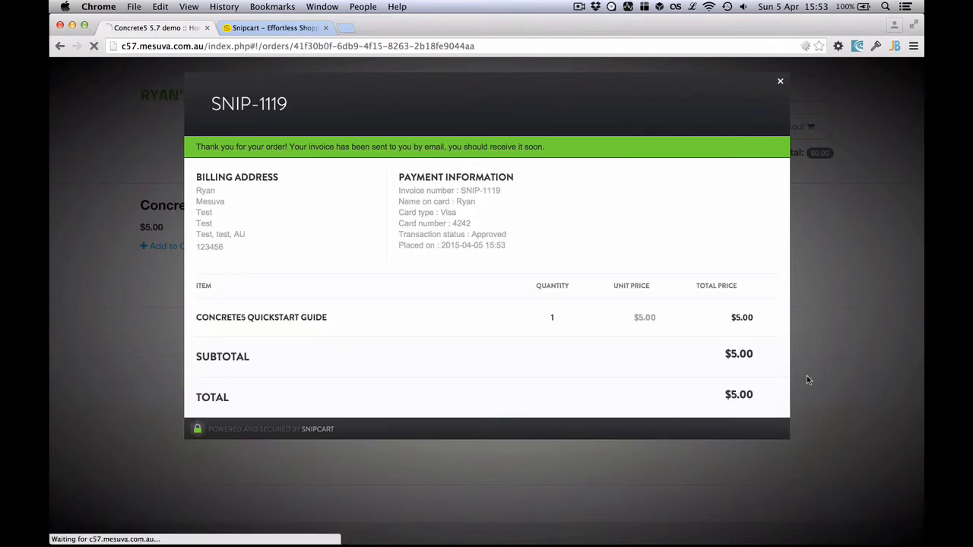
# Continue past the order confirmation to My downloads and download the Concrete5 5.7 quick start guide.
pyautogui.click(779, 81)
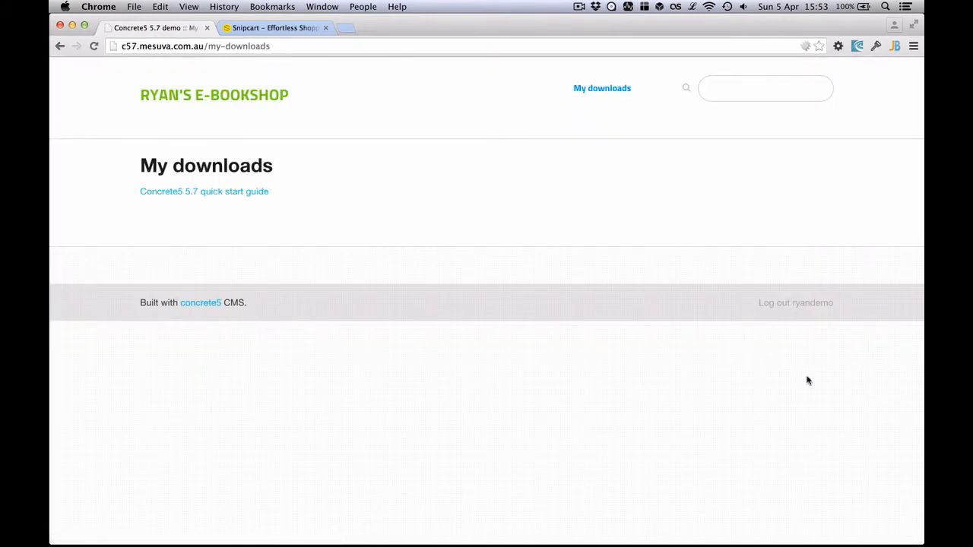
pyautogui.moveTo(238, 278)
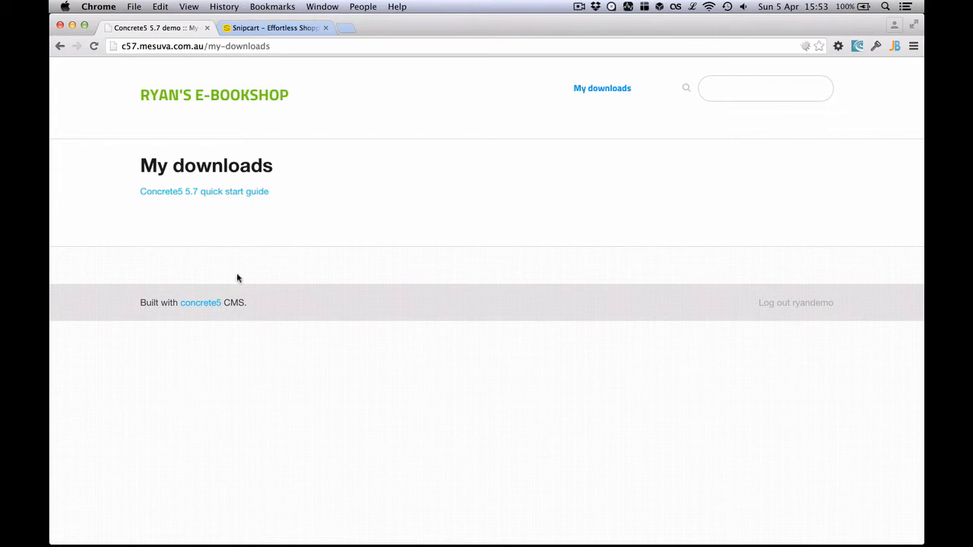
pyautogui.click(204, 192)
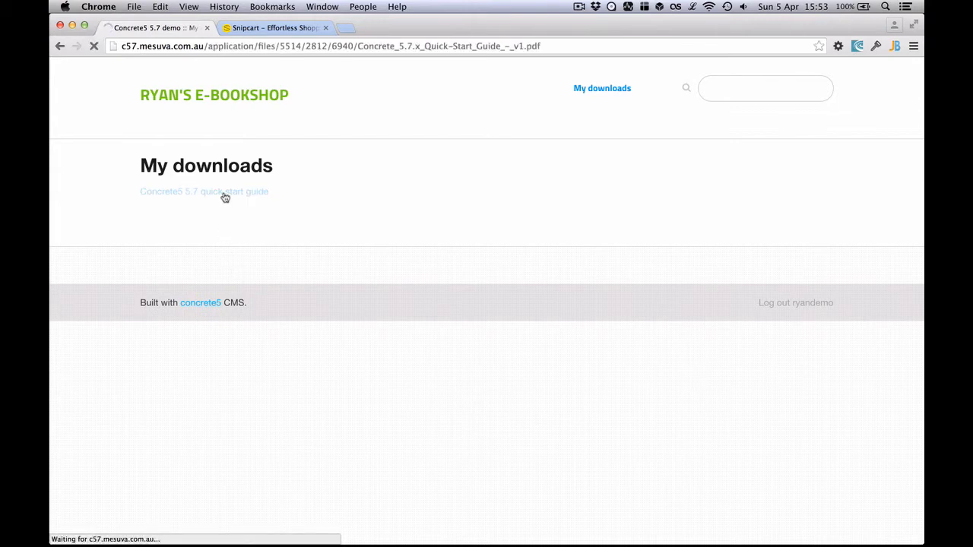
pyautogui.click(204, 192)
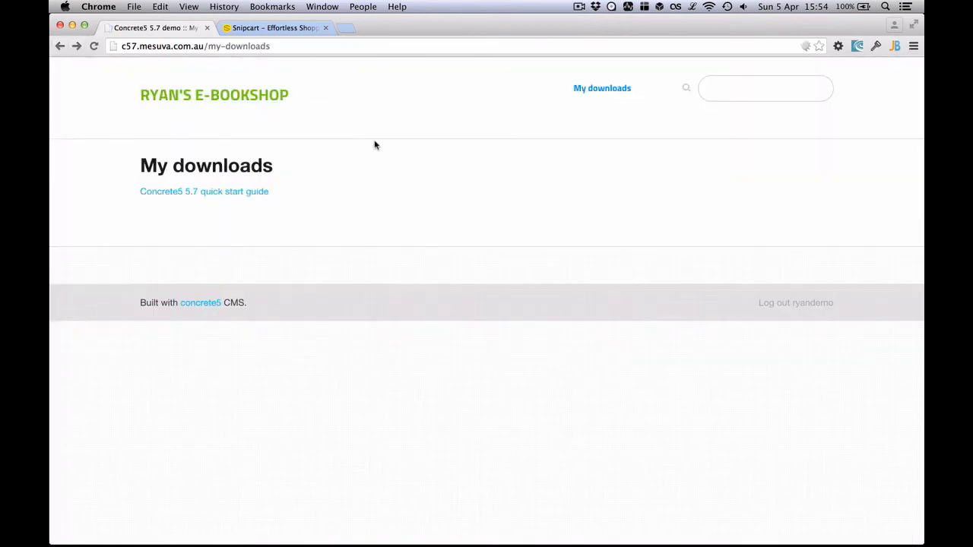
pyautogui.moveTo(383, 146)
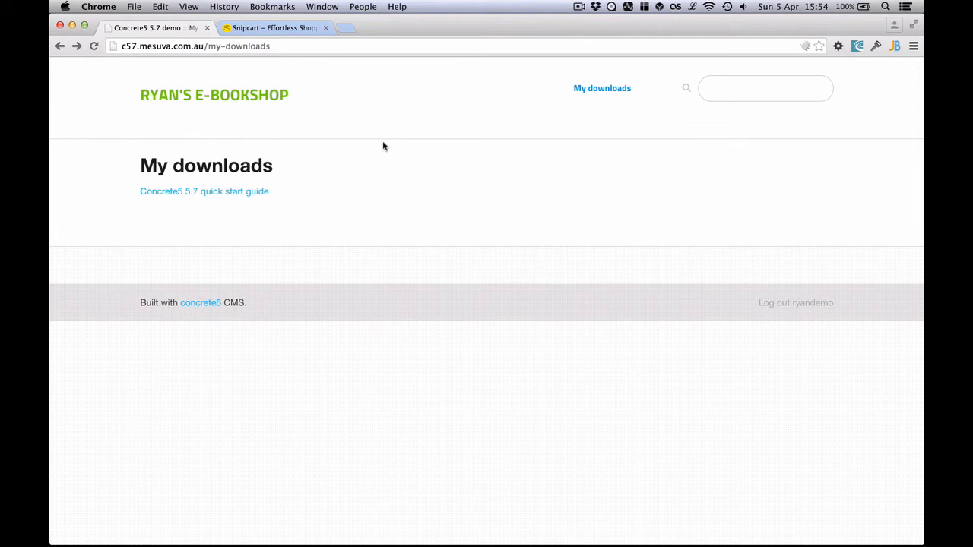
pyautogui.moveTo(259, 104)
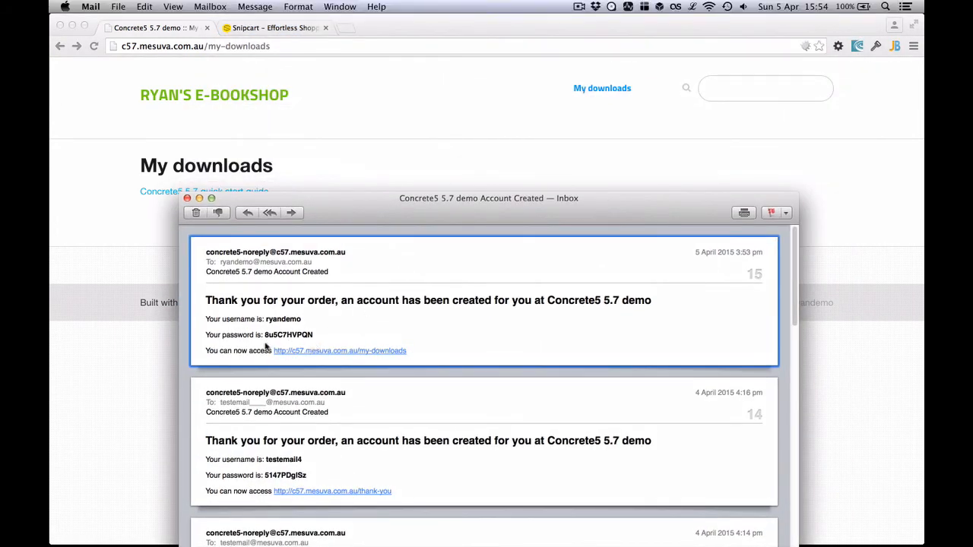
pyautogui.moveTo(393, 318)
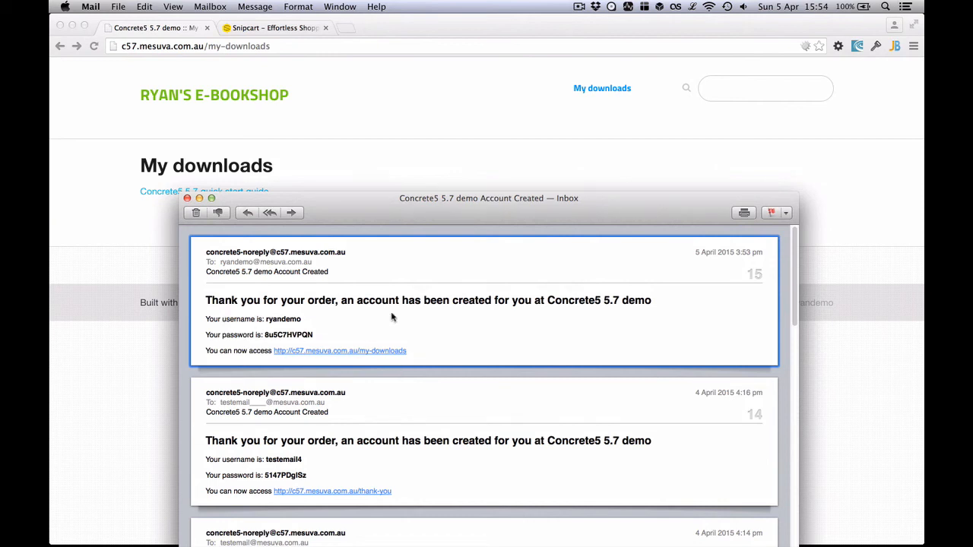
pyautogui.moveTo(330, 358)
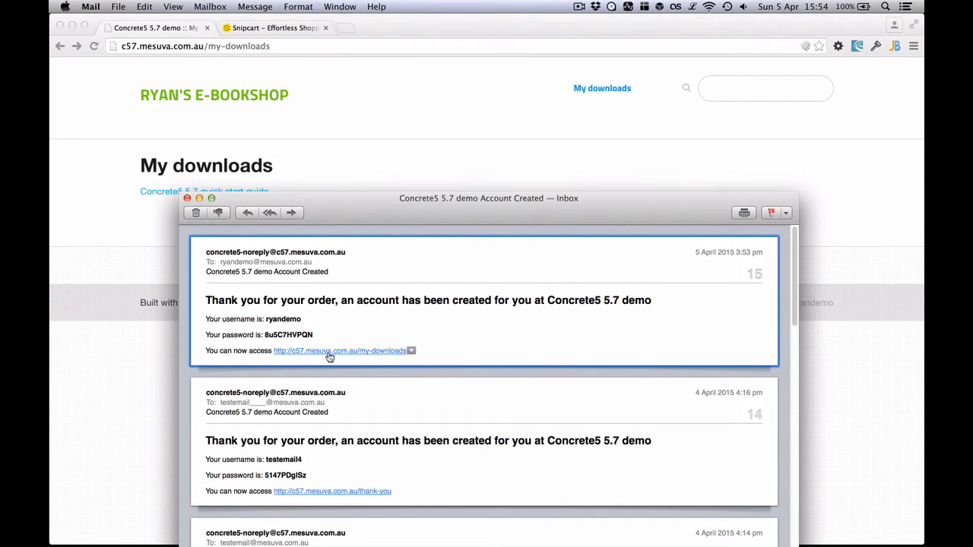
pyautogui.moveTo(341, 361)
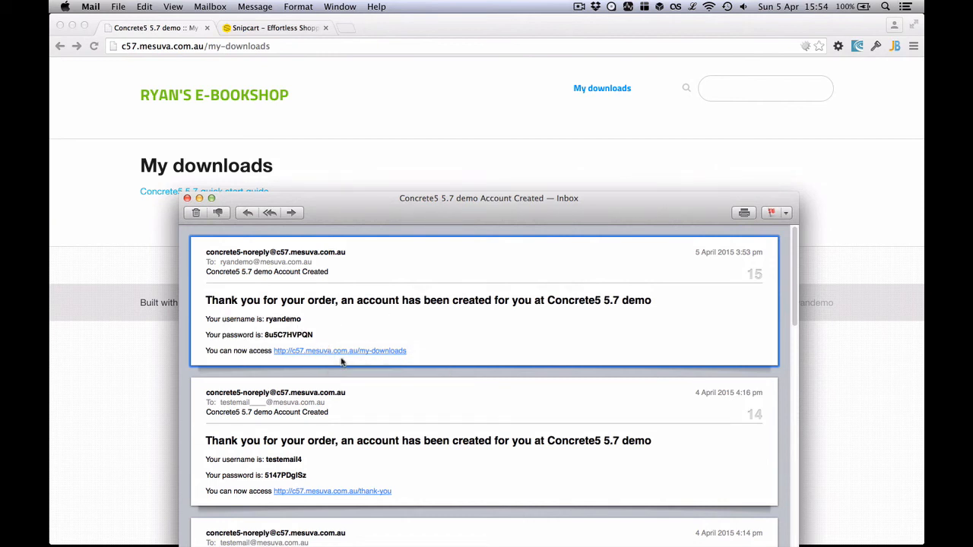
pyautogui.moveTo(189, 198)
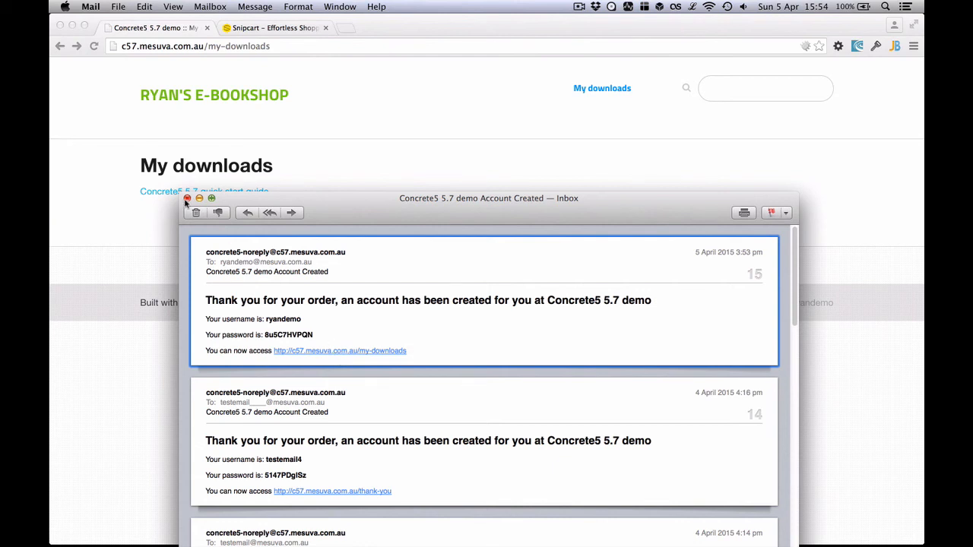
# Close the Concrete5 5.7 demo Account Created email after reviewing the login details.
pyautogui.click(189, 198)
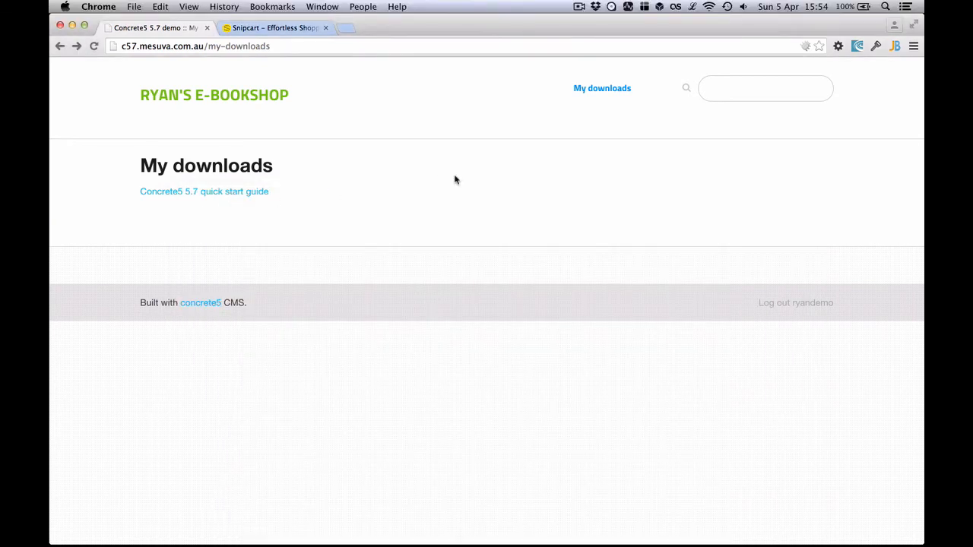